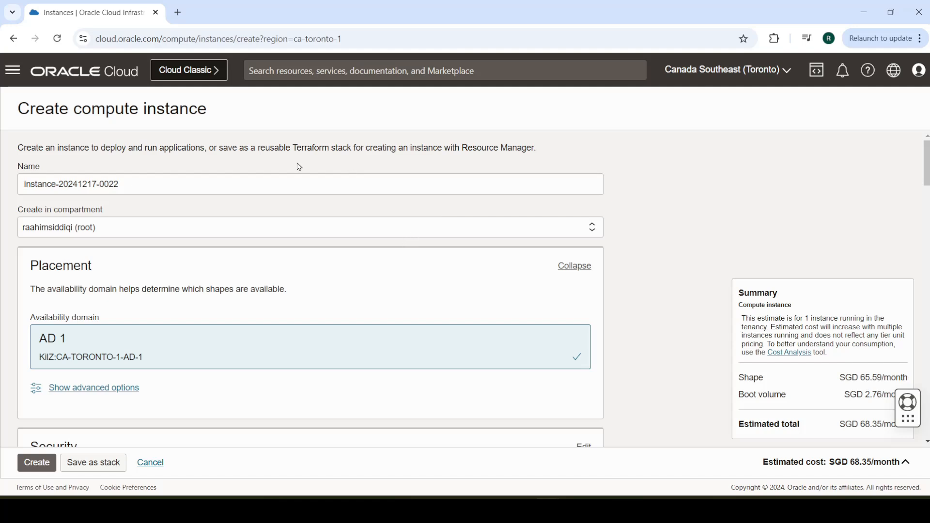
# - Bring up the Change image chooser under Image and shape for the new instance
pyautogui.tripleClick(111, 108)
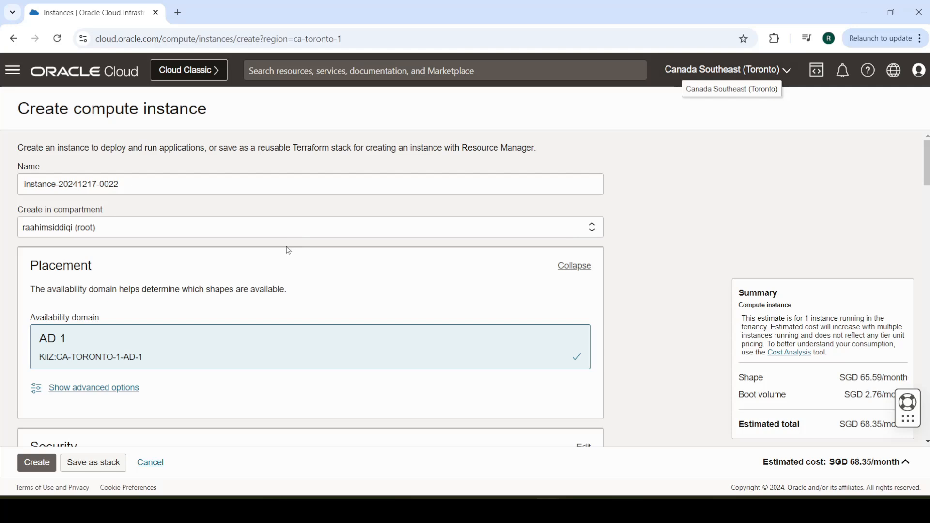
pyautogui.scroll(-3)
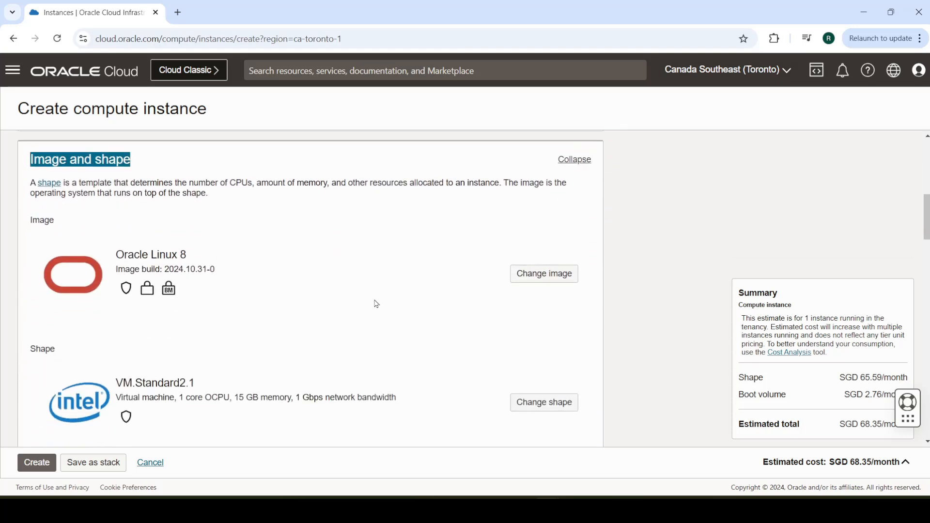
pyautogui.click(544, 274)
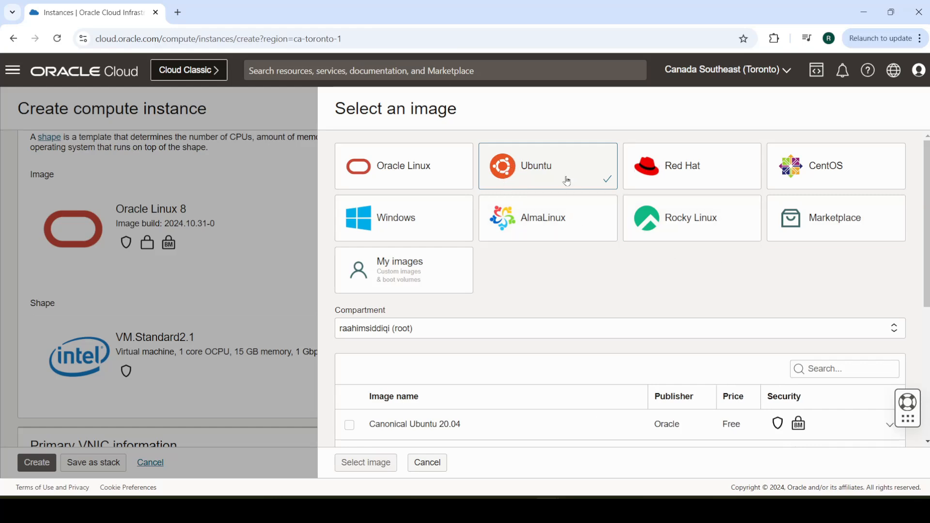
# - Search Marketplace for 'openvpn' and select OpenVPN Access Server BYOL, accepting its terms
pyautogui.click(836, 217)
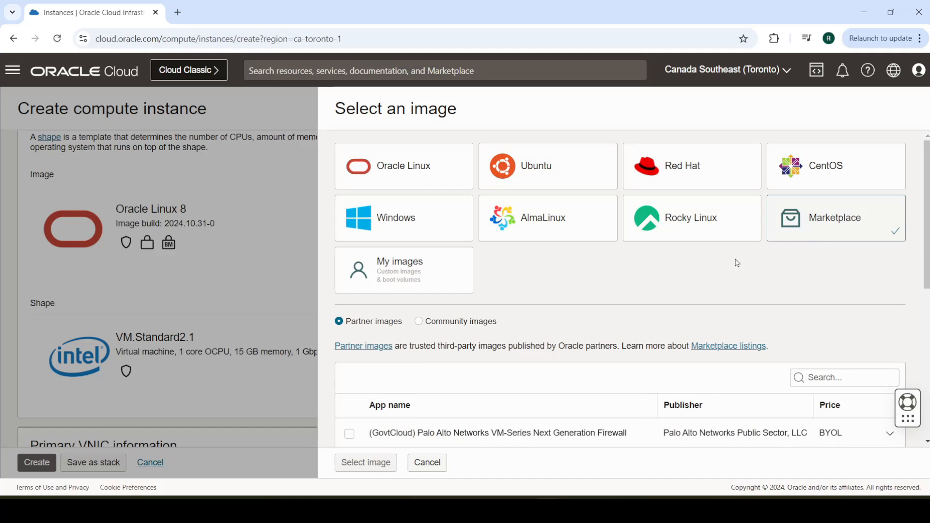
pyautogui.scroll(-3)
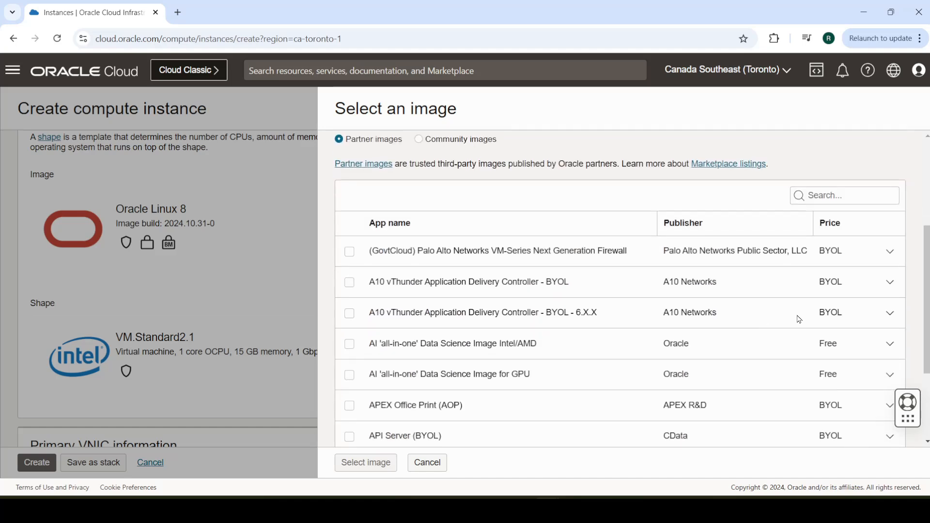
pyautogui.write('openvpn')
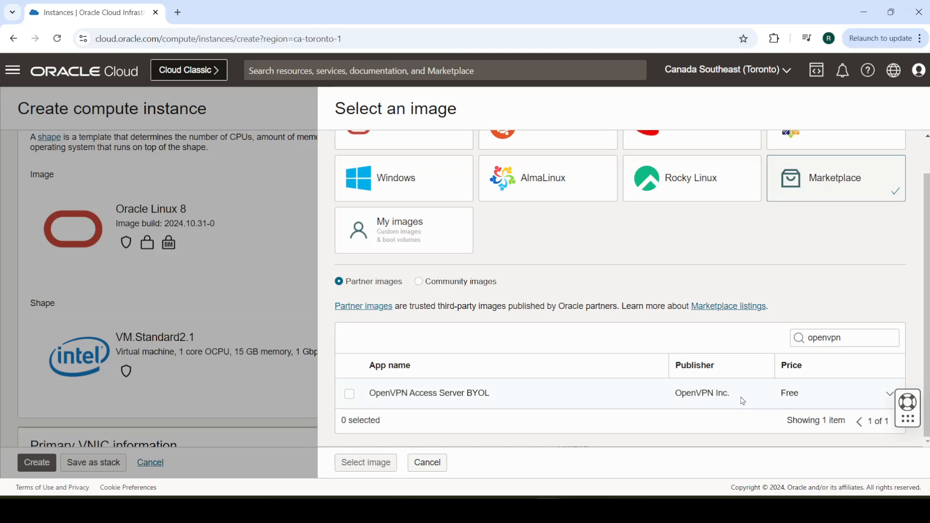
pyautogui.doubleClick(702, 394)
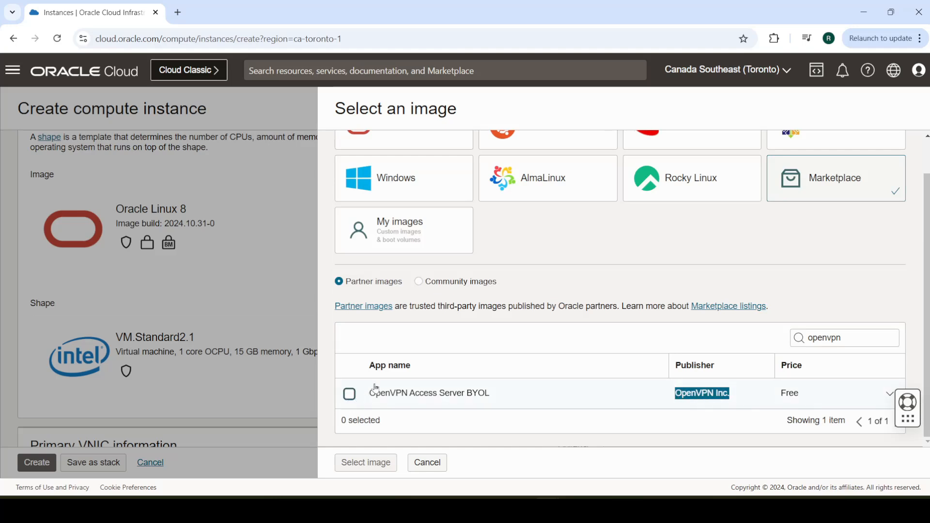
pyautogui.click(349, 394)
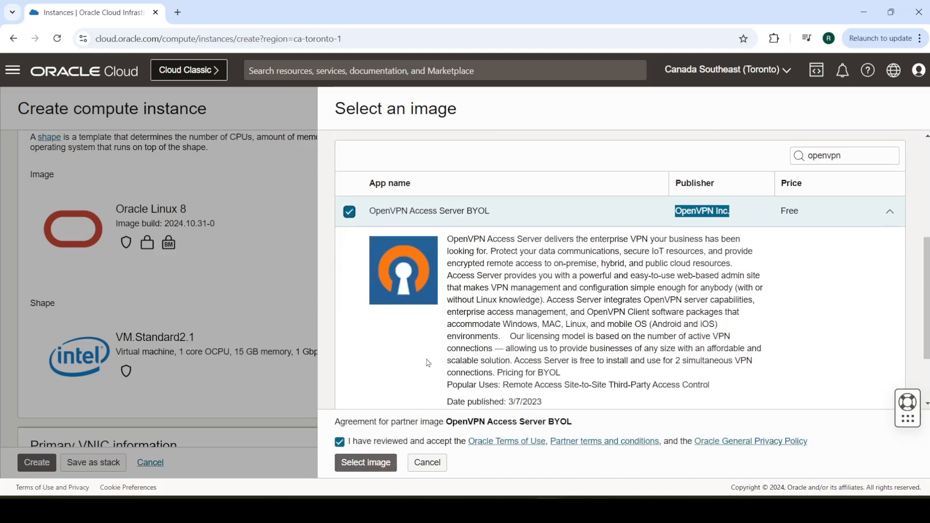
pyautogui.scroll(-3)
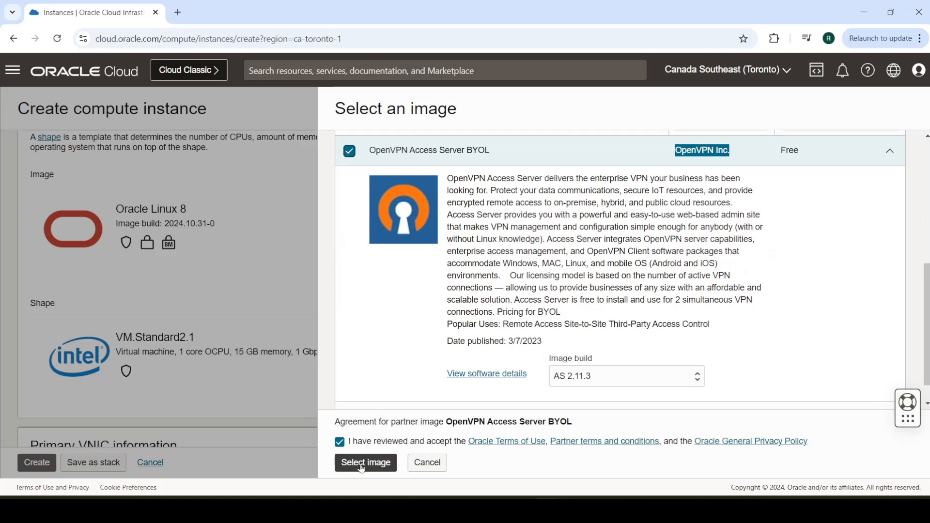
pyautogui.click(365, 462)
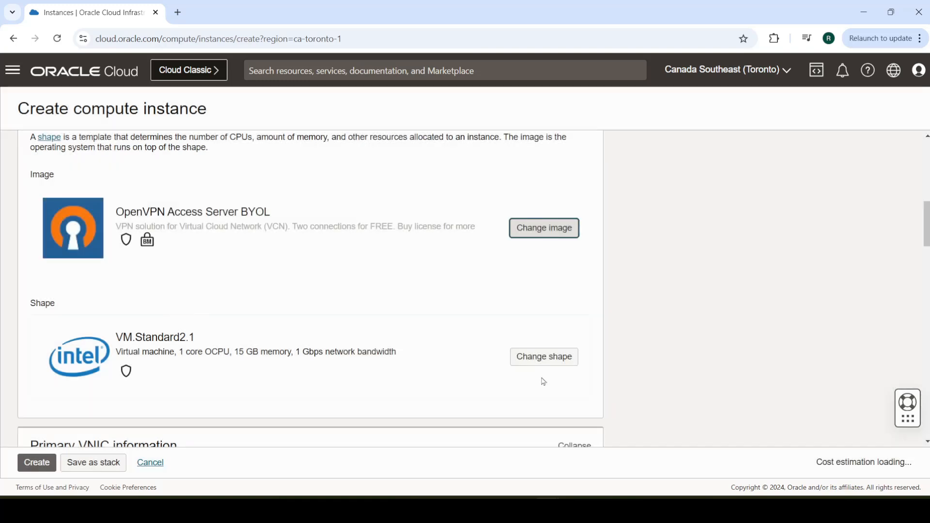
# - Change the shape to the Always Free VM.Standard.E2.1.Micro
pyautogui.click(545, 356)
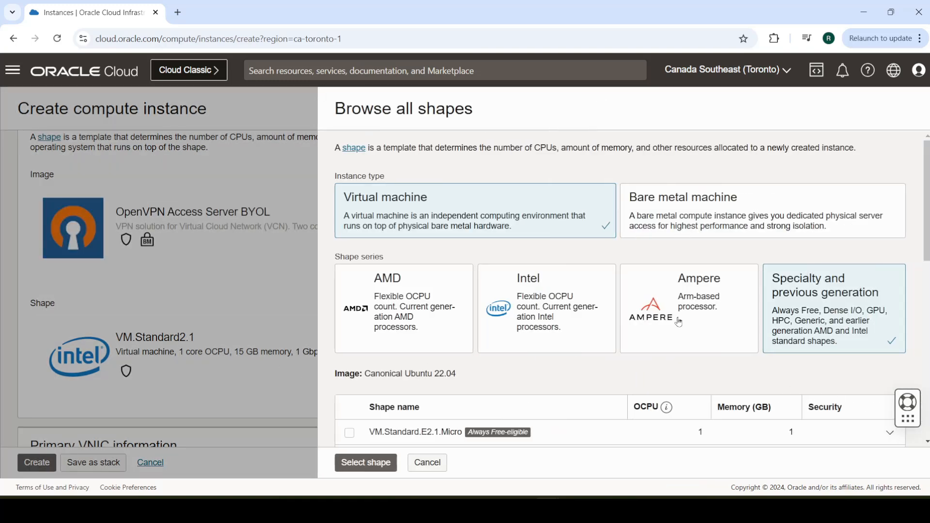
pyautogui.scroll(-3)
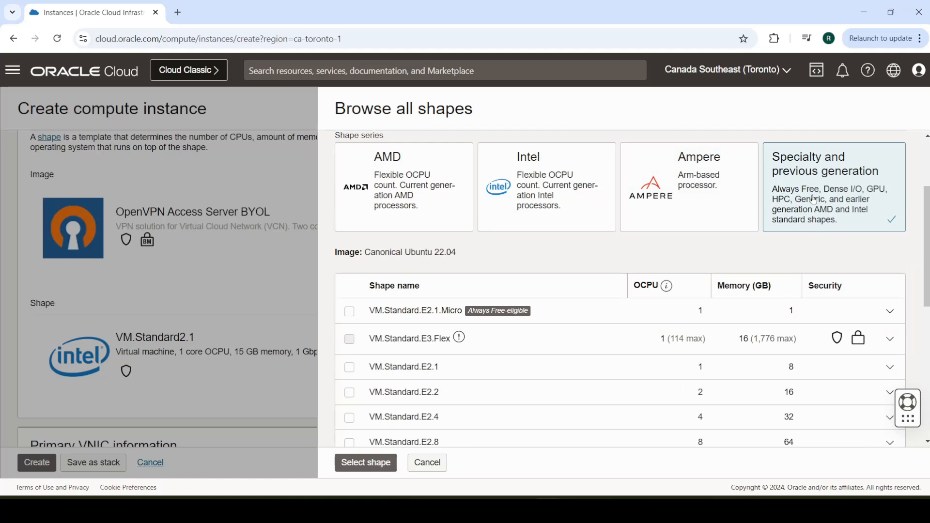
pyautogui.moveTo(354, 320)
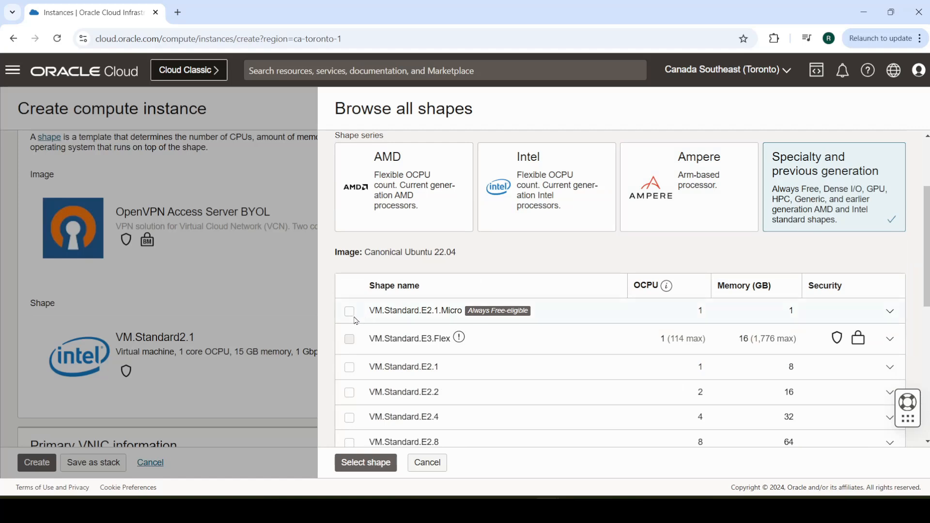
pyautogui.click(349, 311)
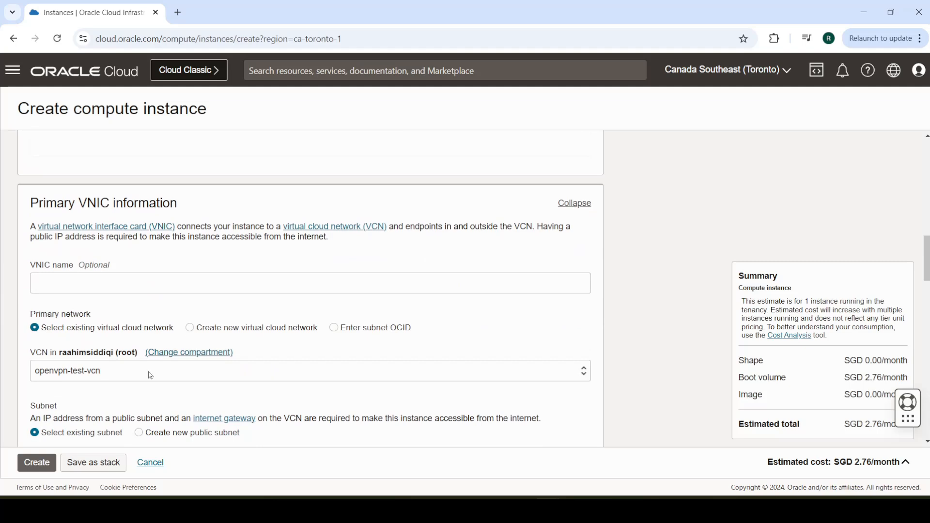
# - Create a new virtual cloud network named openvpn-tutorial-vcn for the instance
pyautogui.click(190, 327)
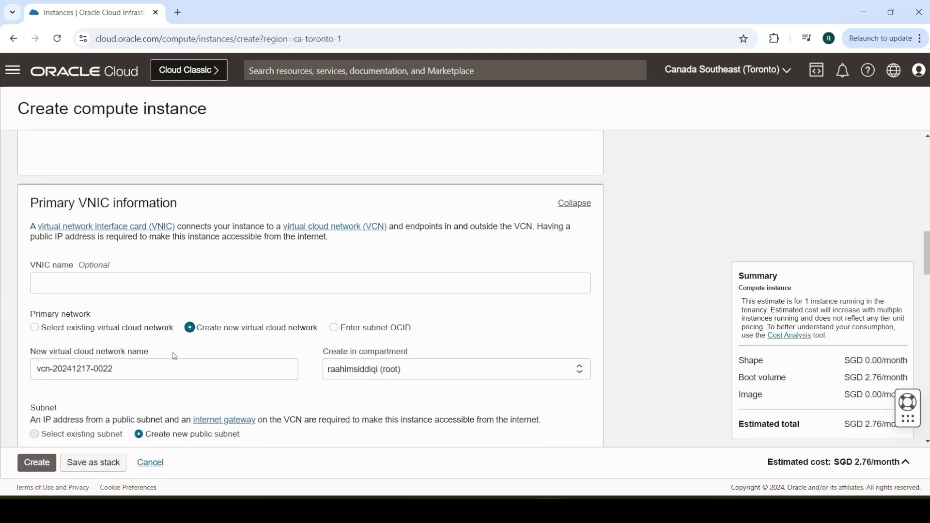
pyautogui.click(35, 328)
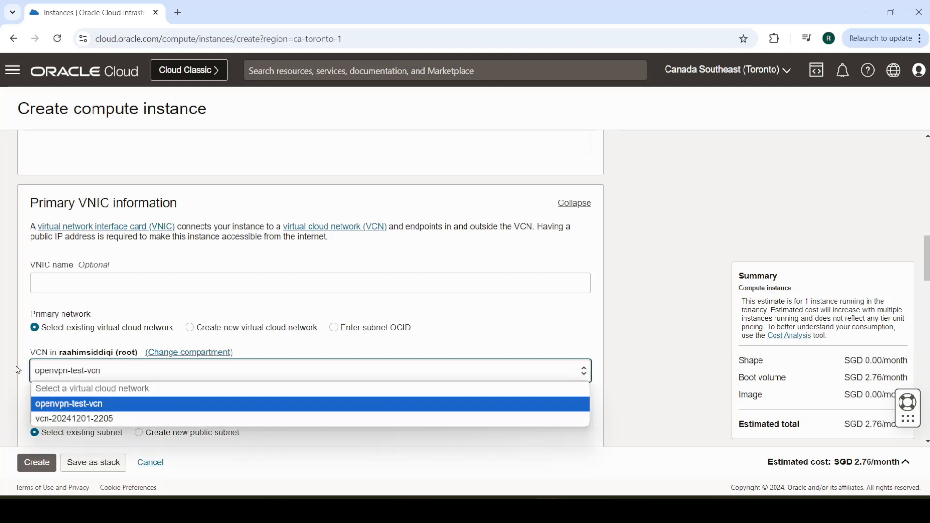
pyautogui.click(190, 327)
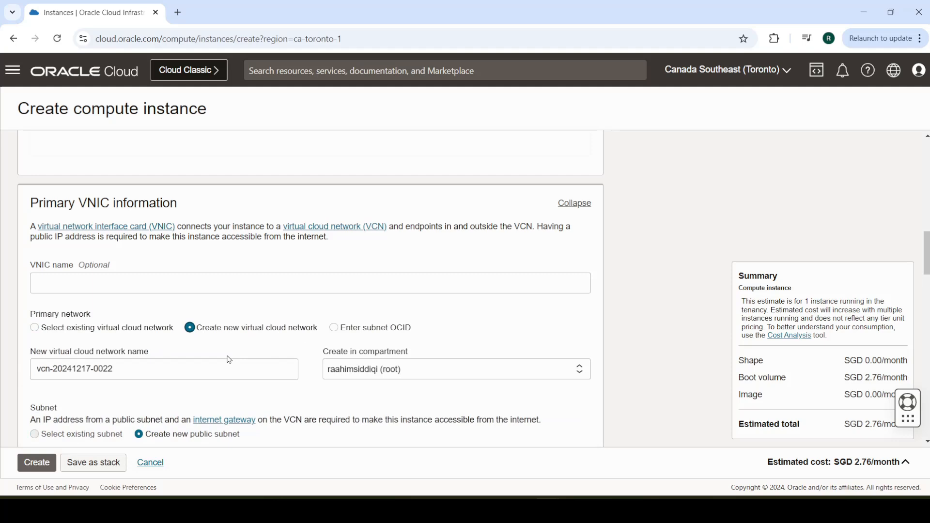
pyautogui.write('openvpn-')
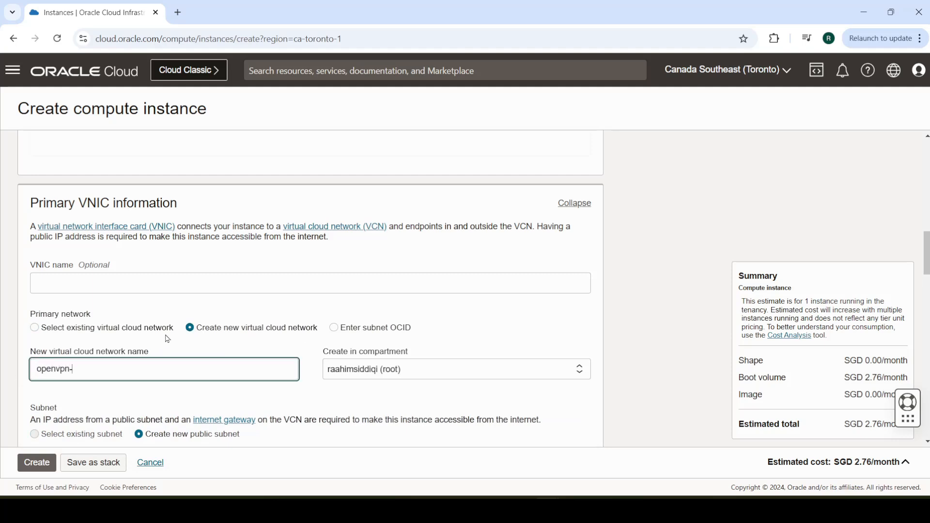
pyautogui.write('tutorial')
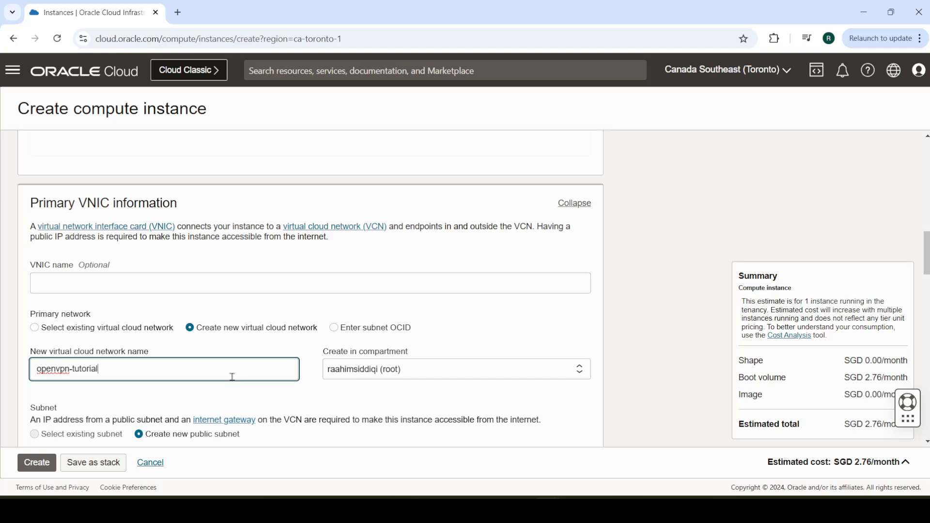
pyautogui.write('-vcn')
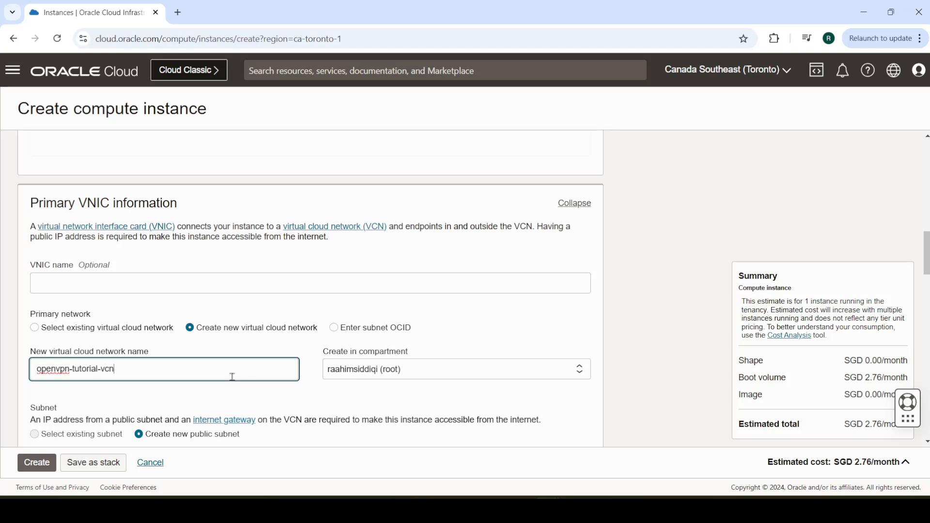
# - Download the private SSH key to the desktop as openvpn-tutorial-key.key
pyautogui.scroll(-3)
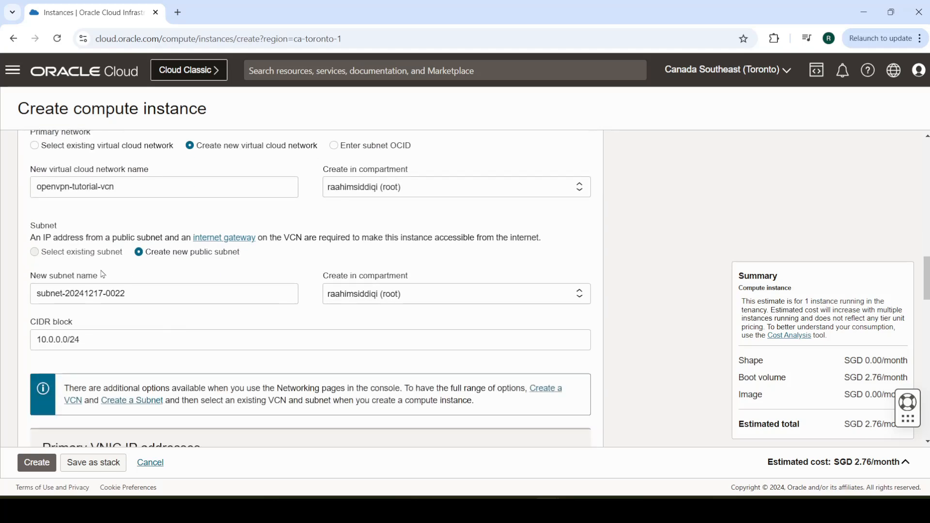
pyautogui.scroll(-3)
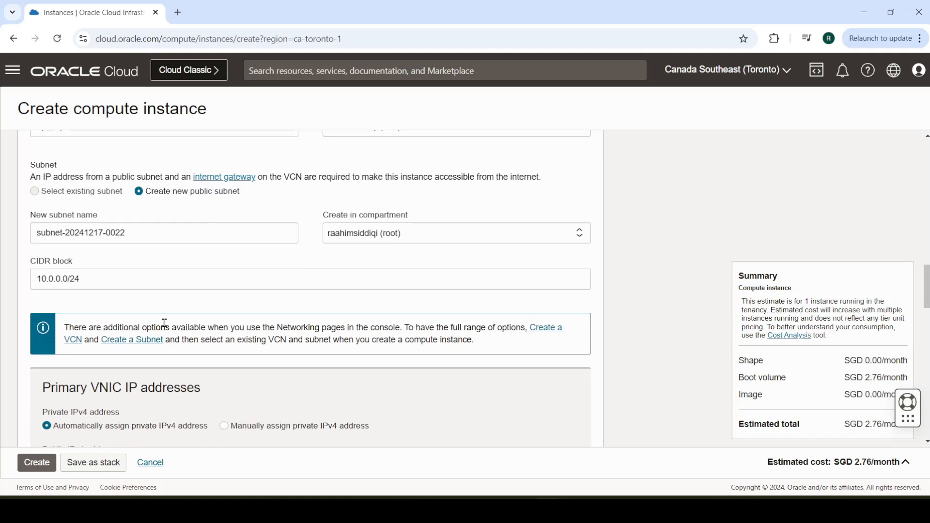
pyautogui.scroll(-3)
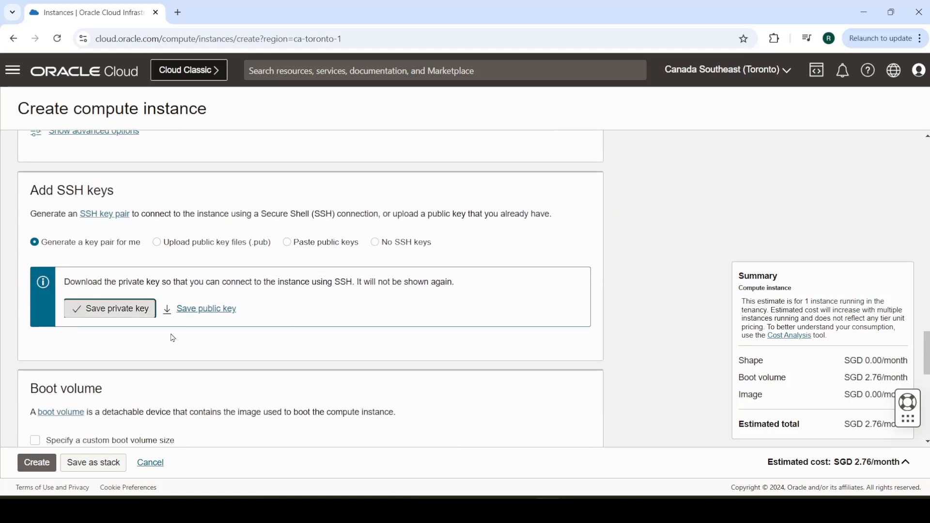
pyautogui.click(110, 310)
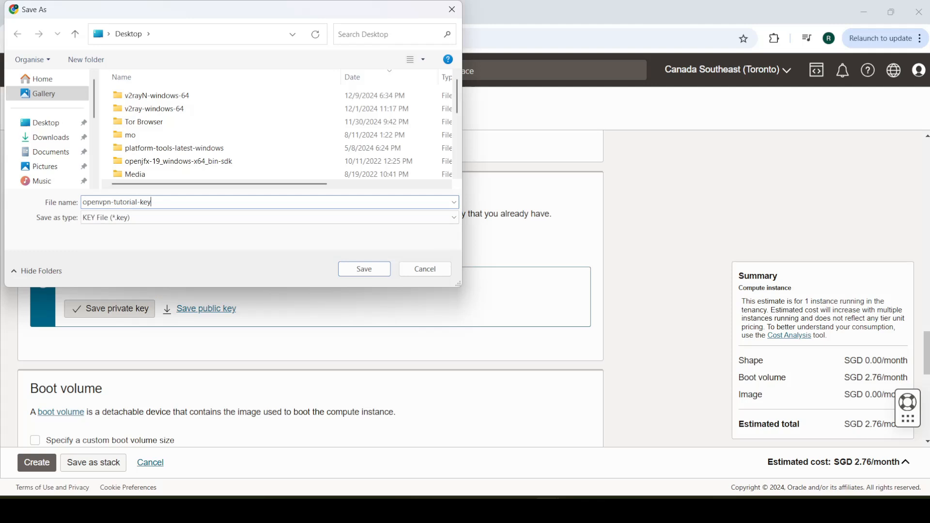
pyautogui.click(365, 270)
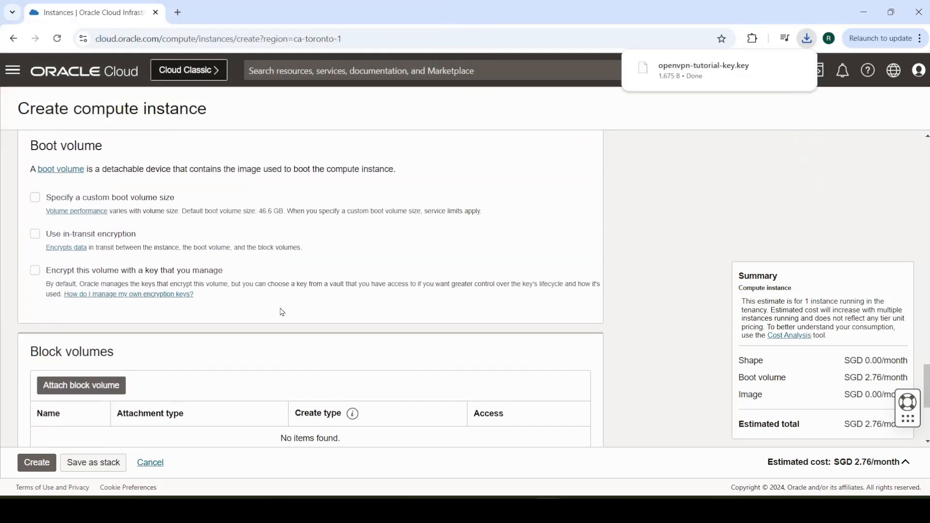
# - Launch the instance and go to its openvpn-tutorial-vcn network page
pyautogui.click(37, 463)
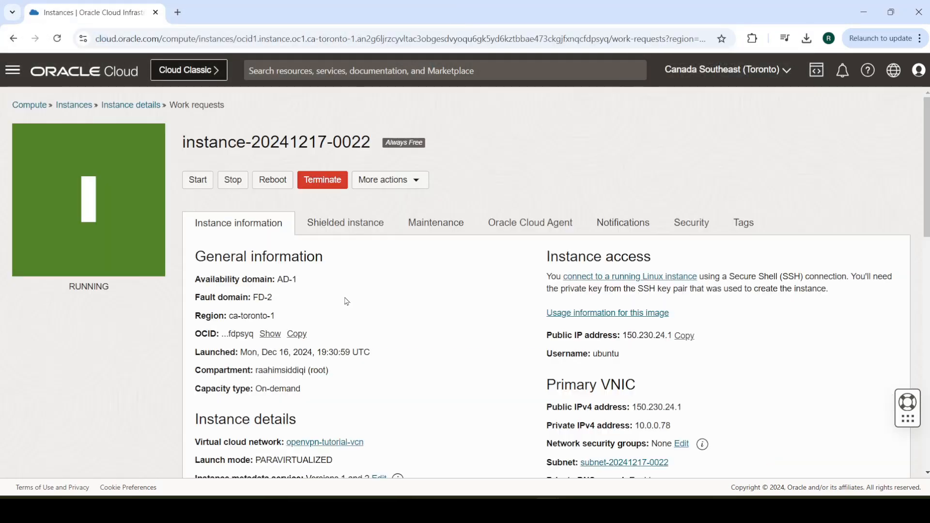
pyautogui.moveTo(106, 296)
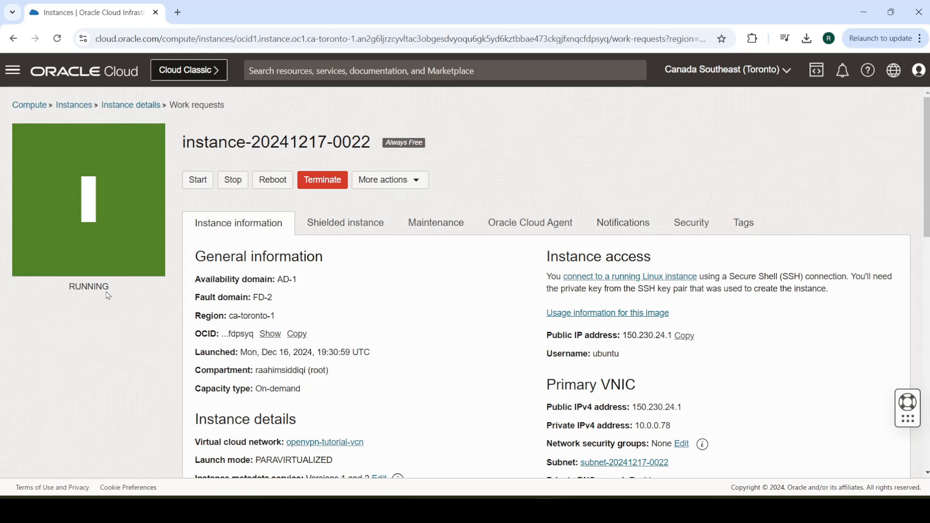
pyautogui.scroll(-3)
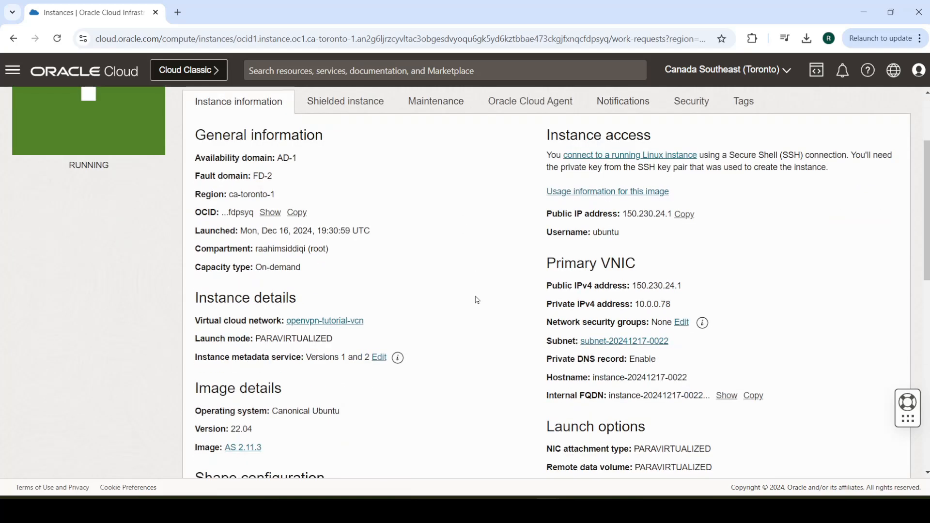
pyautogui.moveTo(551, 401)
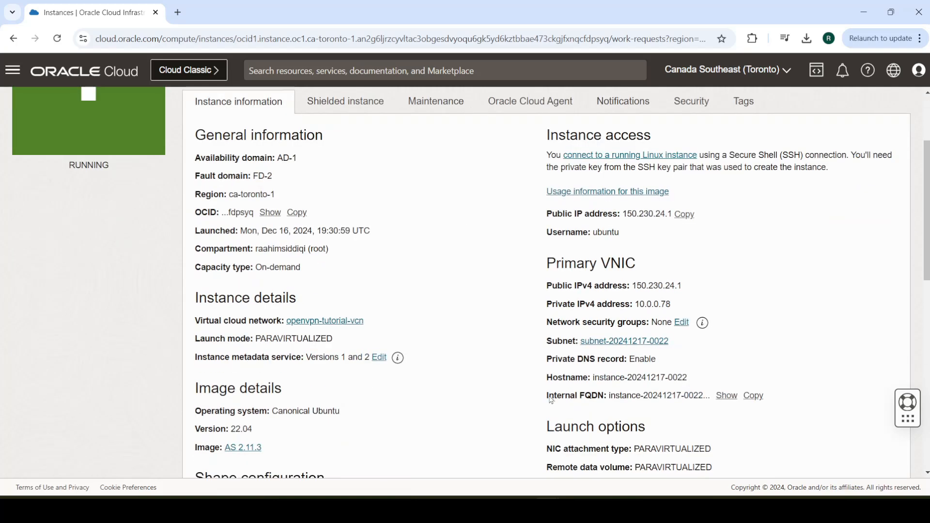
pyautogui.scroll(-3)
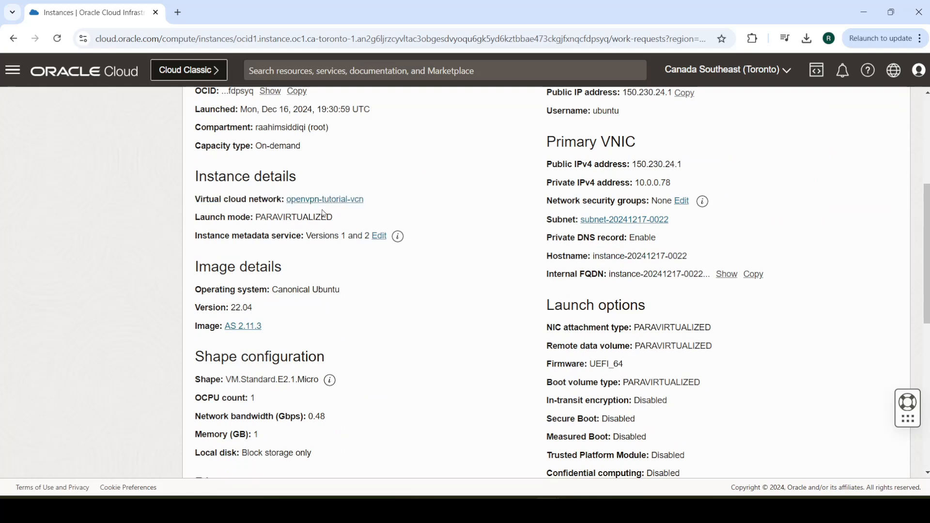
pyautogui.click(324, 199)
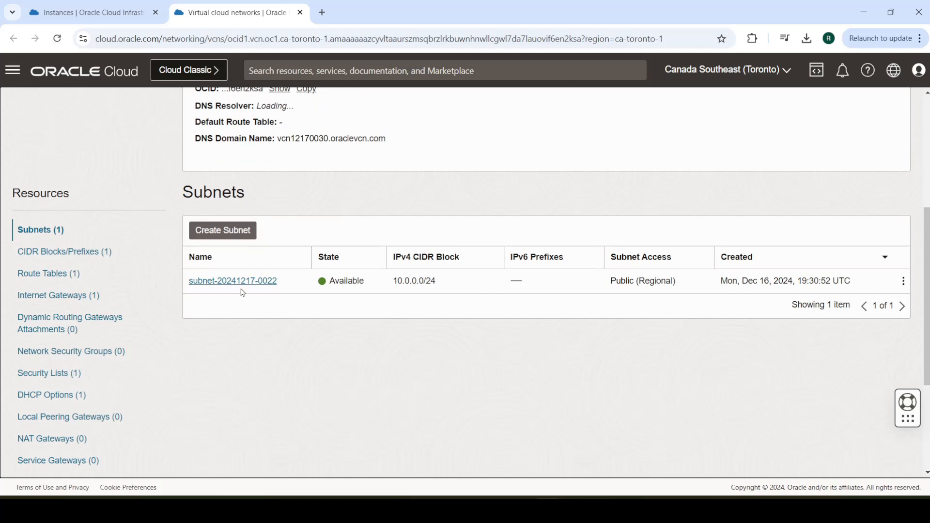
pyautogui.click(233, 281)
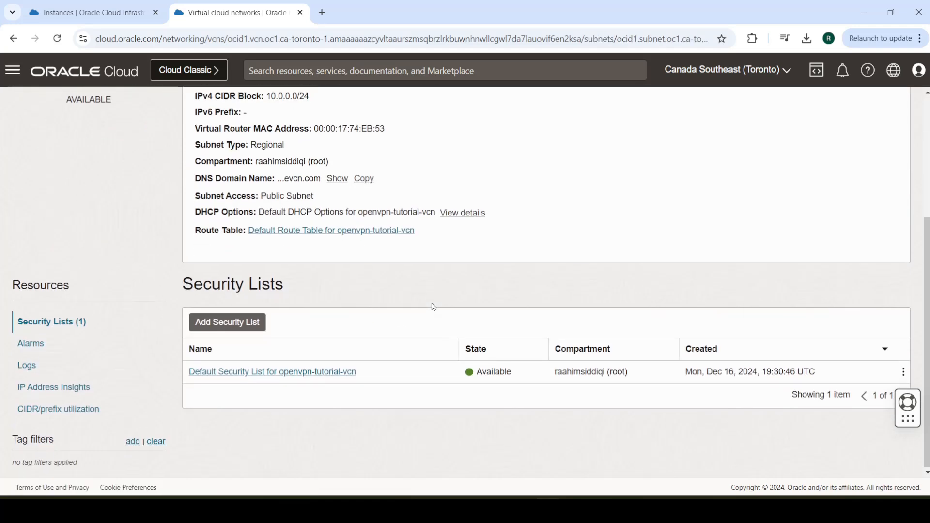
pyautogui.click(271, 372)
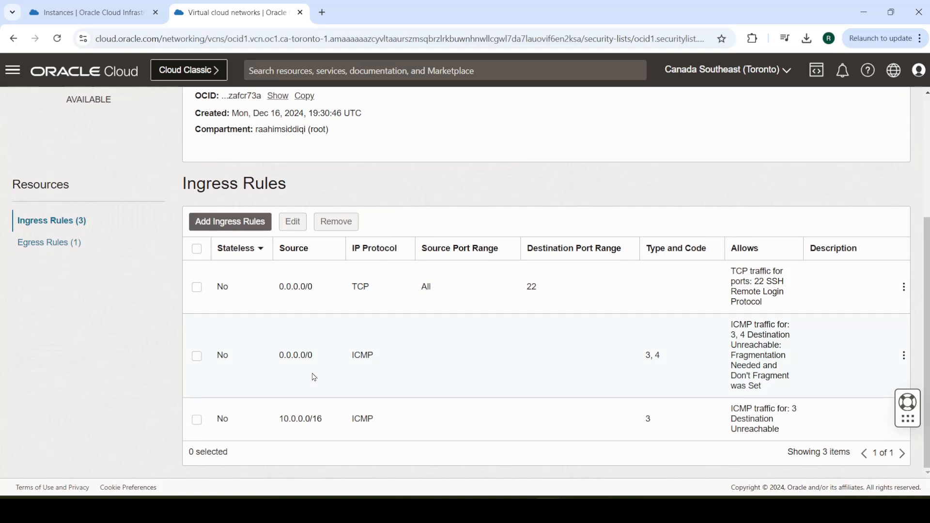
pyautogui.moveTo(305, 353)
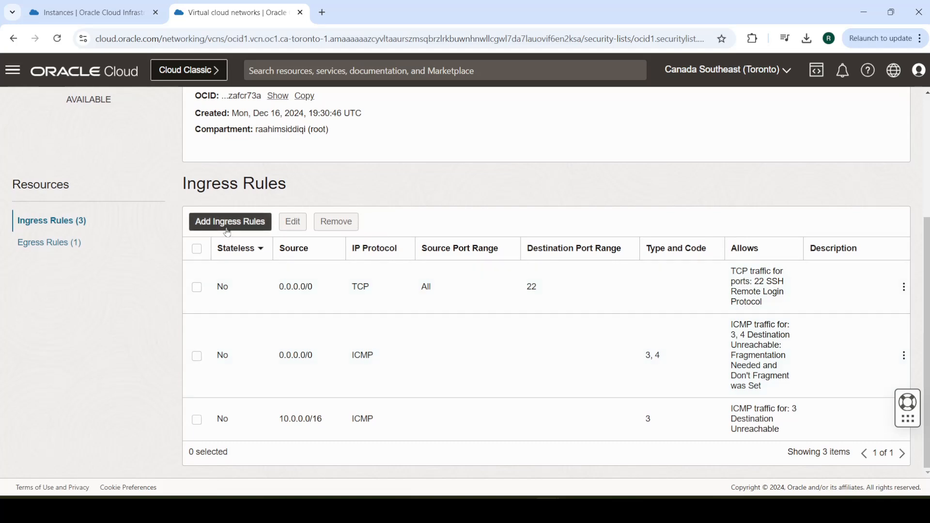
# - Add an ingress rule: source 0.0.0.0/0, TCP port 443, description 'OpenVPN Daemon'
pyautogui.click(230, 221)
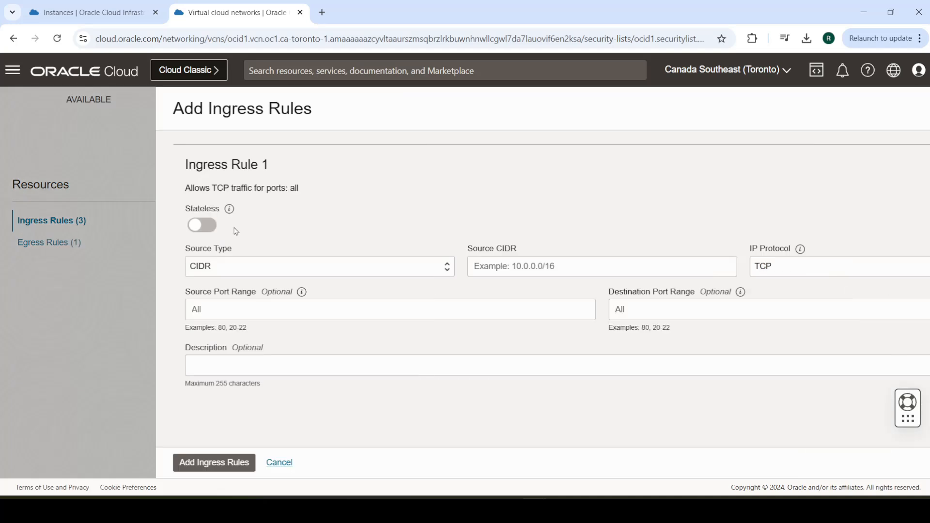
pyautogui.write('0.0.0.0/0')
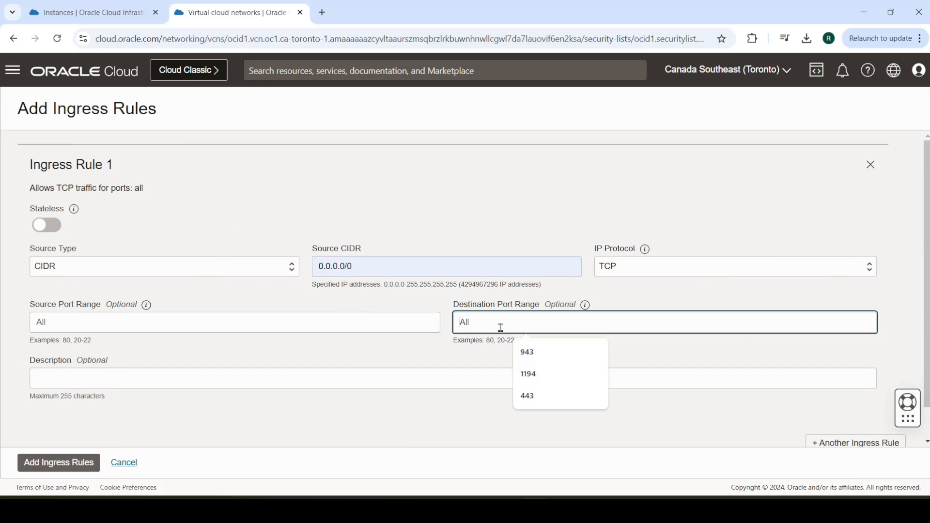
pyautogui.click(527, 395)
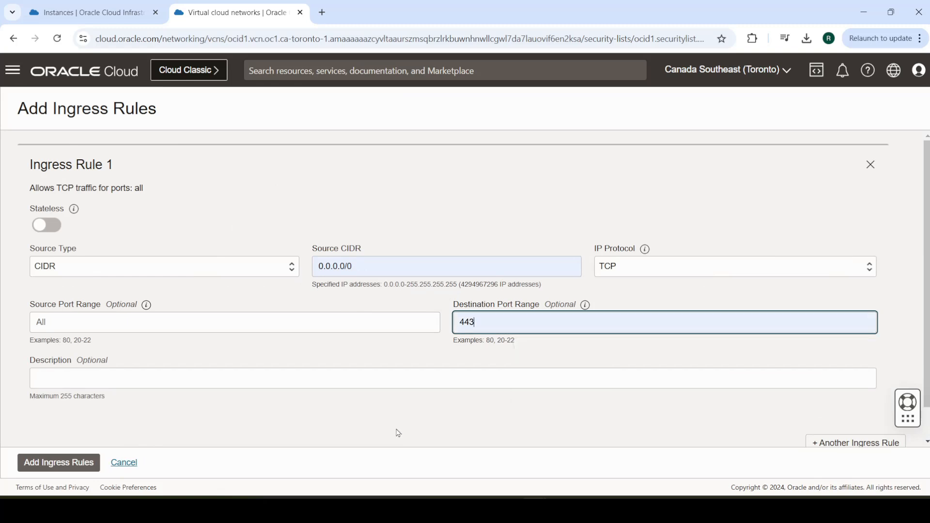
pyautogui.doubleClick(463, 323)
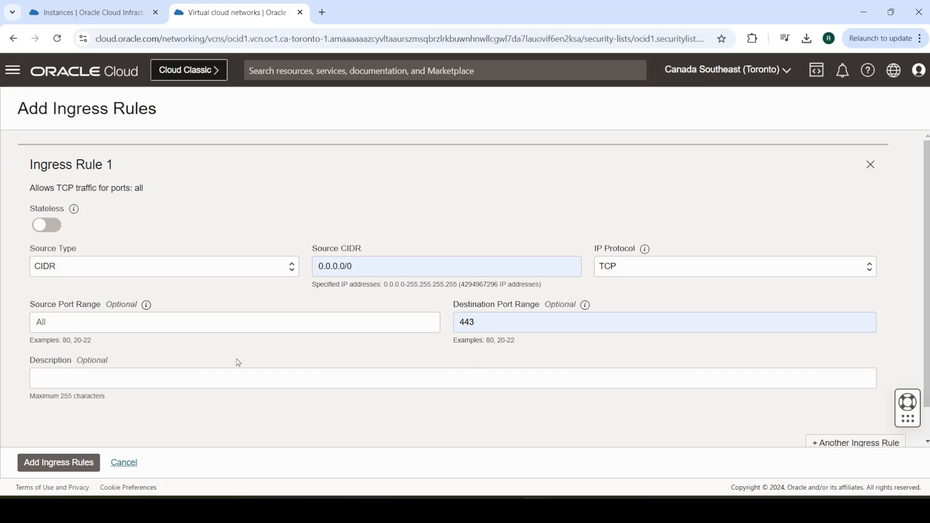
pyautogui.moveTo(364, 357)
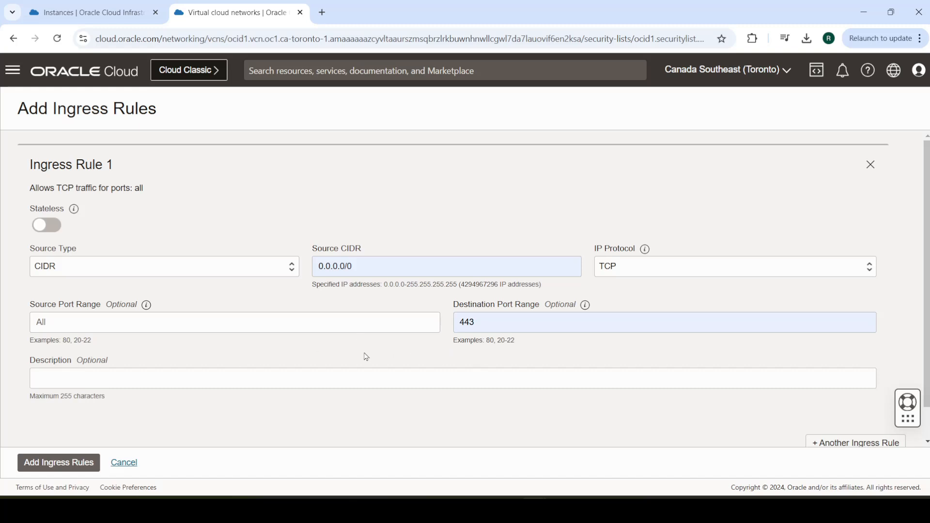
pyautogui.write('OpenVPN Dae')
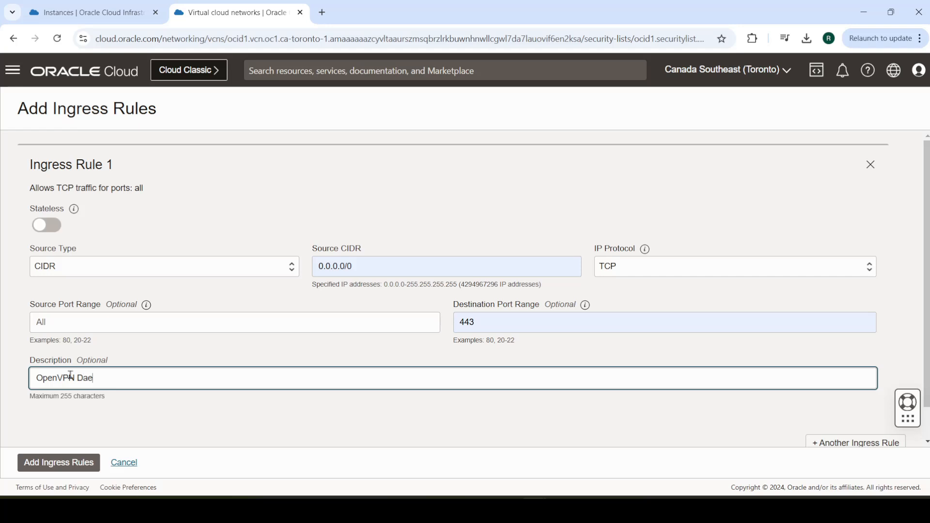
pyautogui.click(58, 463)
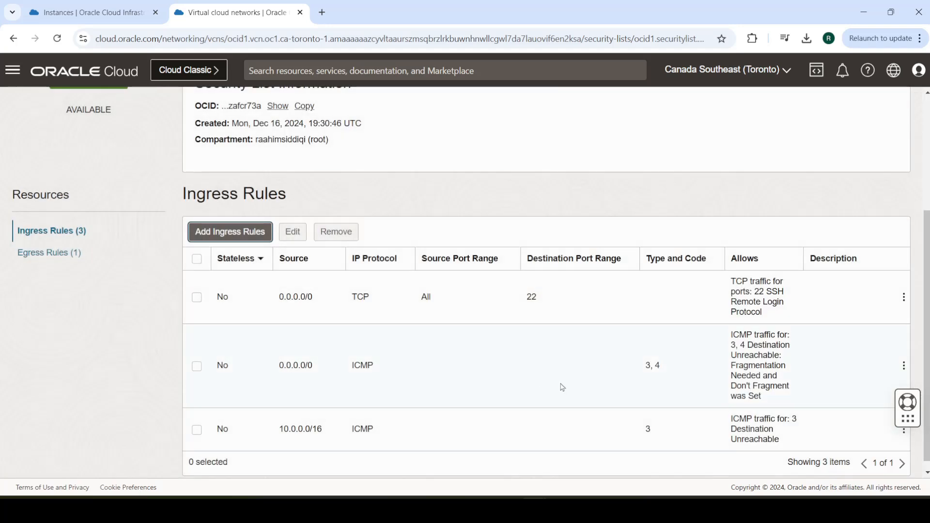
# - Add an ingress rule: 0.0.0.0/0, TCP port 943, description 'OpenVPN Admin Portal'
pyautogui.click(229, 232)
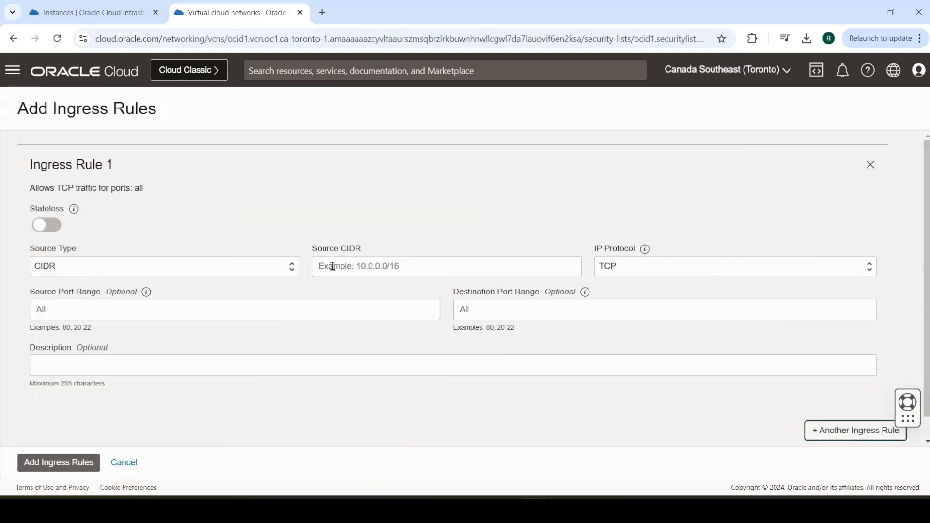
pyautogui.write('0.0.0.0/0')
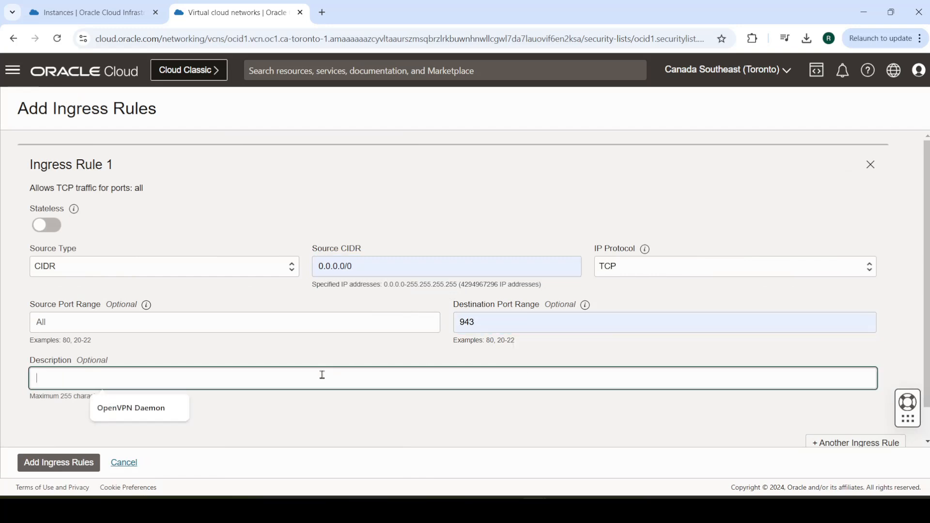
pyautogui.write('Open')
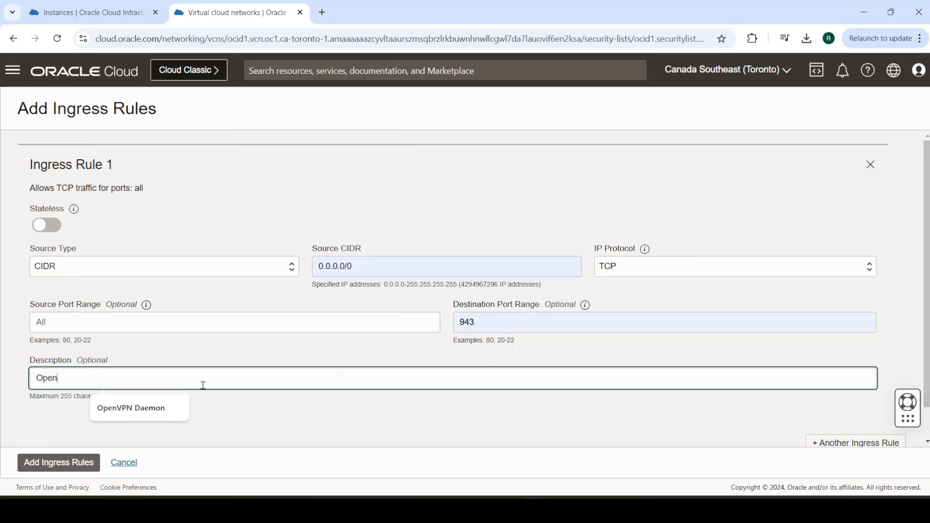
pyautogui.write('VPN Admin Portal')
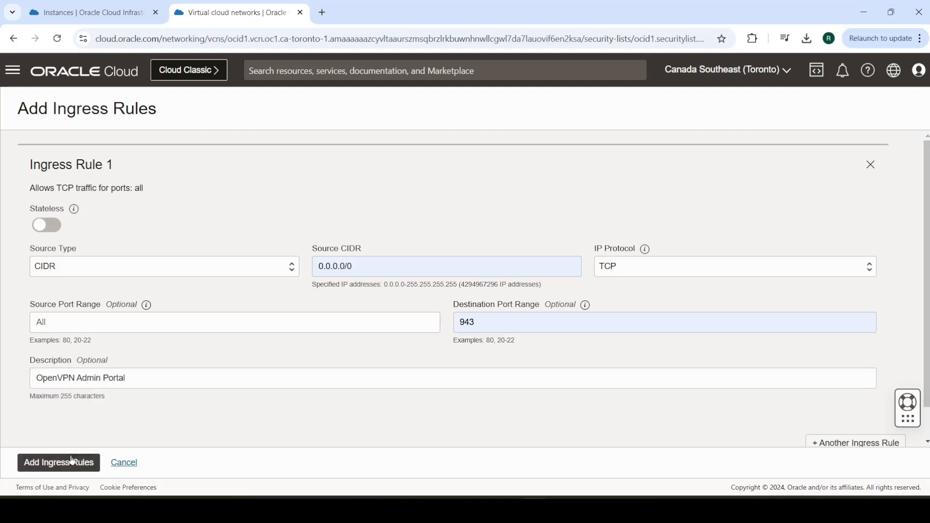
pyautogui.click(58, 462)
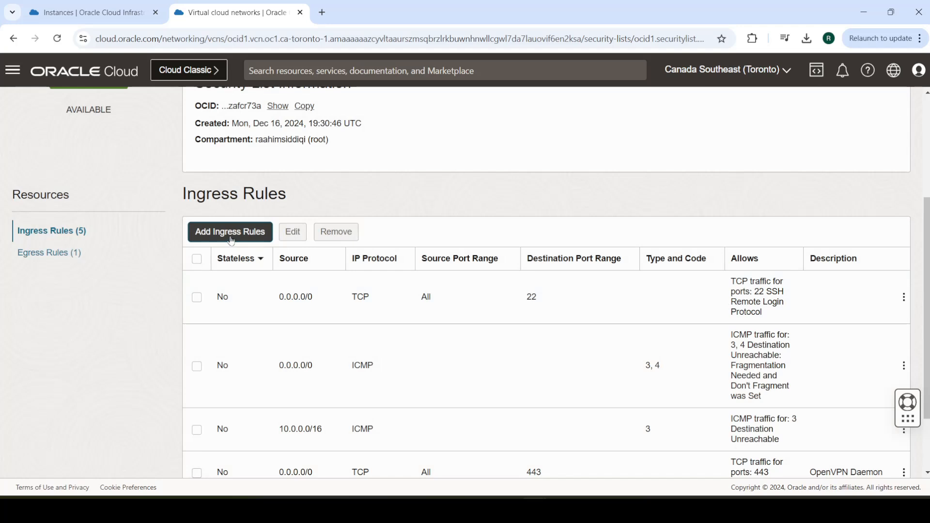
# - Add an ingress rule: 0.0.0.0/0, TCP port 1194, description 'VPN Tunnel'
pyautogui.click(231, 232)
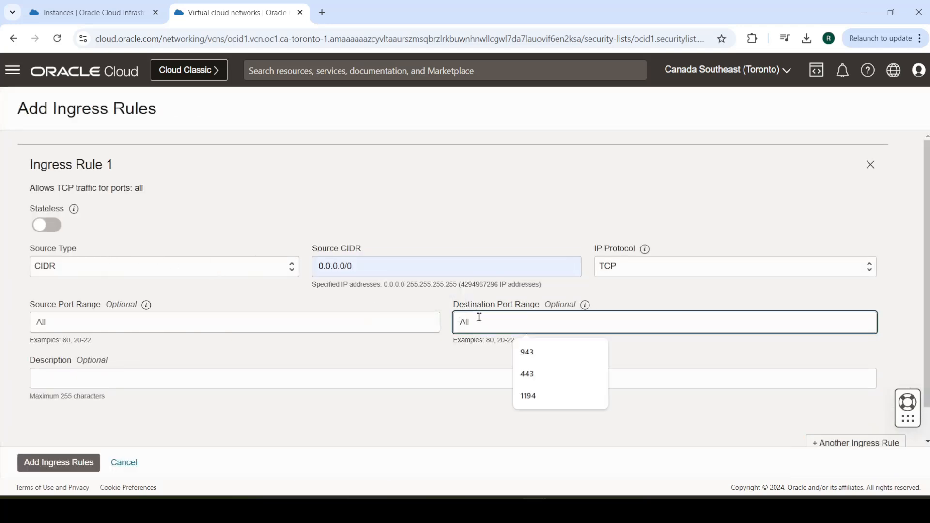
pyautogui.click(528, 395)
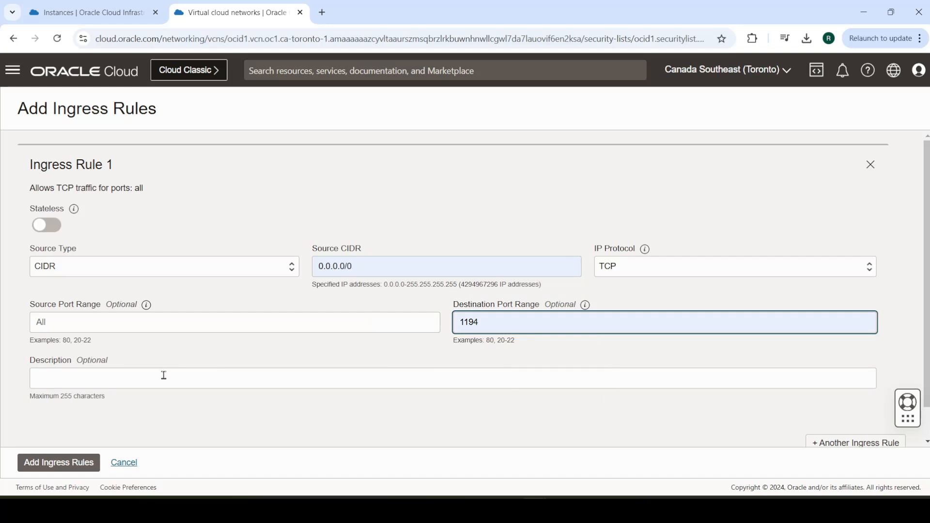
pyautogui.write('VPN TGun')
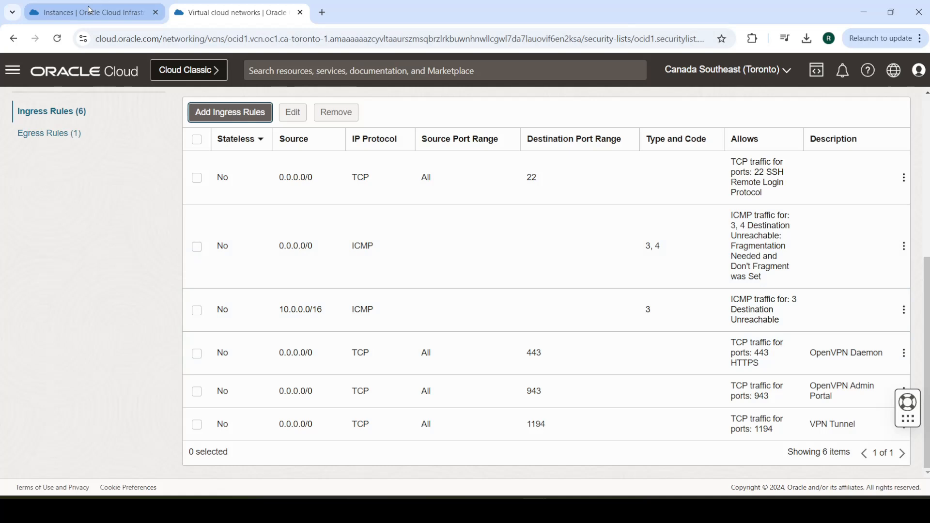
# - Return to the instance details and copy its public IP address
pyautogui.click(87, 11)
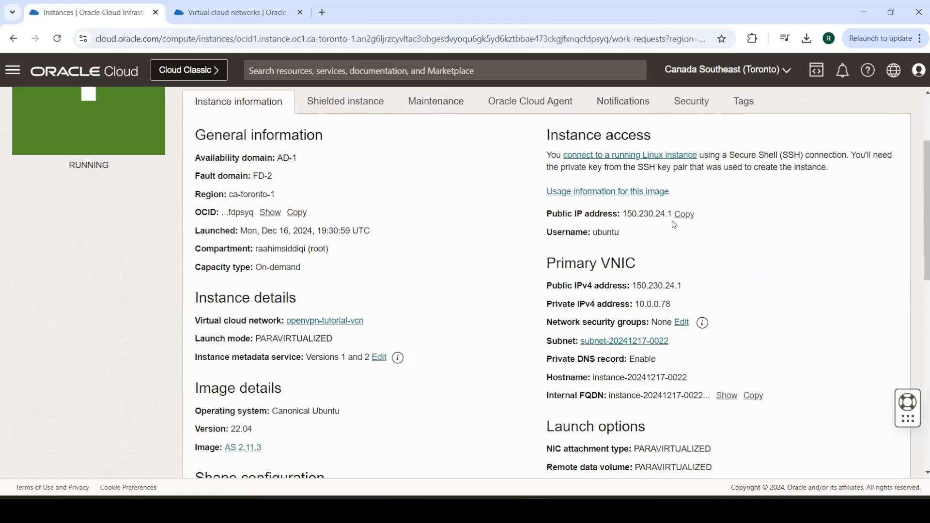
pyautogui.click(684, 214)
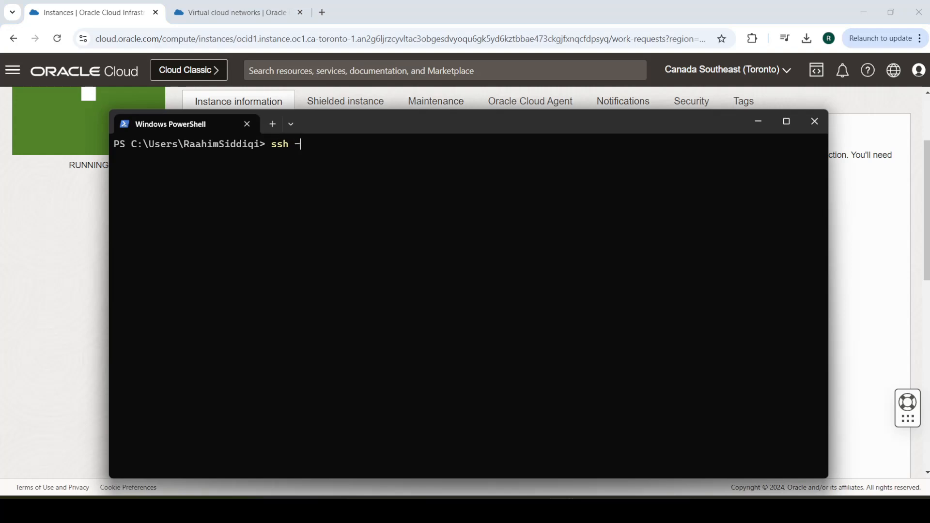
pyautogui.write('i')
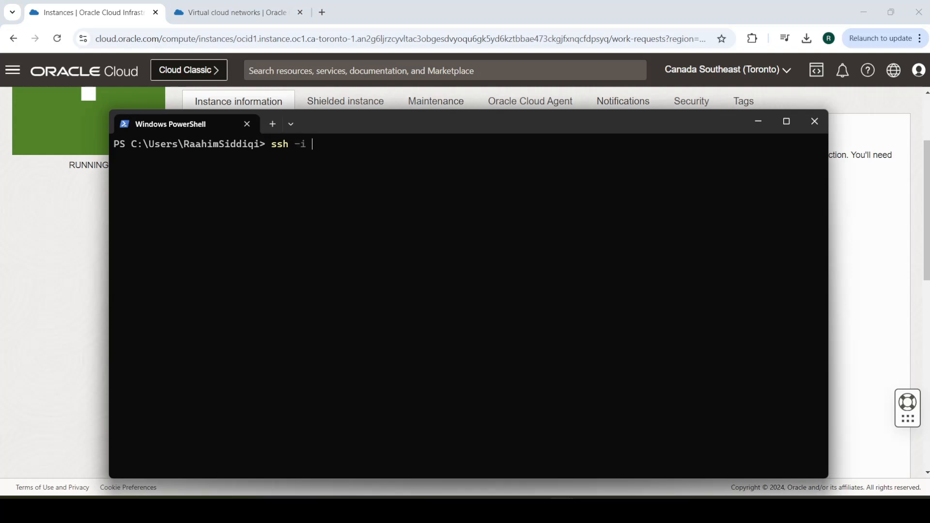
pyautogui.write('""')
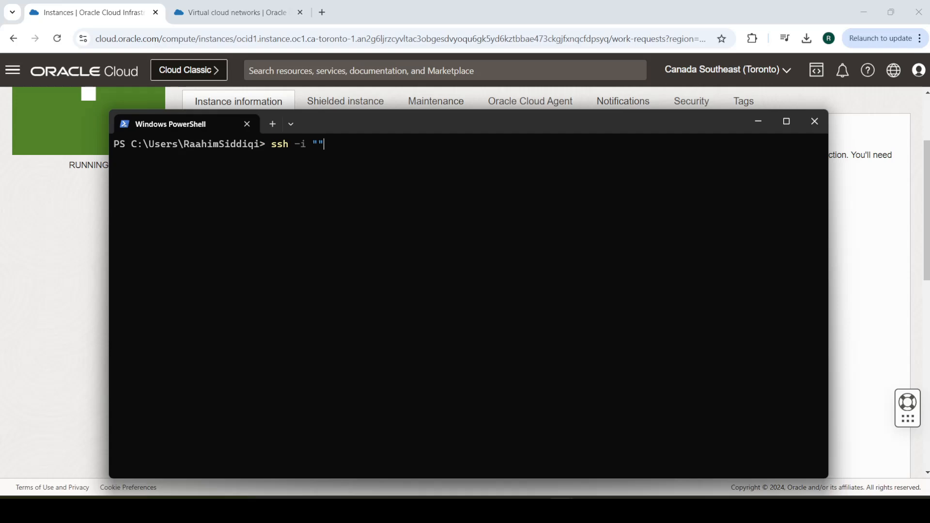
pyautogui.write('open')
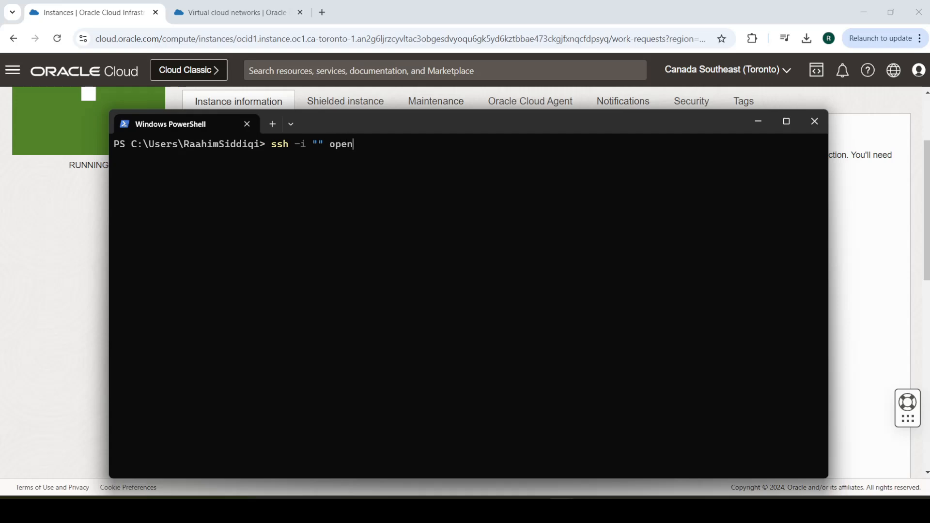
pyautogui.write('vp')
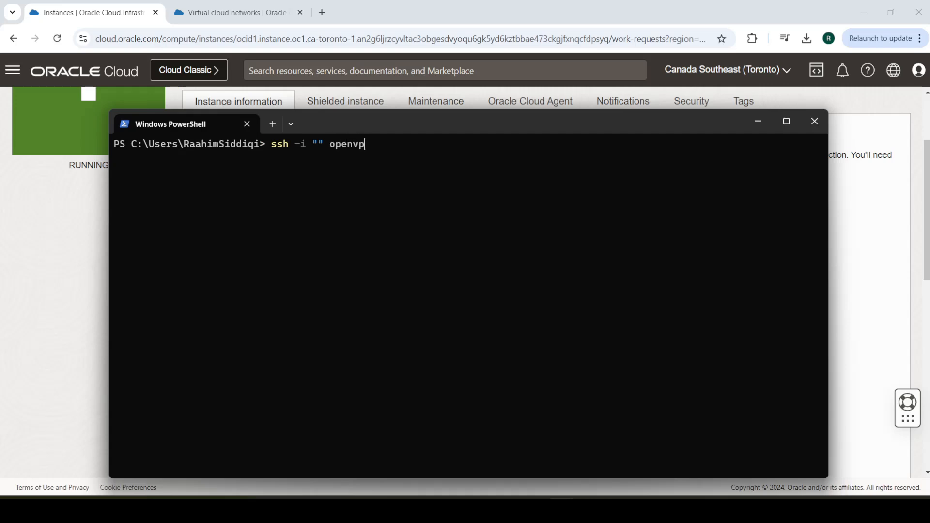
pyautogui.write('as')
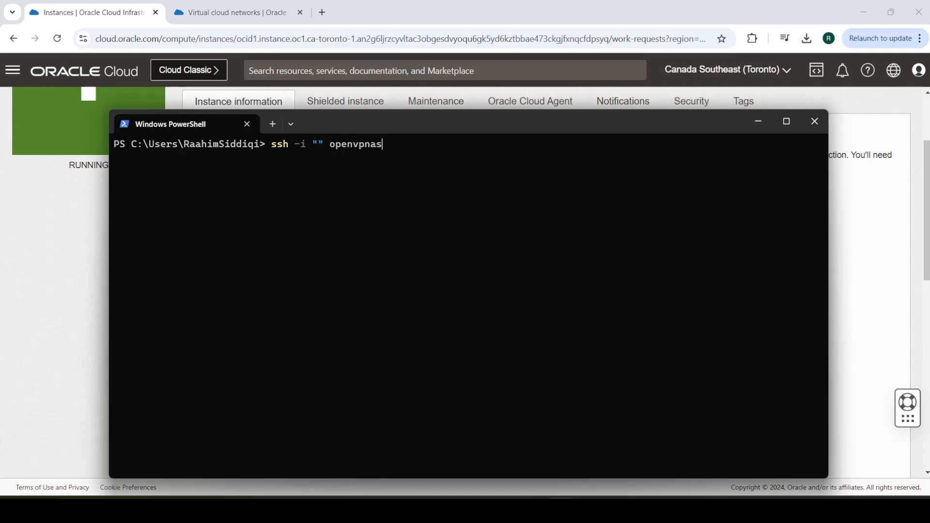
pyautogui.write('@150.230.24.1')
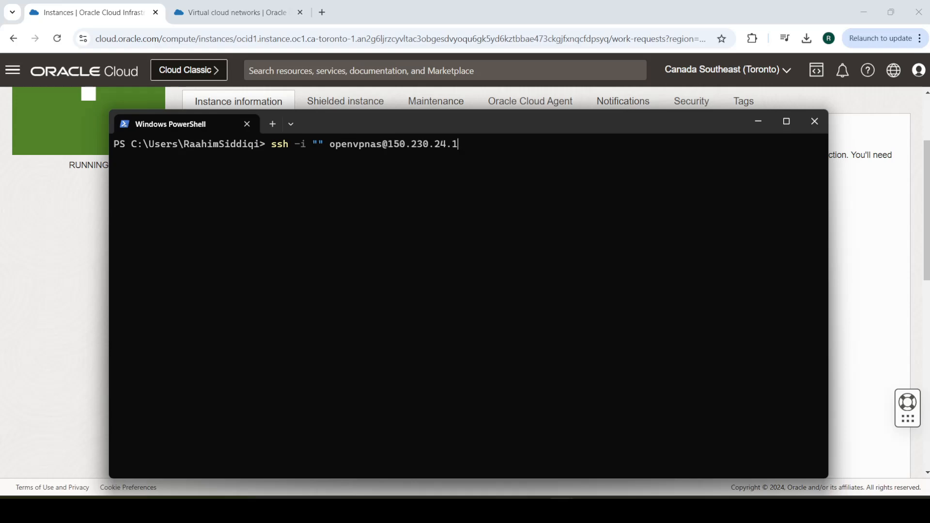
pyautogui.doubleClick(362, 144)
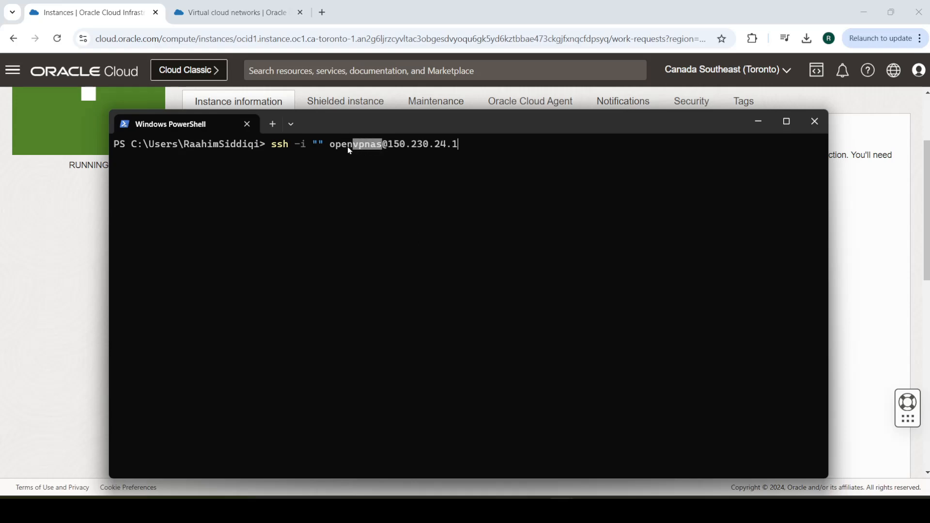
pyautogui.doubleClick(356, 144)
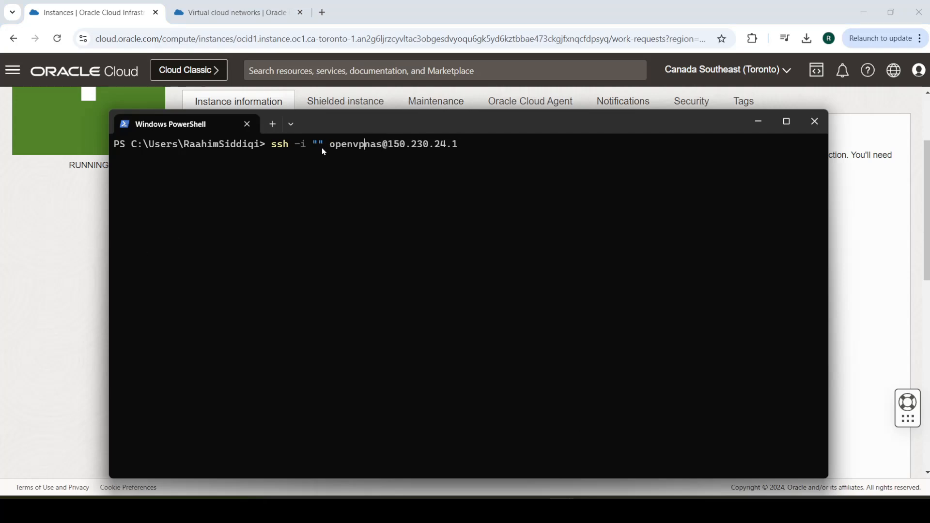
pyautogui.write('C:\\Users\\RaahimSiddiqi\\Desktop\\openvpn-tutorial-key.key')
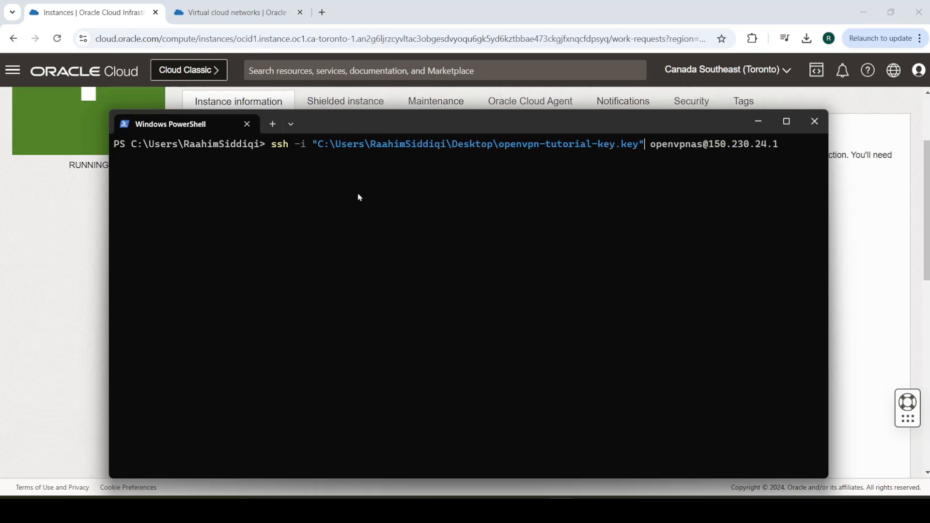
pyautogui.moveTo(440, 174)
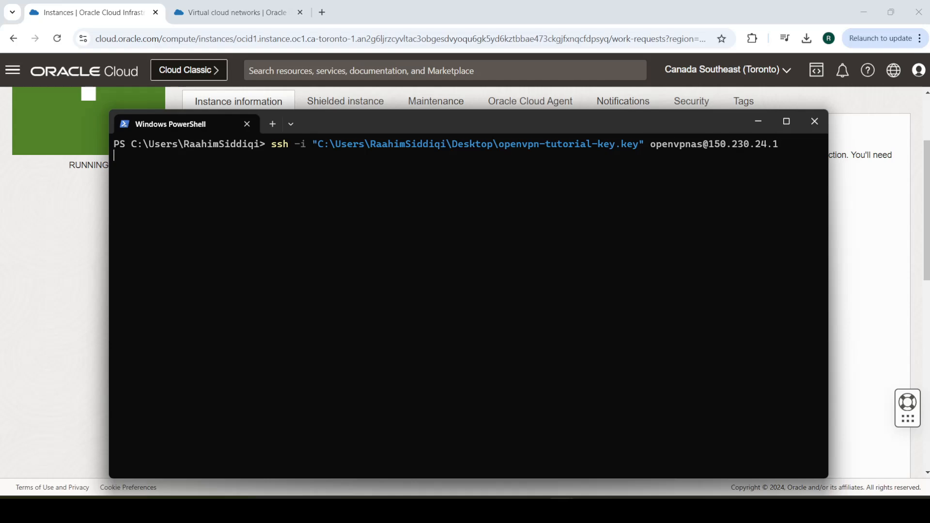
pyautogui.press('Enter')
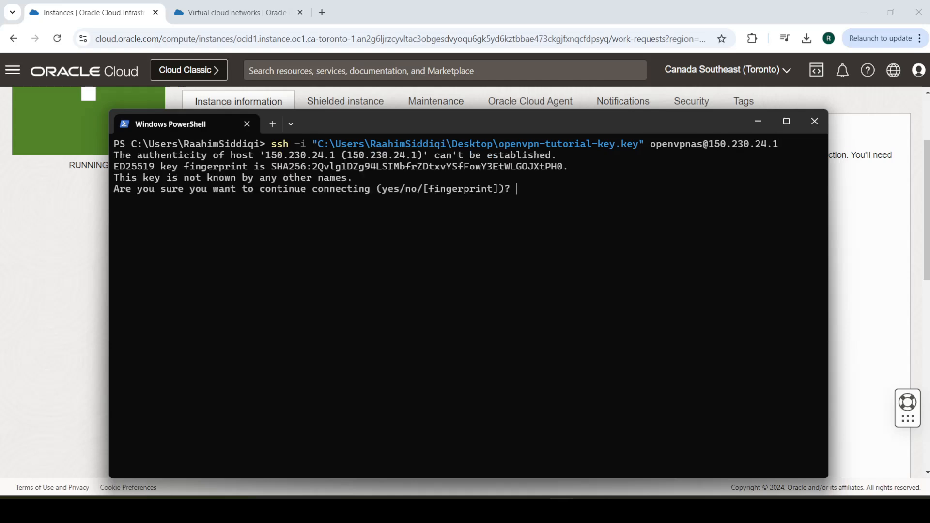
# - Answer yes to host trust and the OpenVPN license, keeping primary node, all interfaces and default CA keys
pyautogui.write('yes')
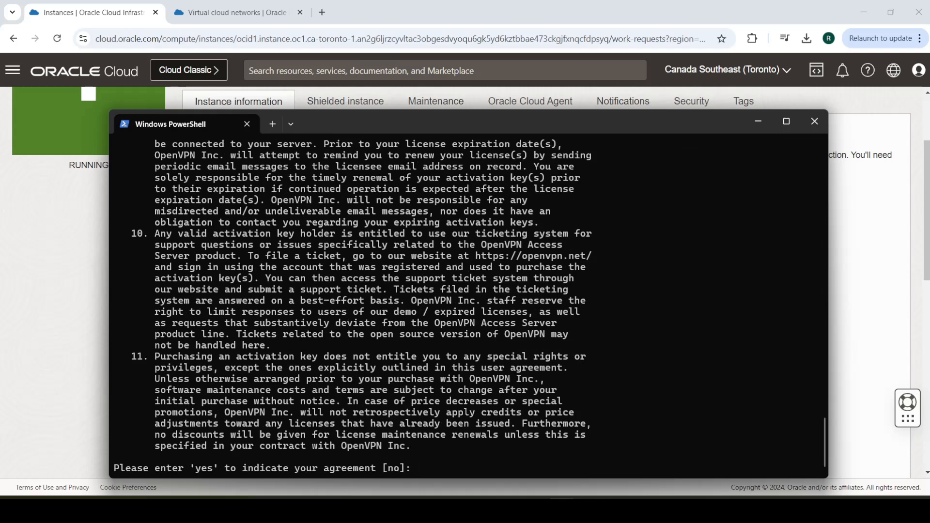
pyautogui.write('yes')
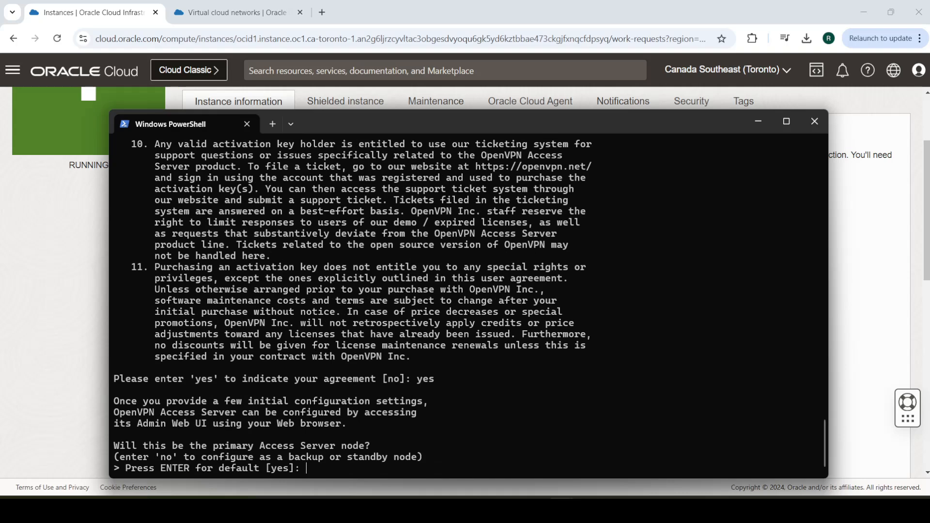
pyautogui.press('Enter')
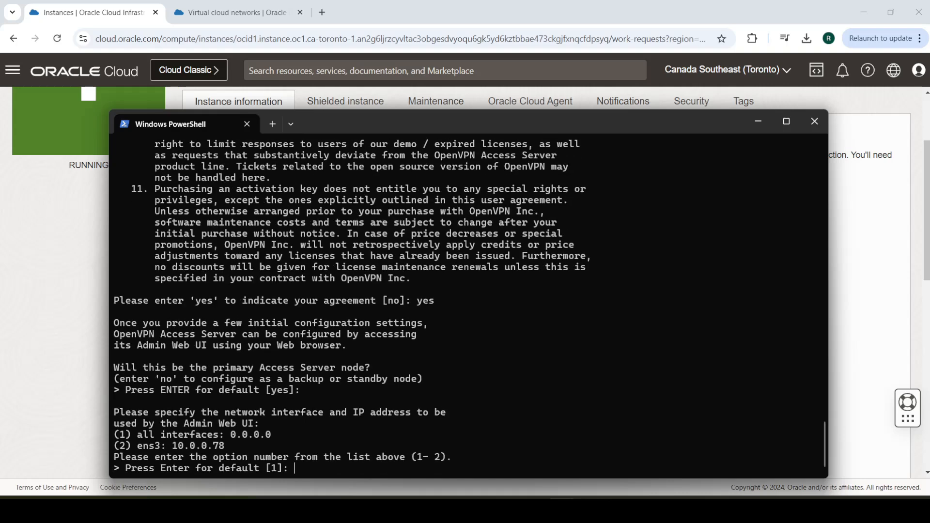
pyautogui.press('Enter')
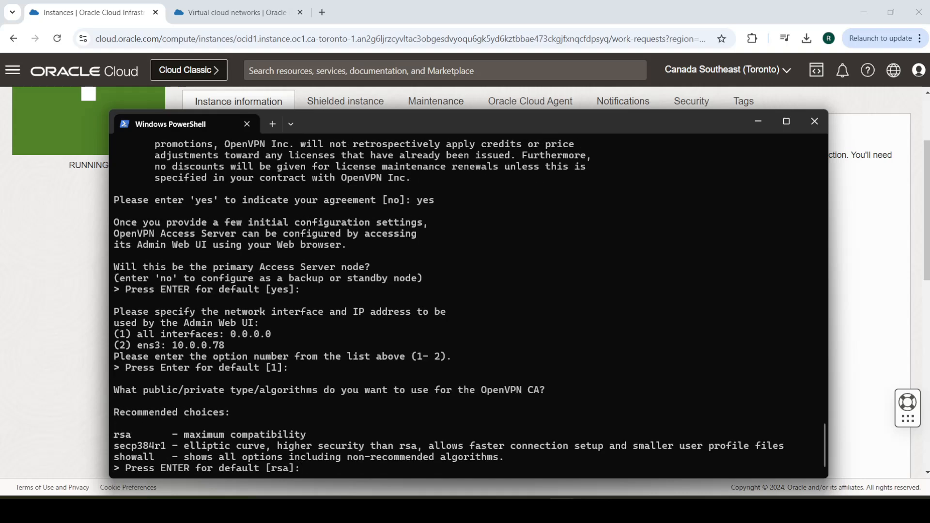
pyautogui.press('Enter')
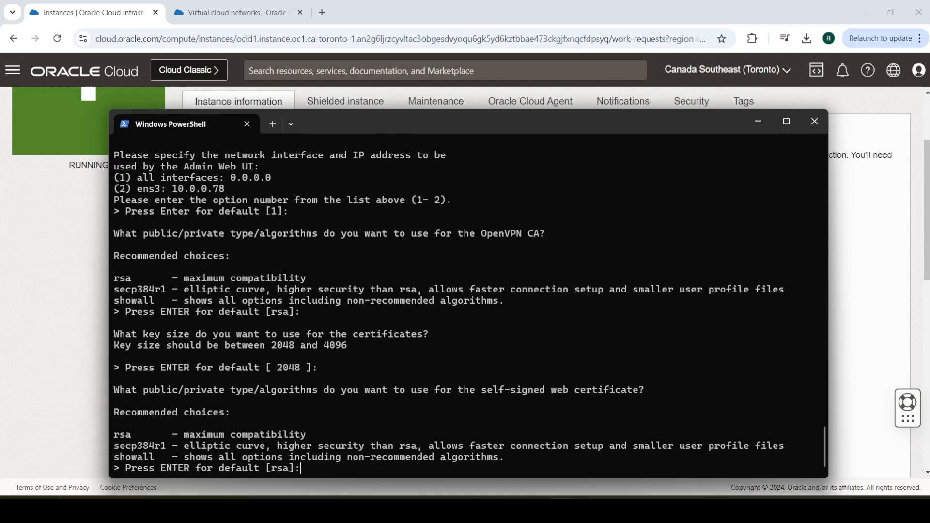
# - Accept default web certificate, Admin UI port 943, TCP 443, VPN routing and private subnet access
pyautogui.press('Enter')
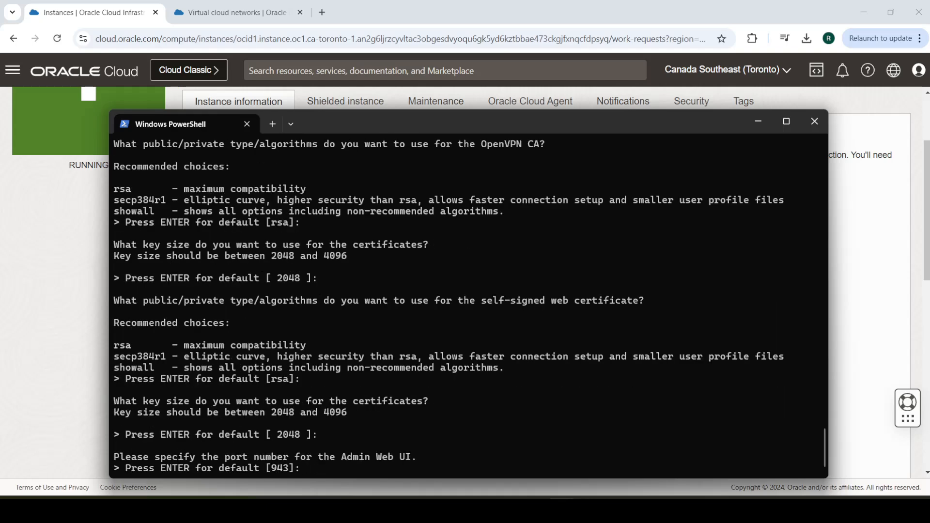
pyautogui.press('Enter')
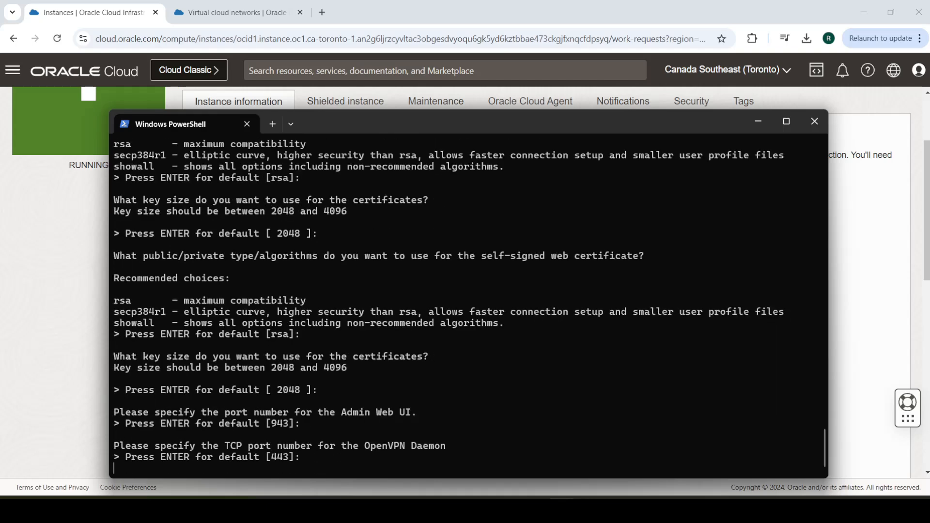
pyautogui.press('enter')
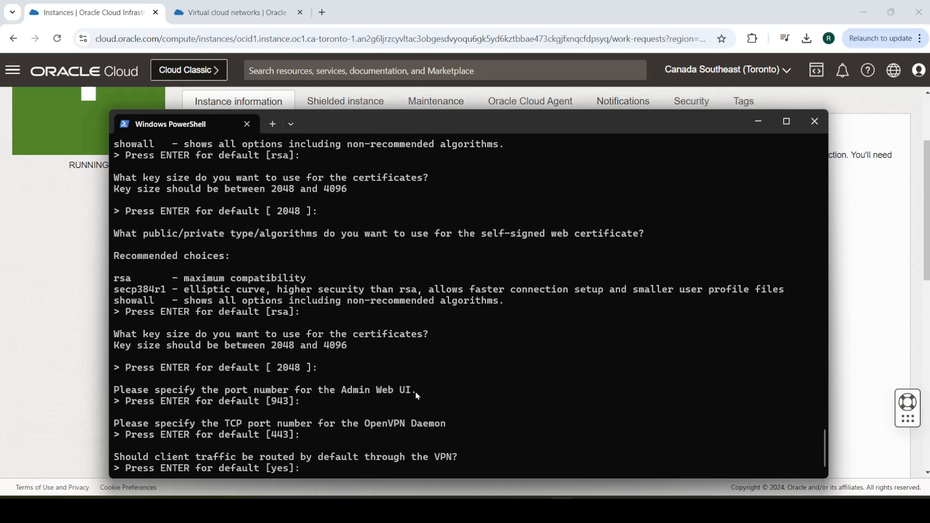
pyautogui.press('Enter')
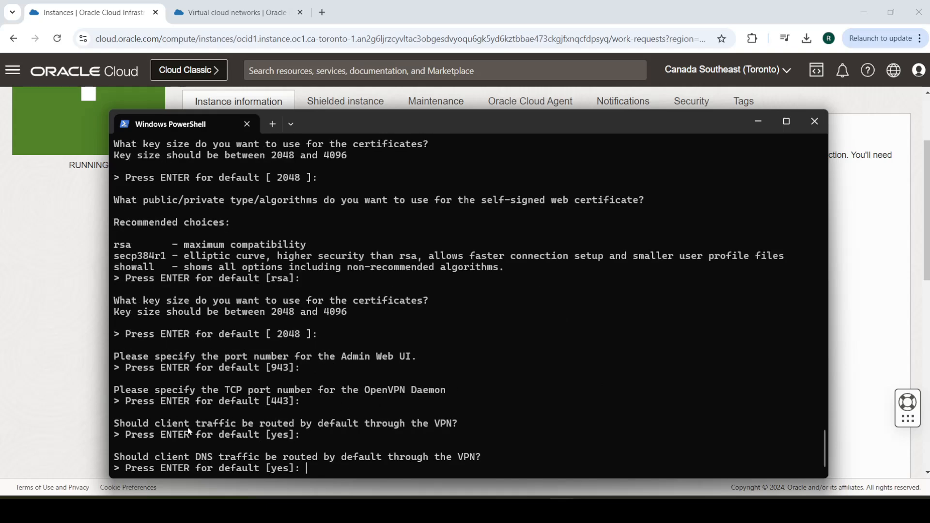
pyautogui.moveTo(467, 419)
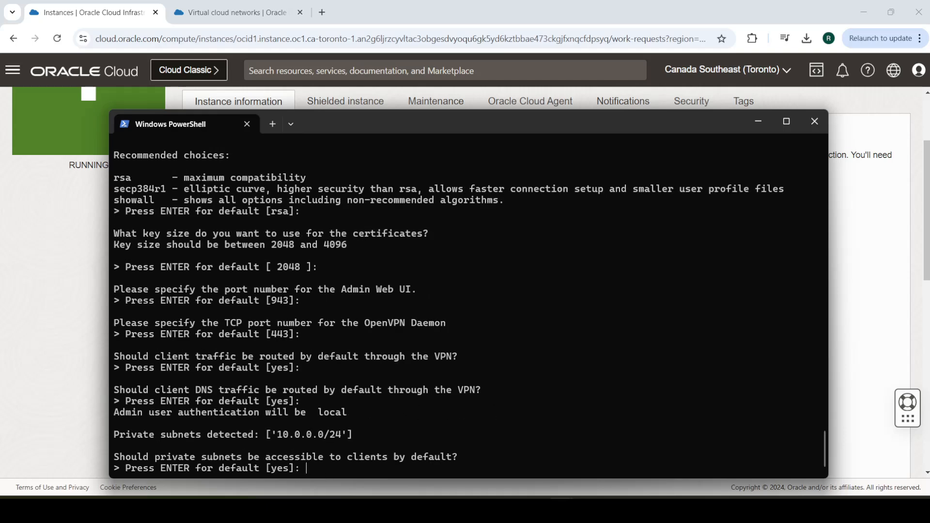
pyautogui.press('Enter')
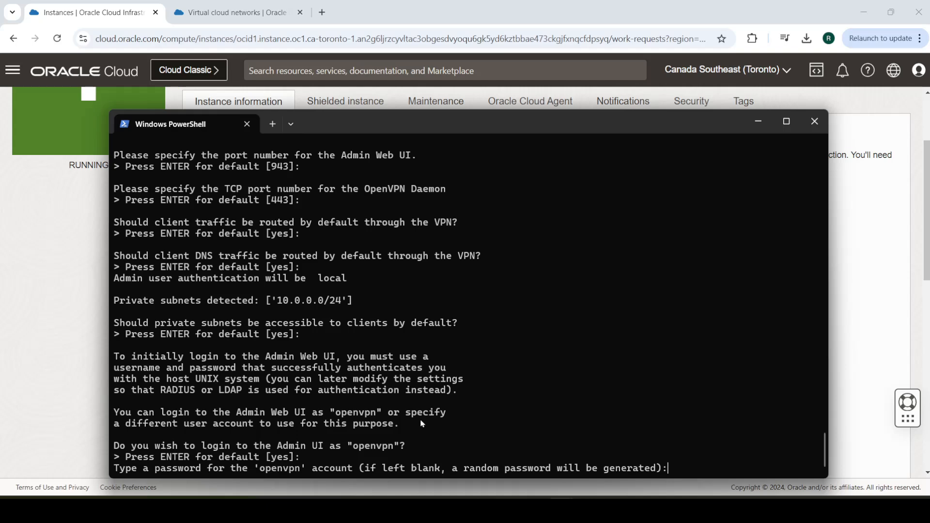
pyautogui.moveTo(422, 425)
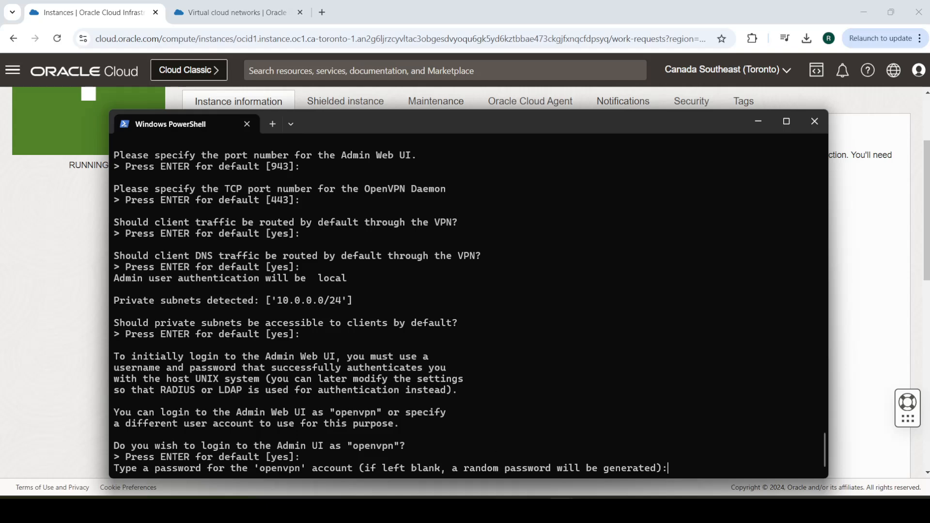
pyautogui.press('Enter')
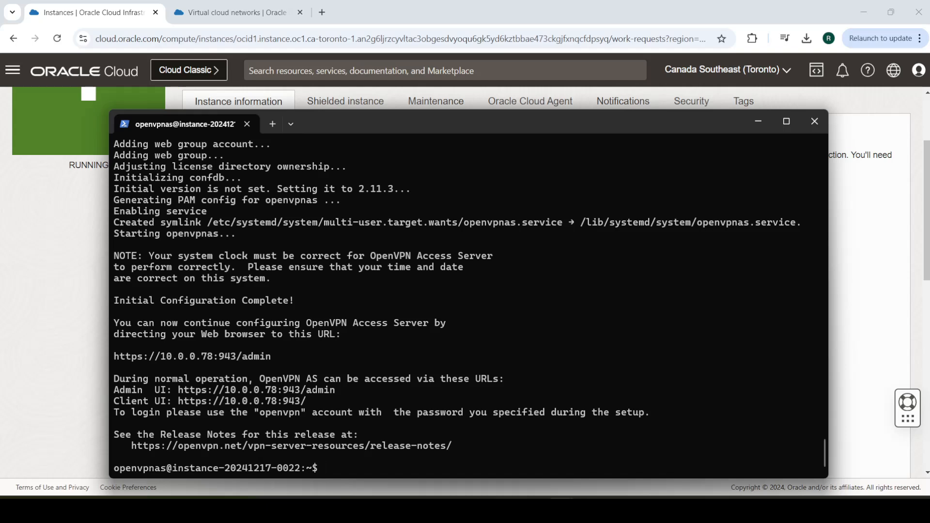
pyautogui.moveTo(574, 343)
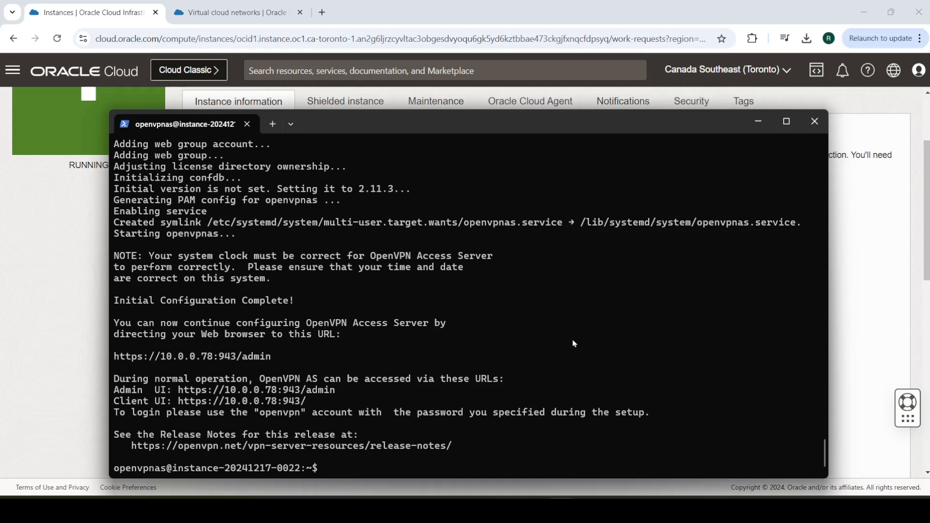
# - Hide PowerShell and copy the instance's public IP 150.230.24.1 from the details page
pyautogui.doubleClick(258, 389)
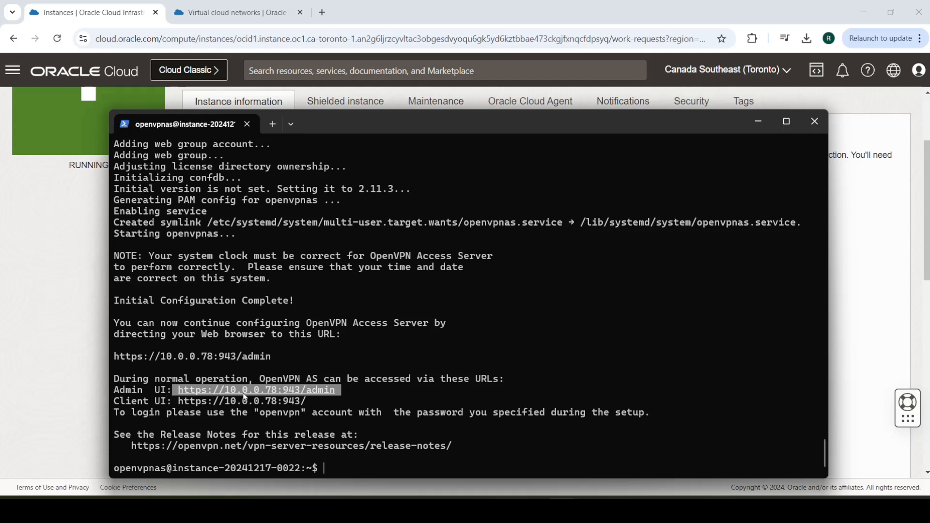
pyautogui.moveTo(246, 401)
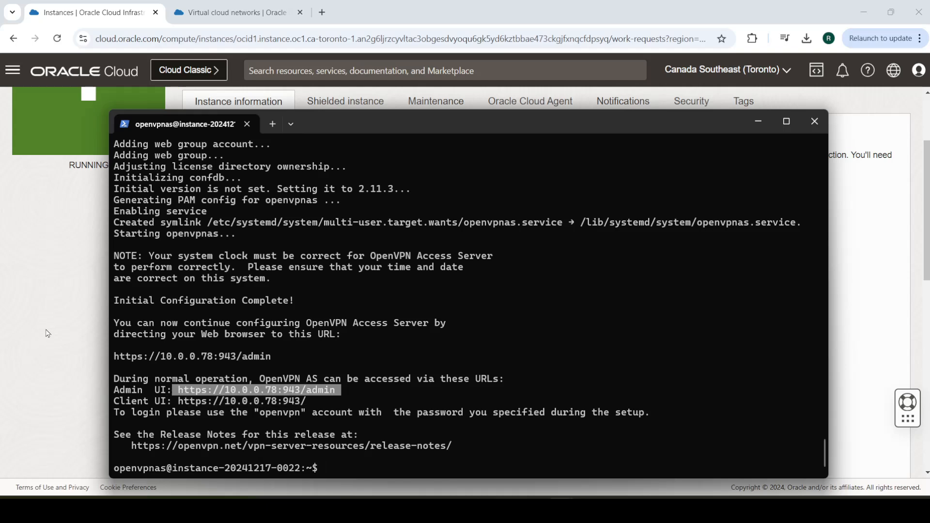
pyautogui.click(813, 121)
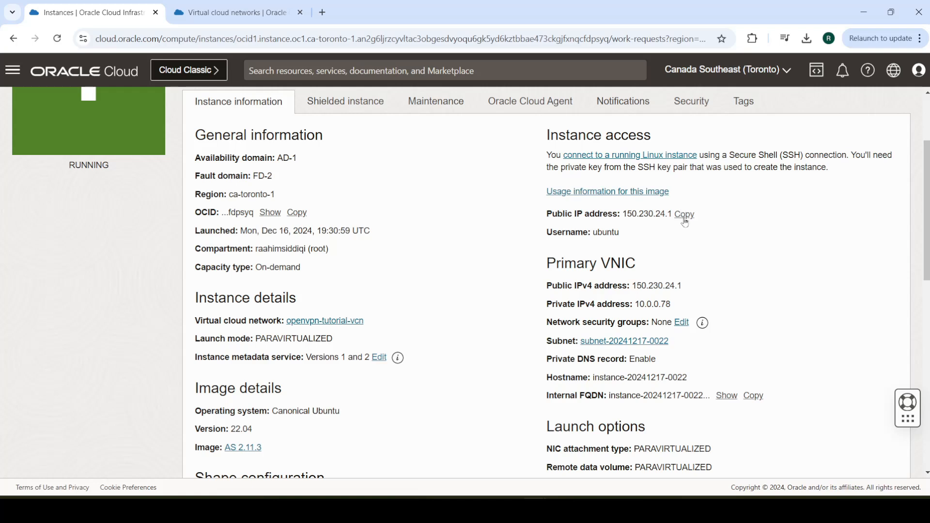
pyautogui.click(684, 214)
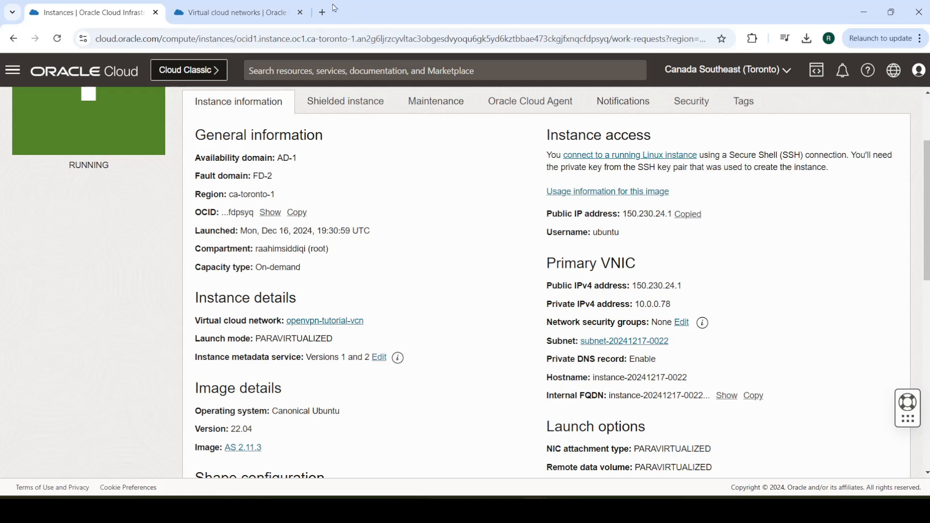
pyautogui.click(320, 13)
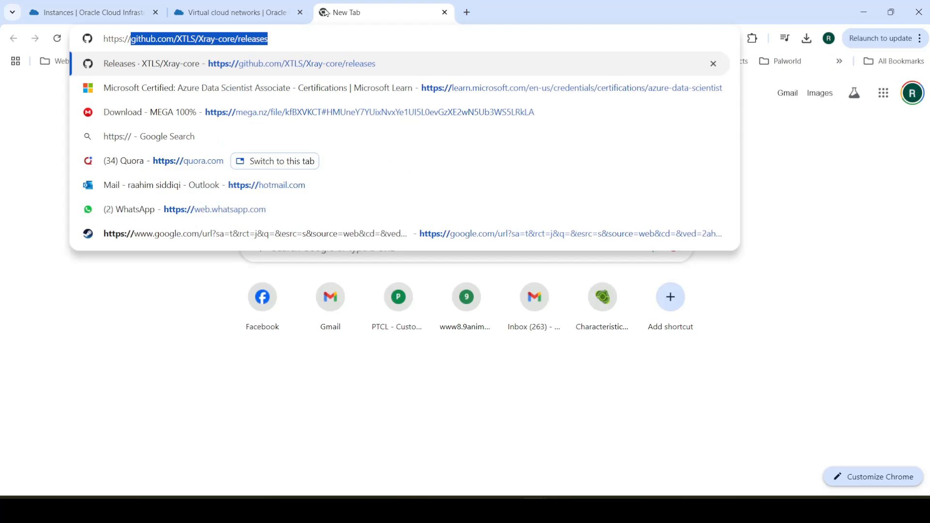
pyautogui.write('https://150.230.24.1')
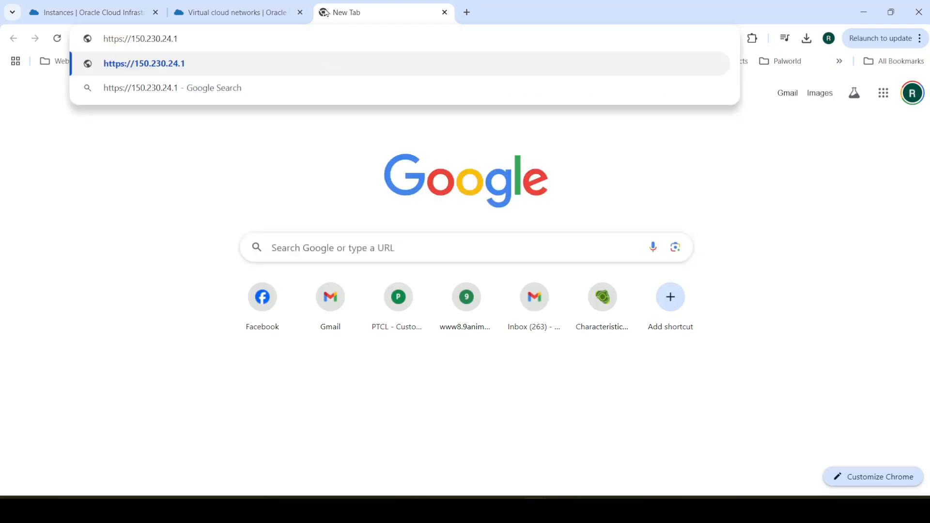
pyautogui.write('/admin')
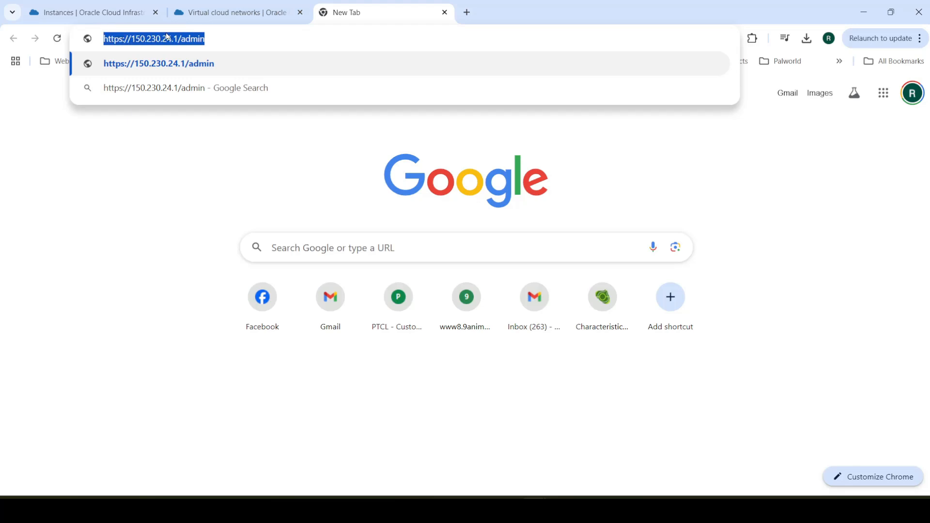
pyautogui.press('Enter')
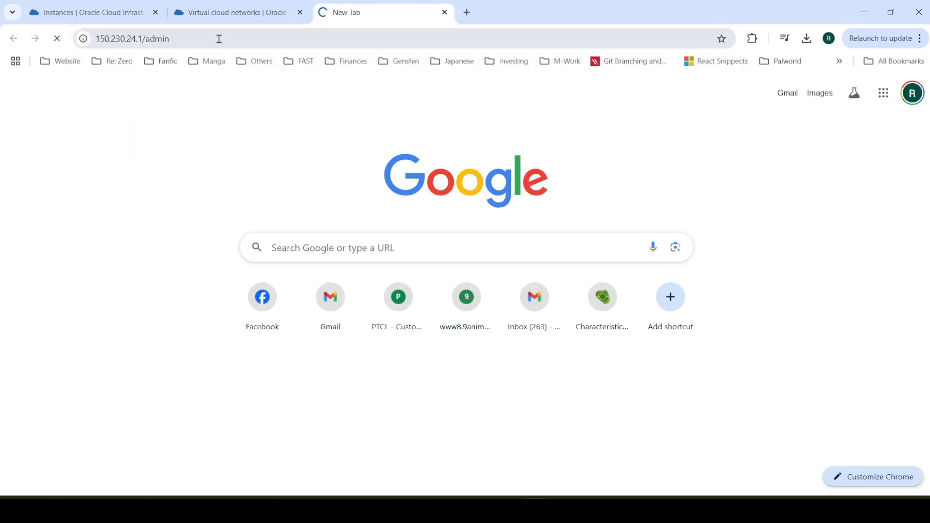
pyautogui.press('Enter')
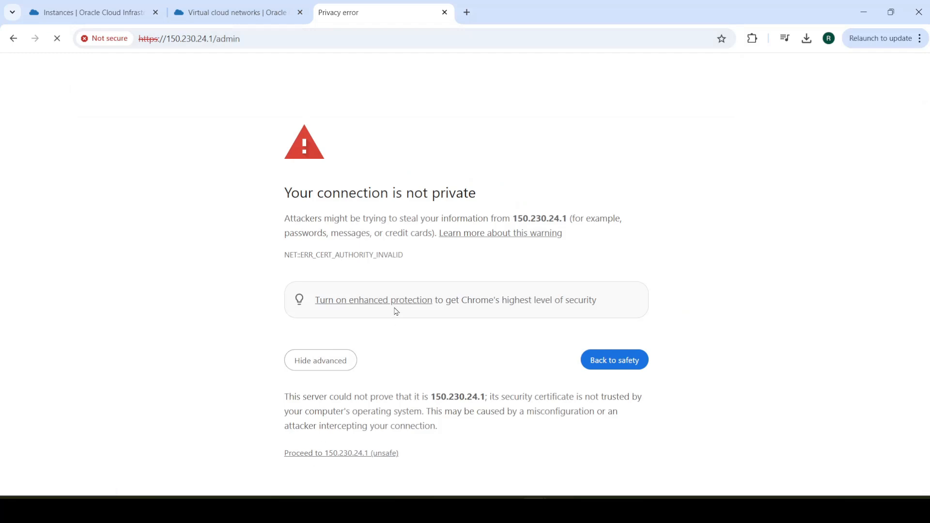
pyautogui.moveTo(345, 459)
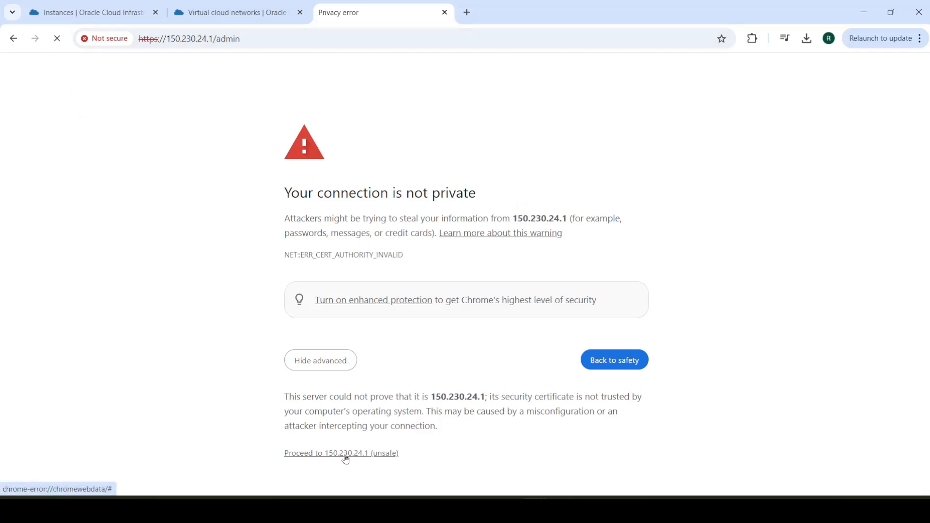
pyautogui.click(341, 454)
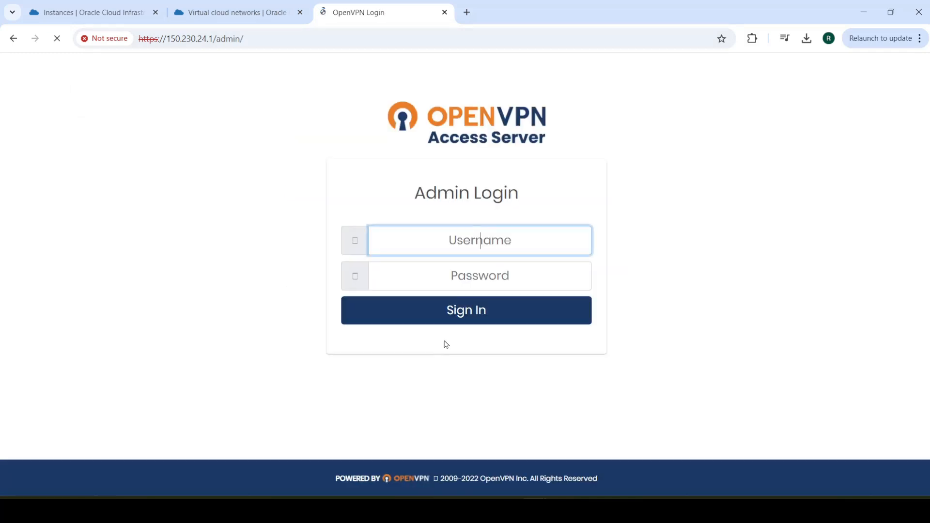
# - Sign in to the Admin UI as openvpn with its password
pyautogui.write('openvpn')
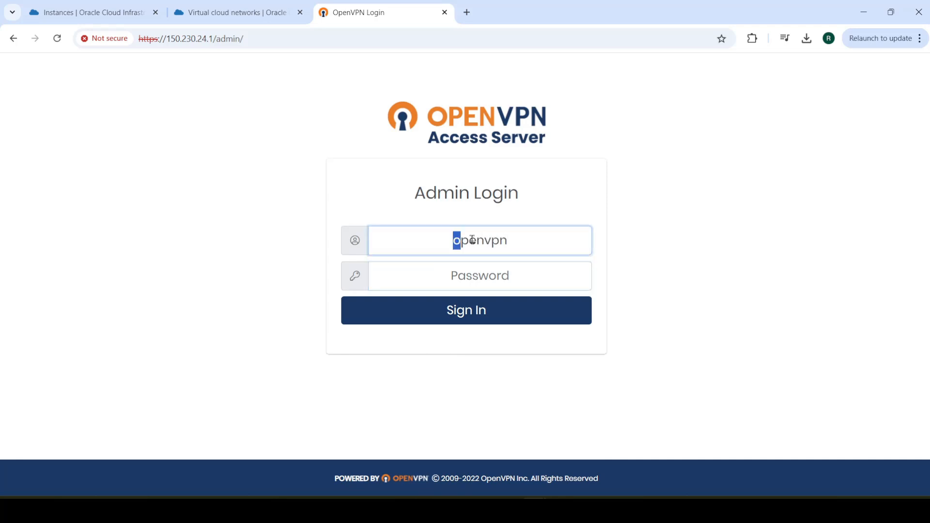
pyautogui.click(481, 275)
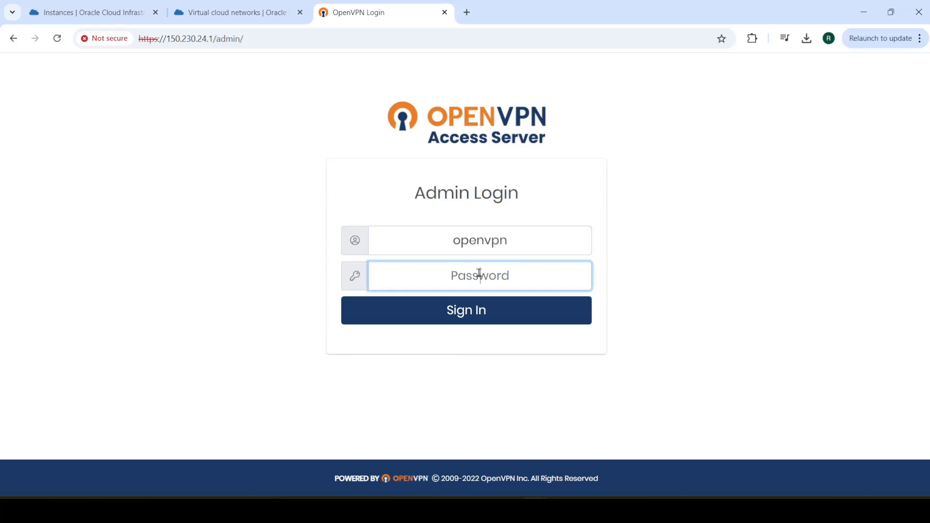
pyautogui.write('password')
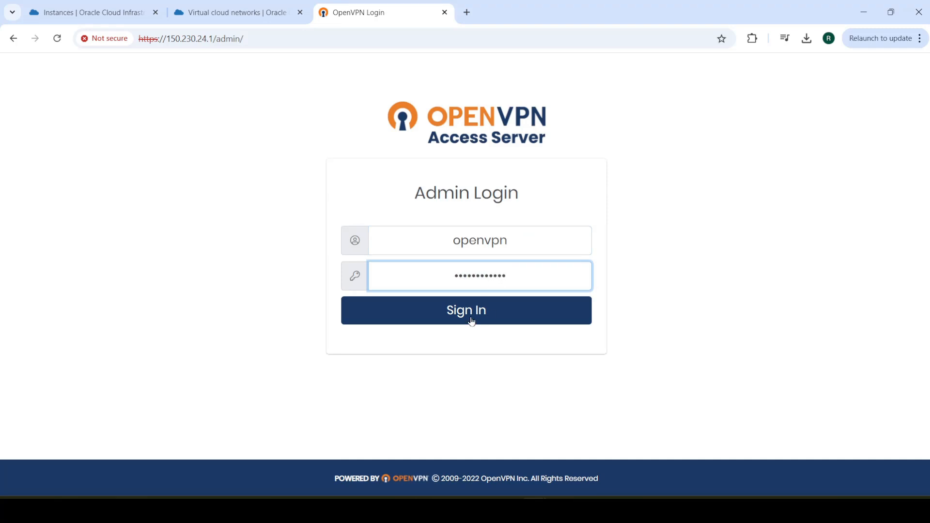
pyautogui.click(466, 310)
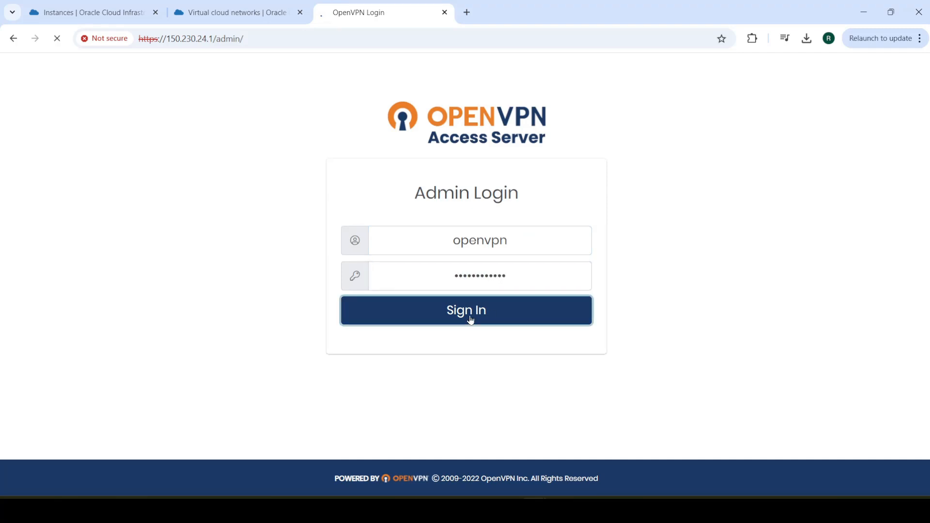
pyautogui.click(466, 310)
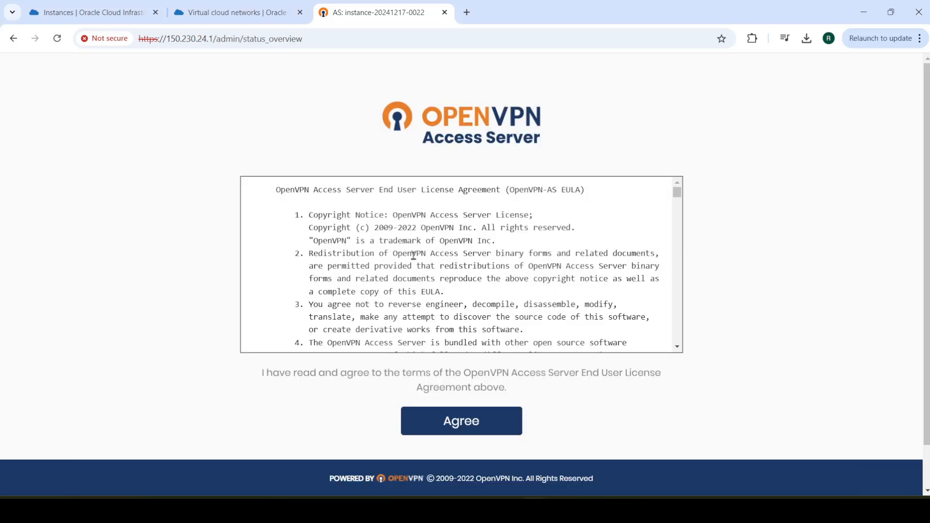
# - Agree to the EULA, reaching Activation Manager showing 2 VPN connections allowed
pyautogui.click(461, 420)
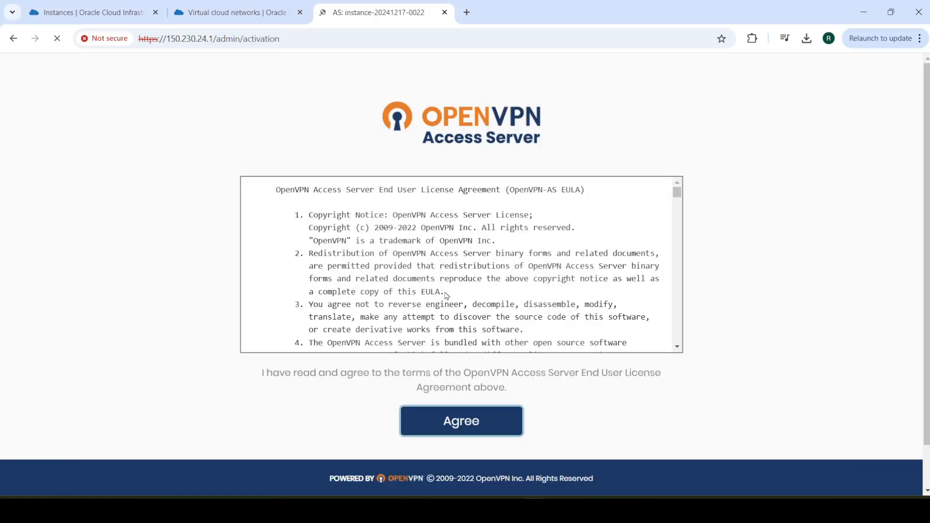
pyautogui.click(461, 421)
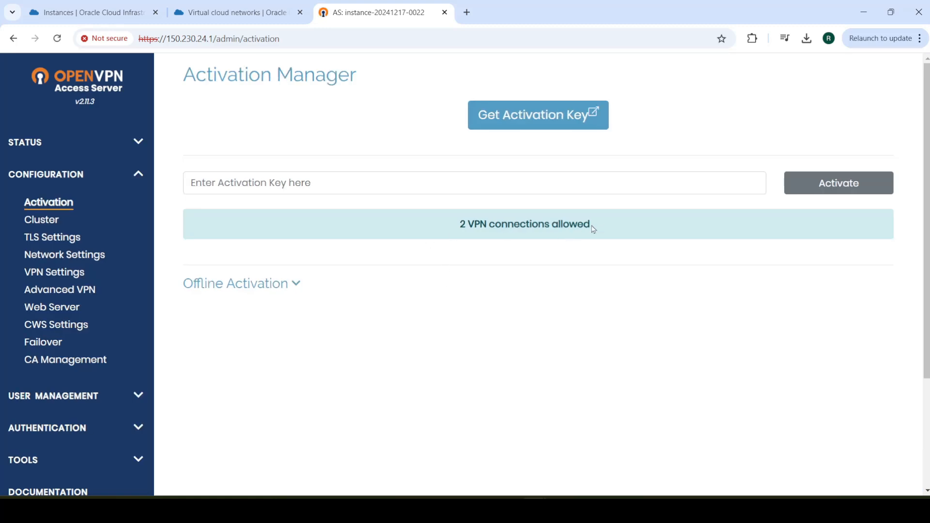
pyautogui.doubleClick(525, 225)
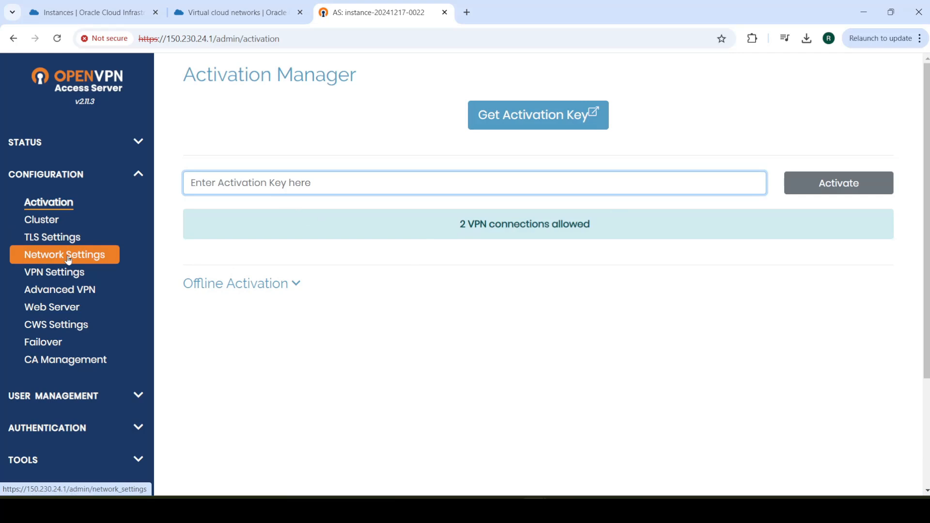
# - In Network Settings replace the private IP hostname with public IP 150.230.24.1 and save
pyautogui.click(64, 254)
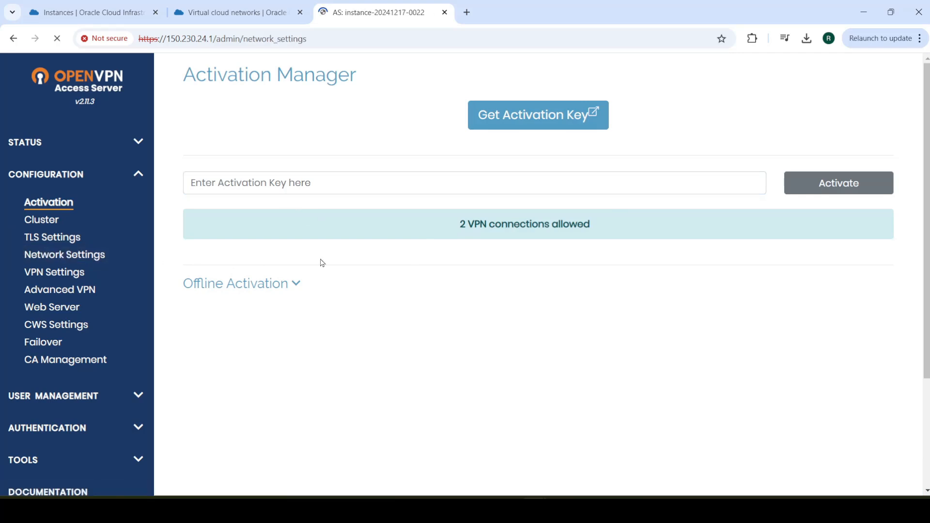
pyautogui.click(64, 253)
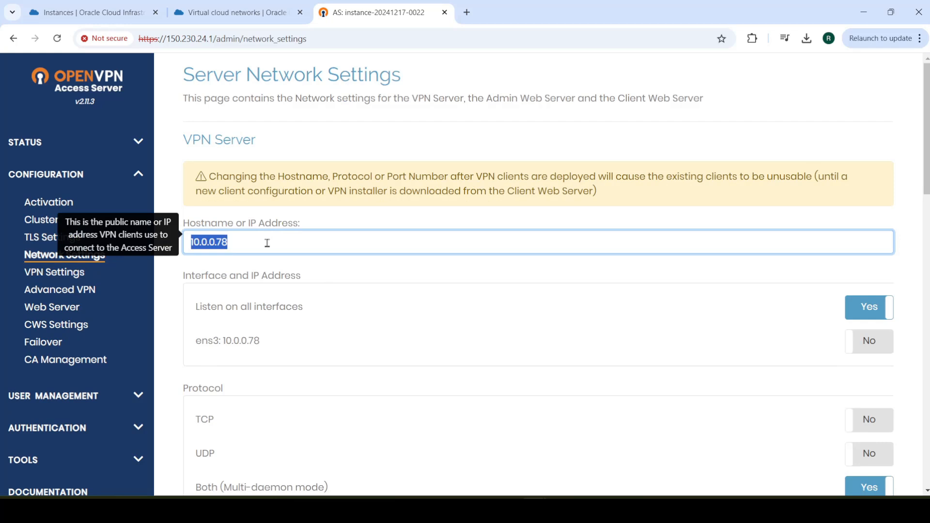
pyautogui.click(87, 12)
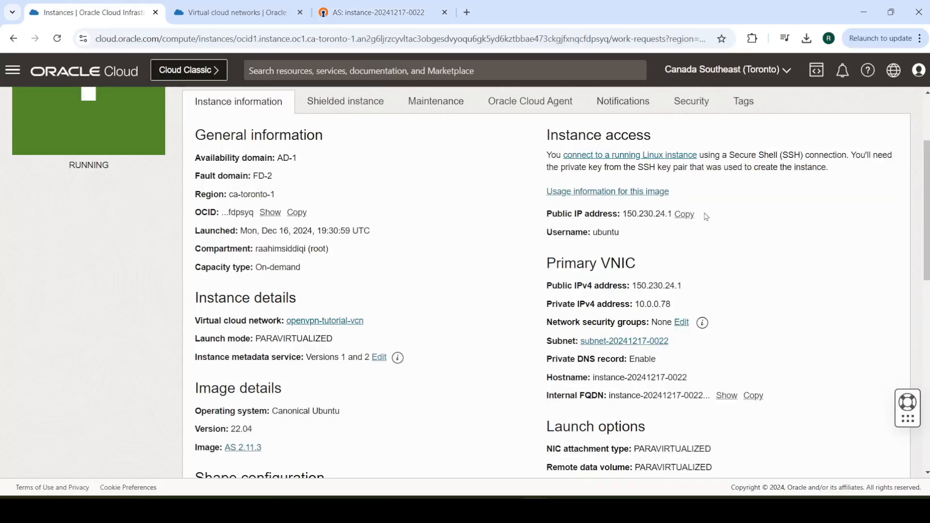
pyautogui.click(374, 12)
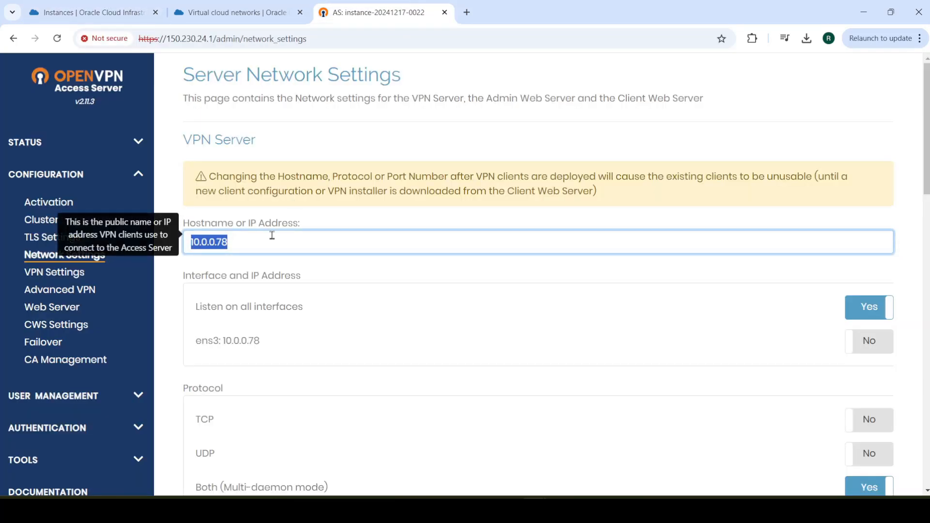
pyautogui.scroll(-3)
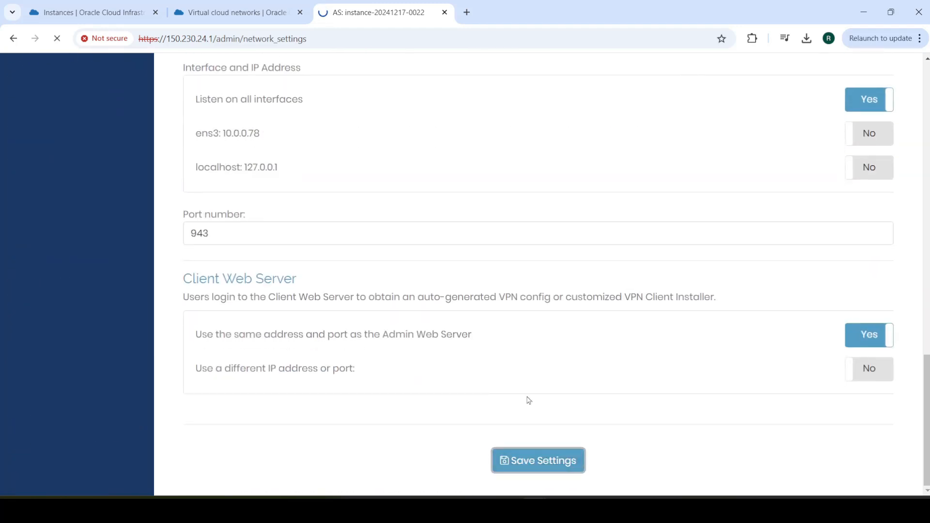
pyautogui.click(539, 460)
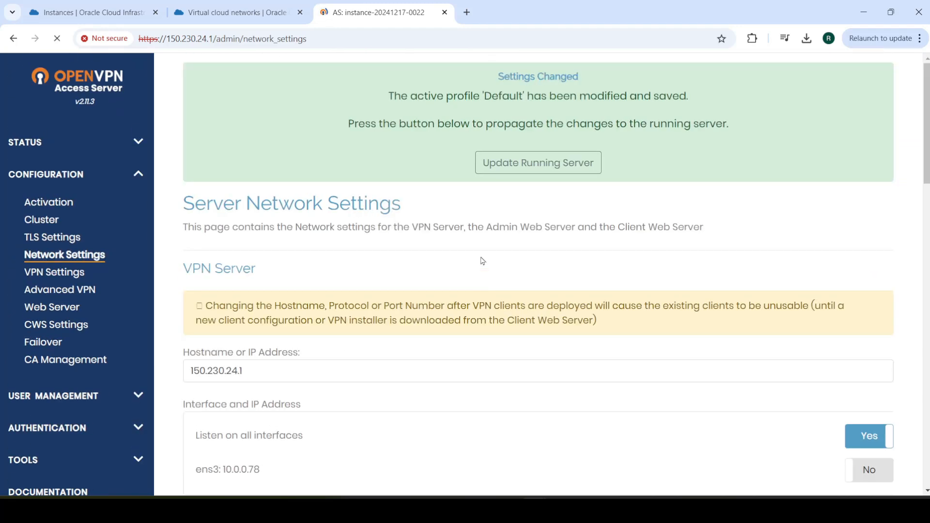
# - Update the running server, confirm the page resubmit and log back in as openvpn
pyautogui.click(539, 162)
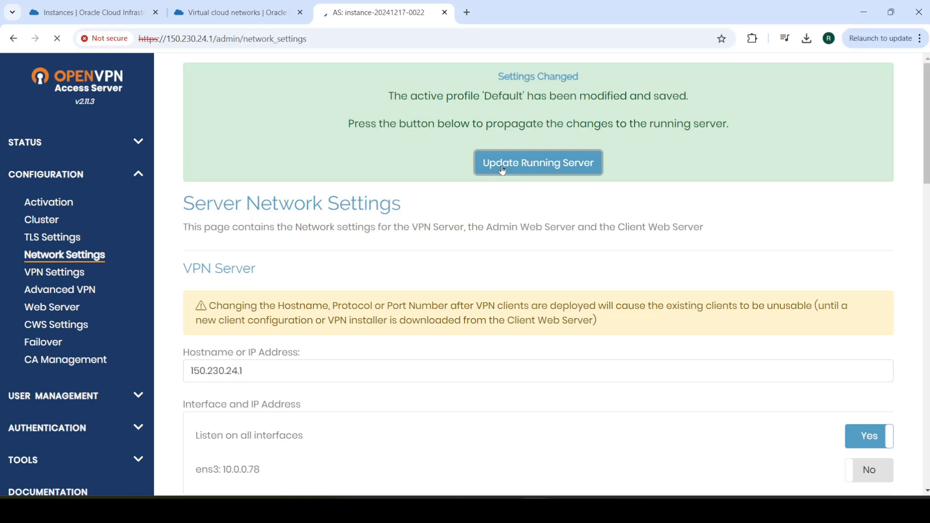
pyautogui.click(539, 162)
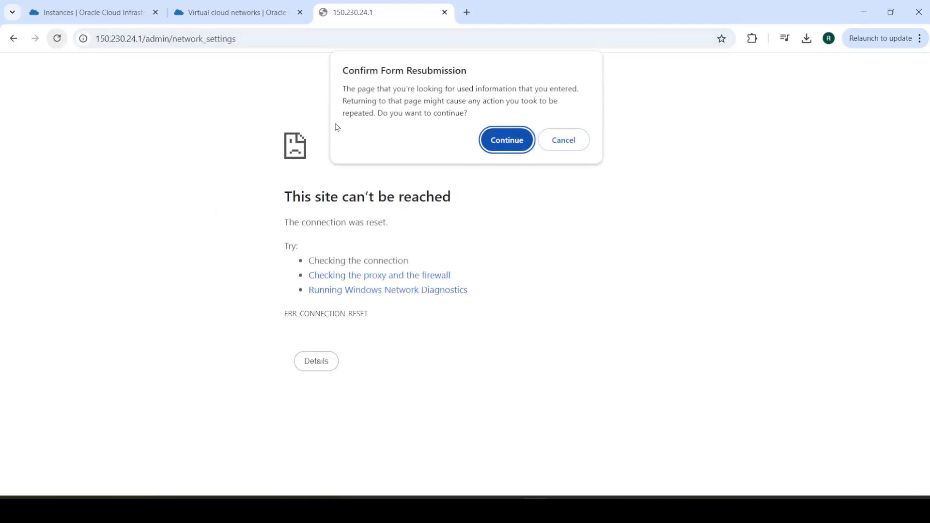
pyautogui.click(507, 139)
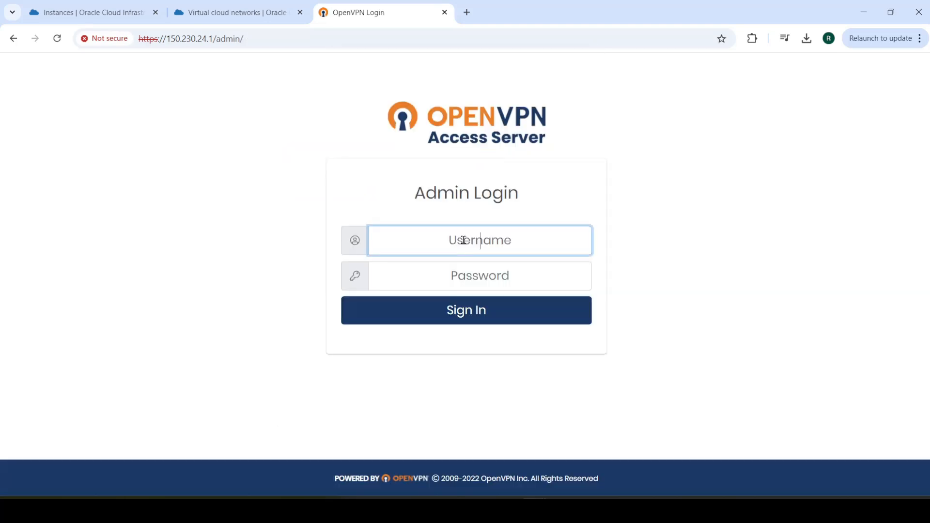
pyautogui.write('openvpn')
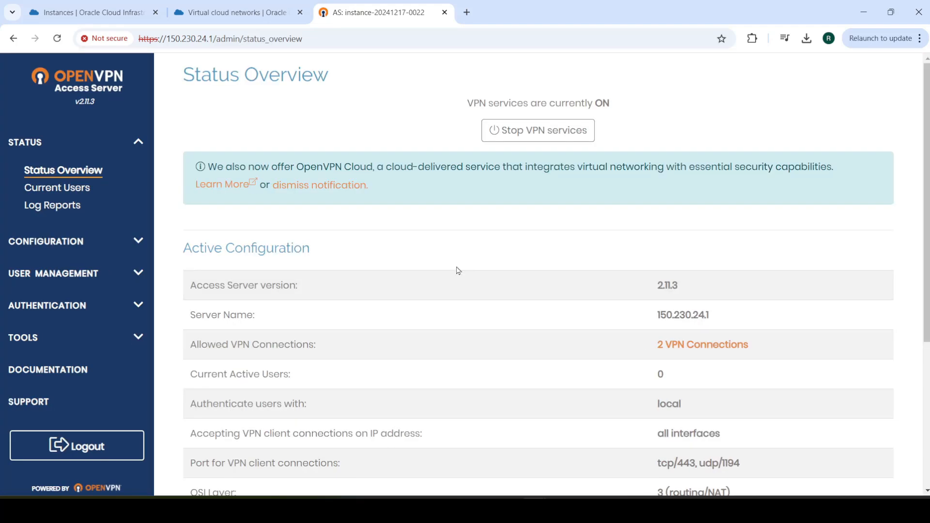
# - In VPN Settings enable 'Have clients use specific DNS servers' with primary 127.0.0.1
pyautogui.doubleClick(682, 315)
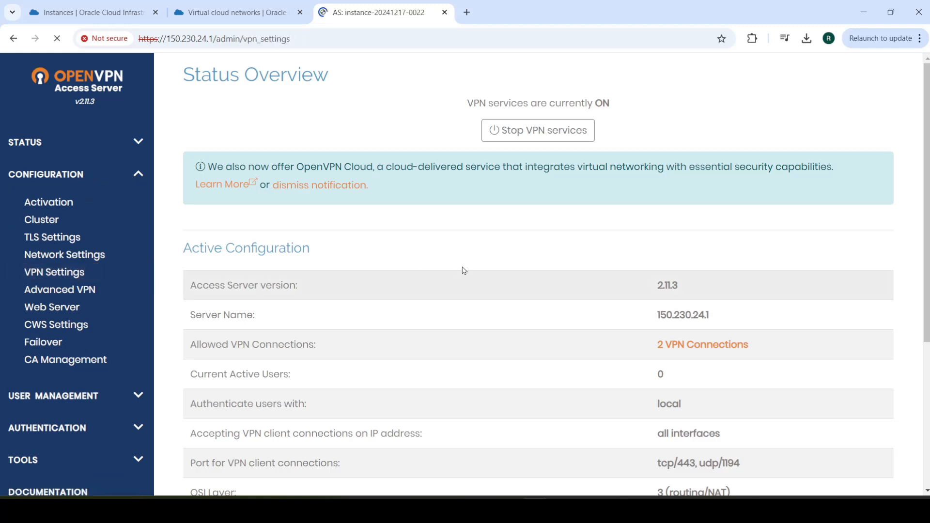
pyautogui.click(54, 271)
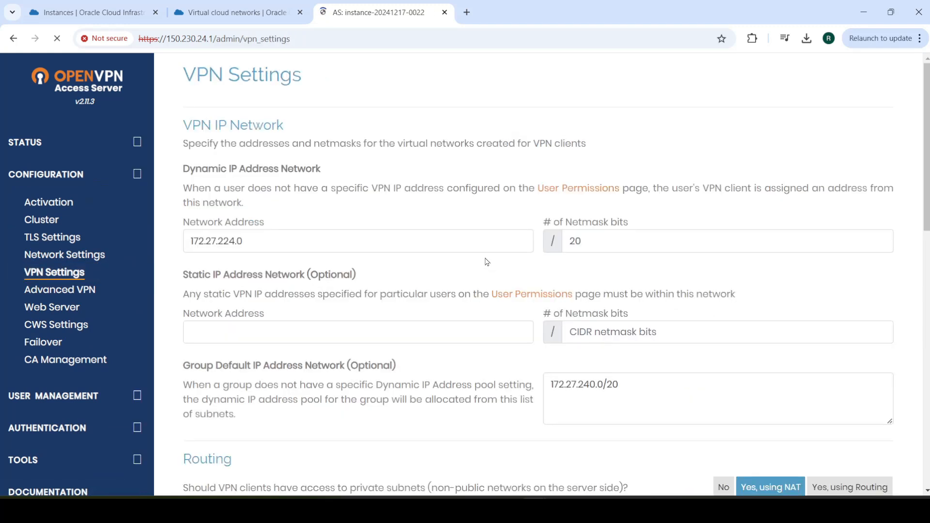
pyautogui.scroll(-3)
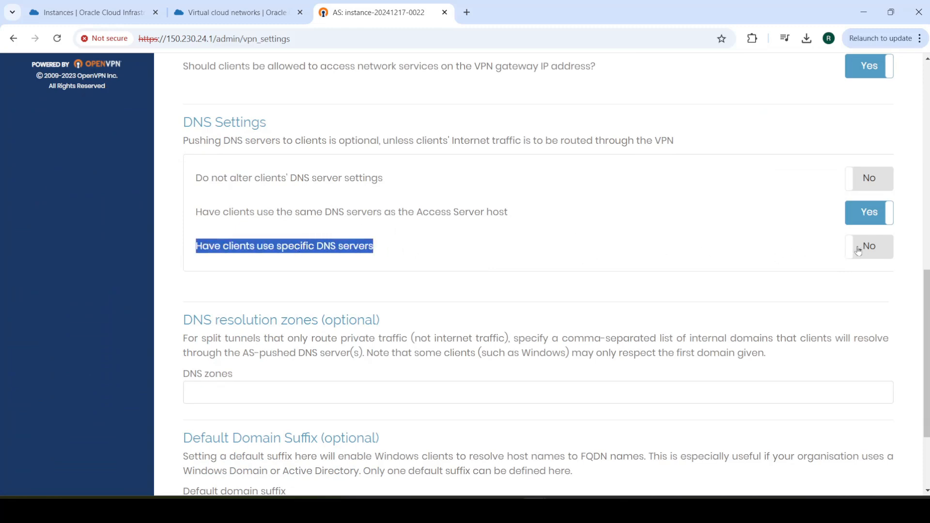
pyautogui.click(869, 247)
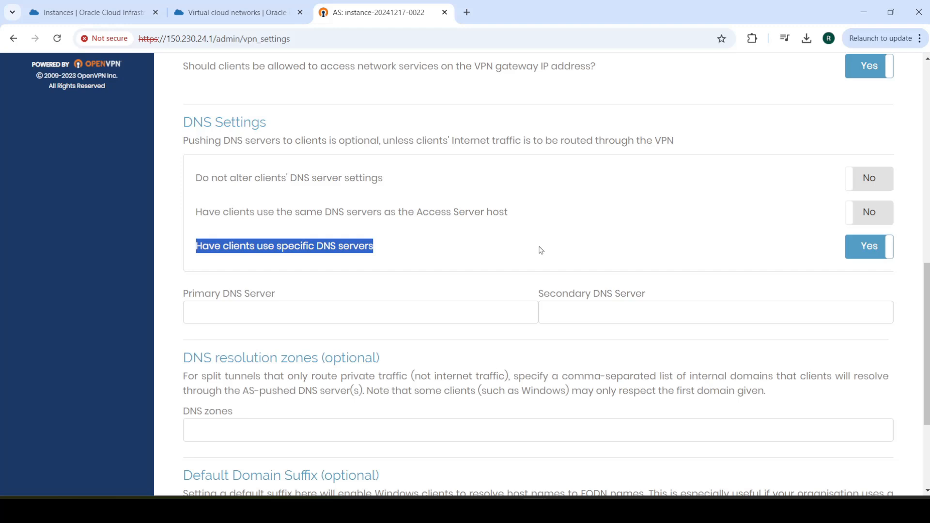
pyautogui.moveTo(308, 314)
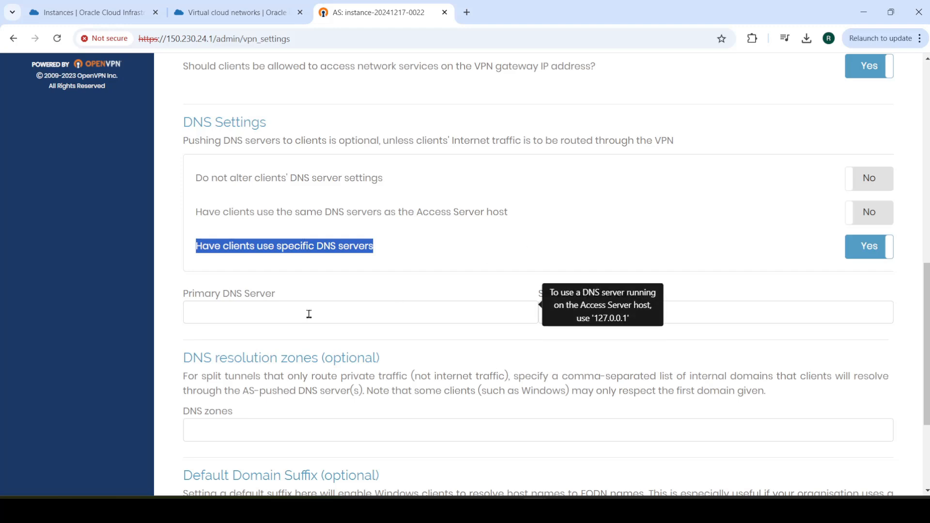
pyautogui.write('127.0.0.1')
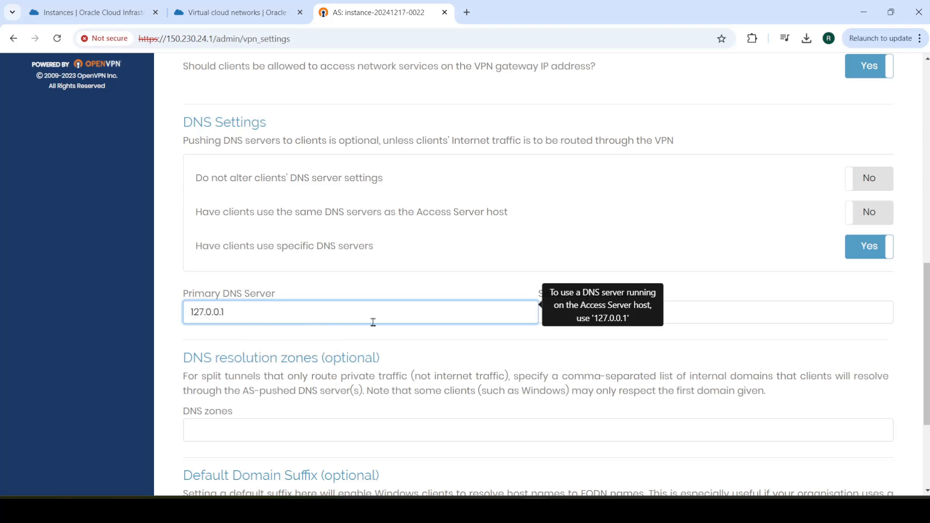
# - Set the secondary DNS server to 216.146.35.35
pyautogui.click(655, 312)
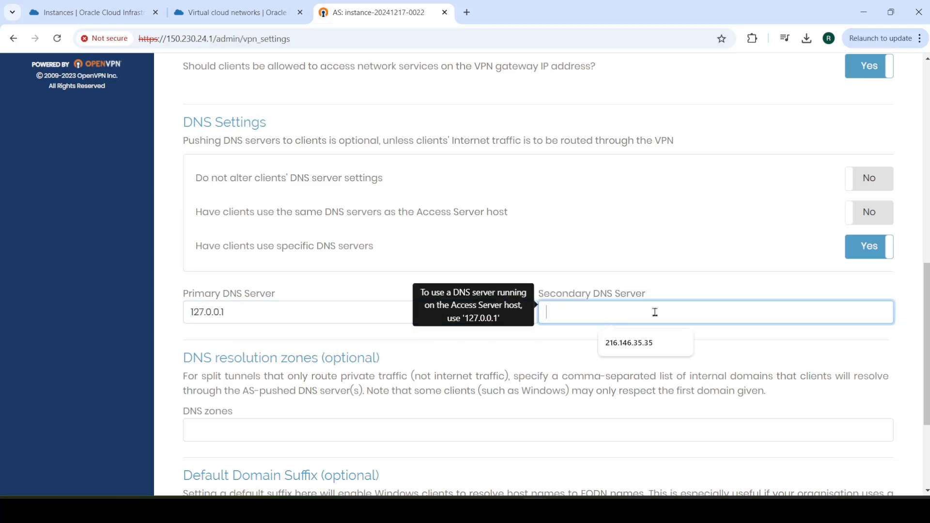
pyautogui.click(629, 343)
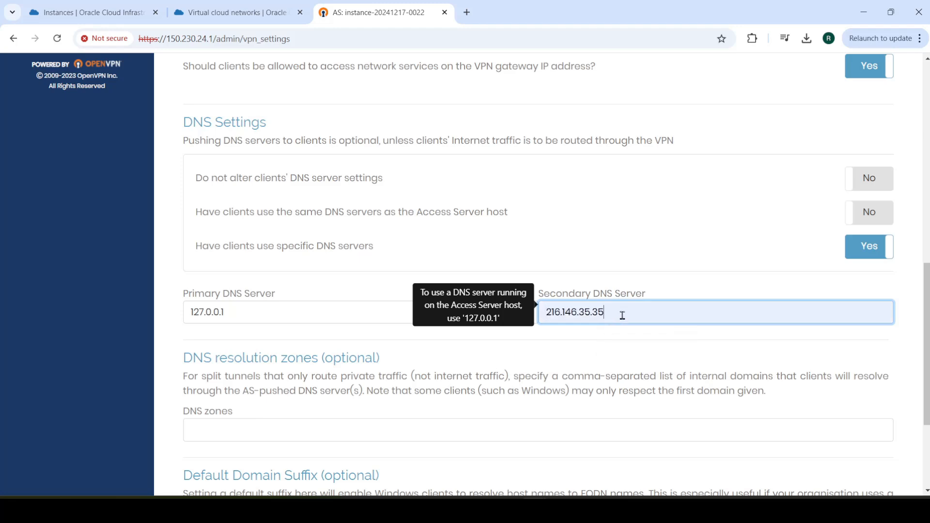
pyautogui.click(528, 337)
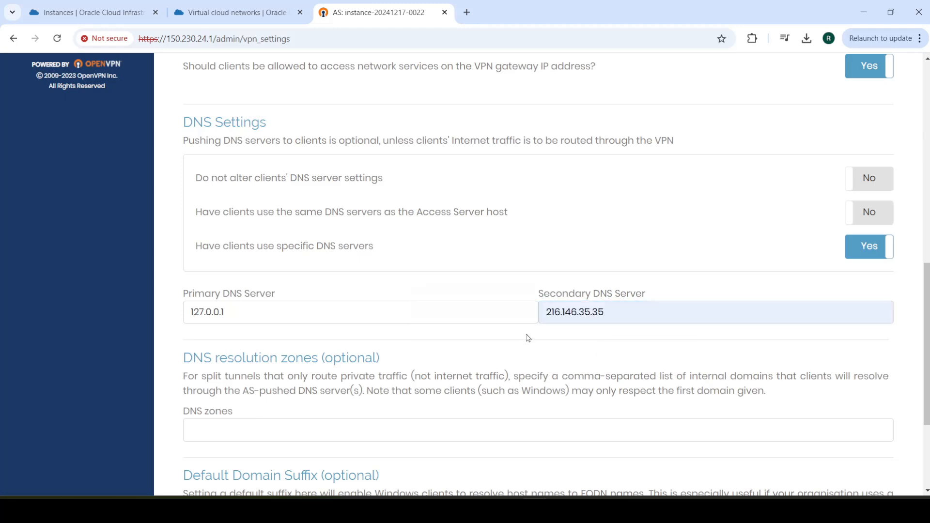
pyautogui.click(589, 312)
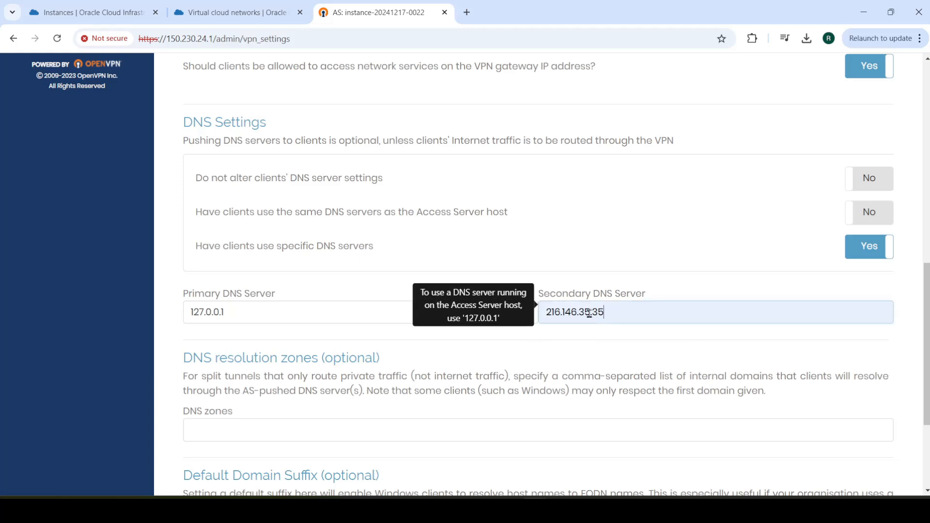
pyautogui.doubleClick(588, 312)
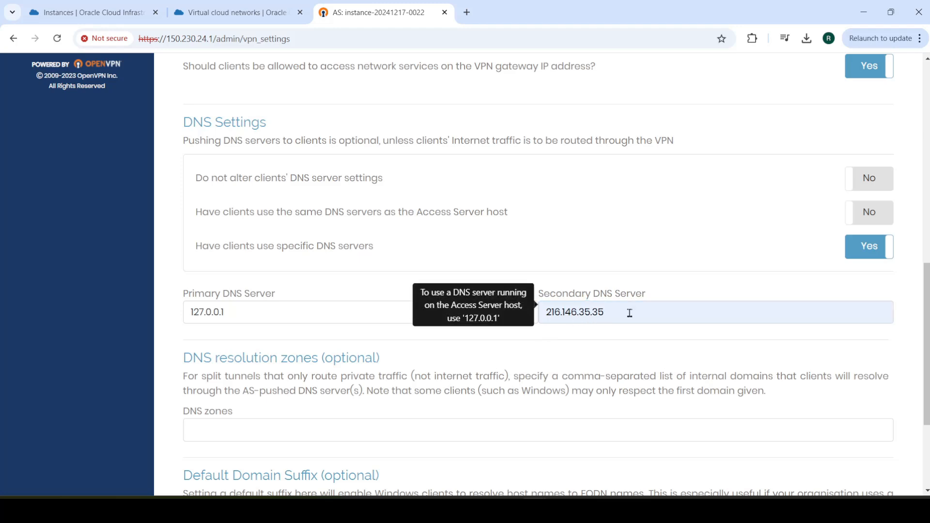
pyautogui.scroll(-3)
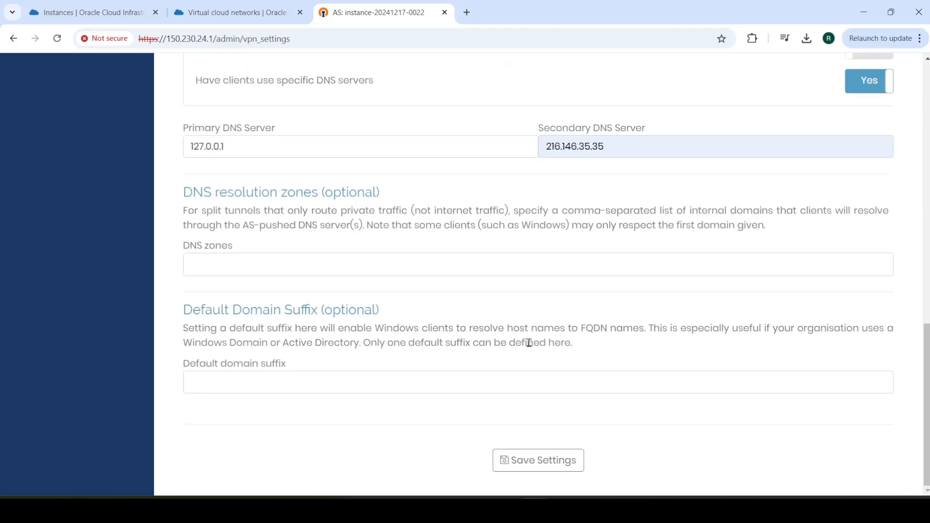
# - Save the DNS settings and update the running server to activate them
pyautogui.click(538, 460)
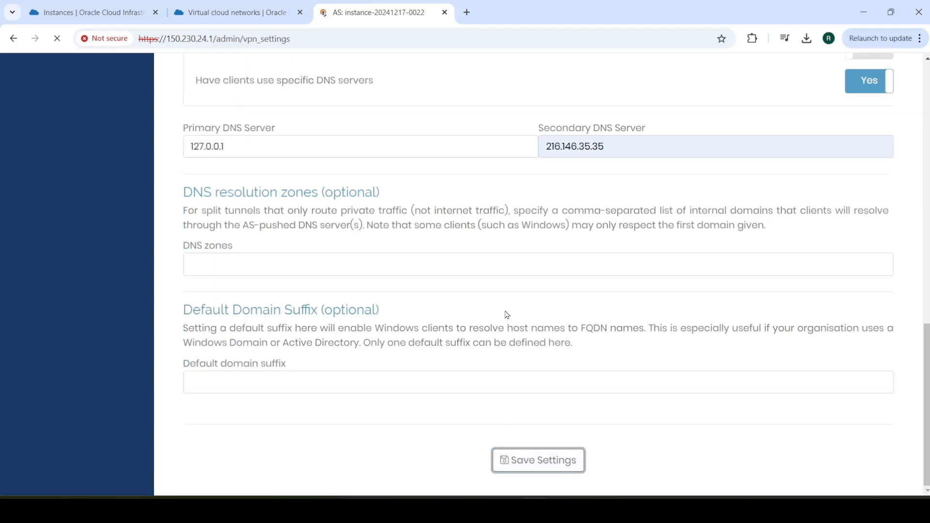
pyautogui.click(539, 460)
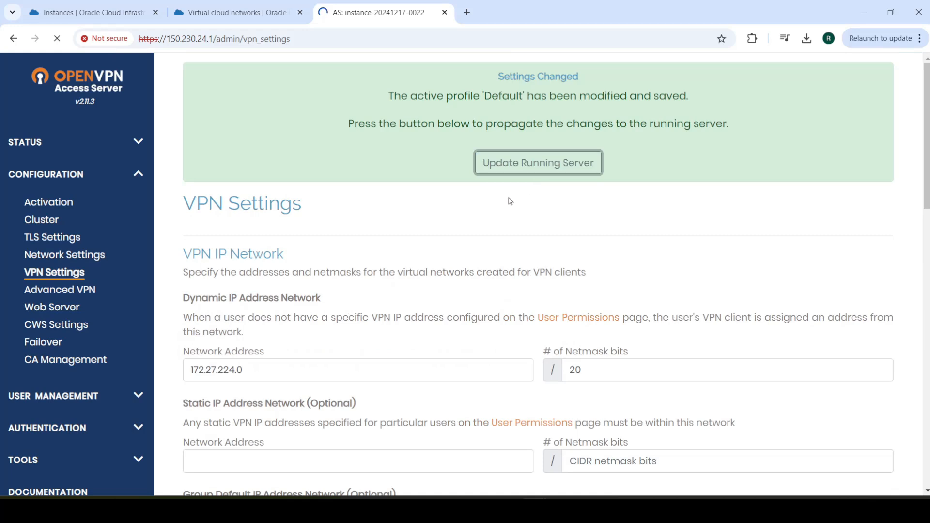
pyautogui.moveTo(524, 205)
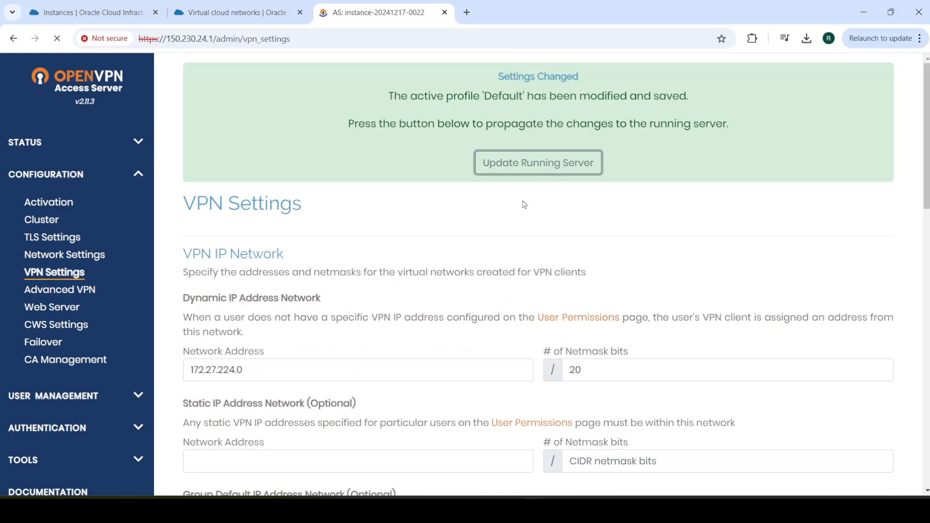
pyautogui.click(539, 163)
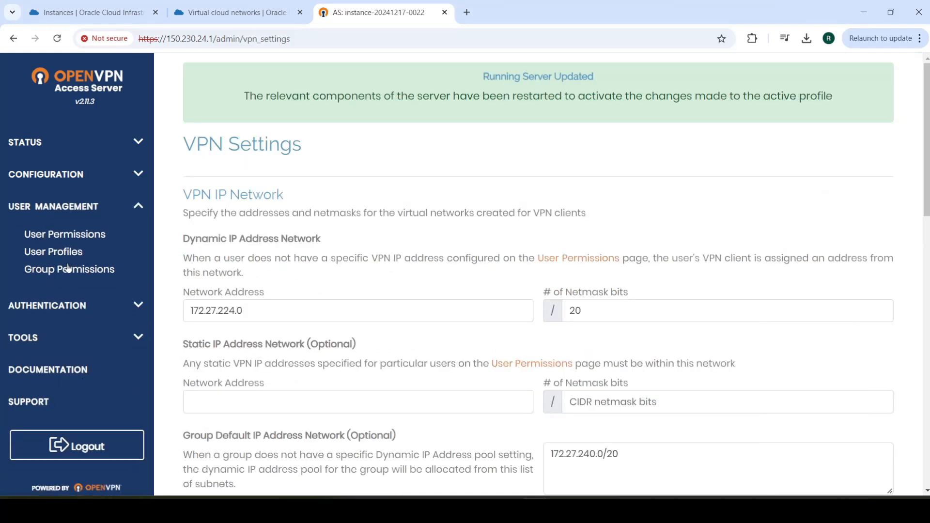
# - In User Permissions add user Admin with auto-login allowed and a local password
pyautogui.click(64, 234)
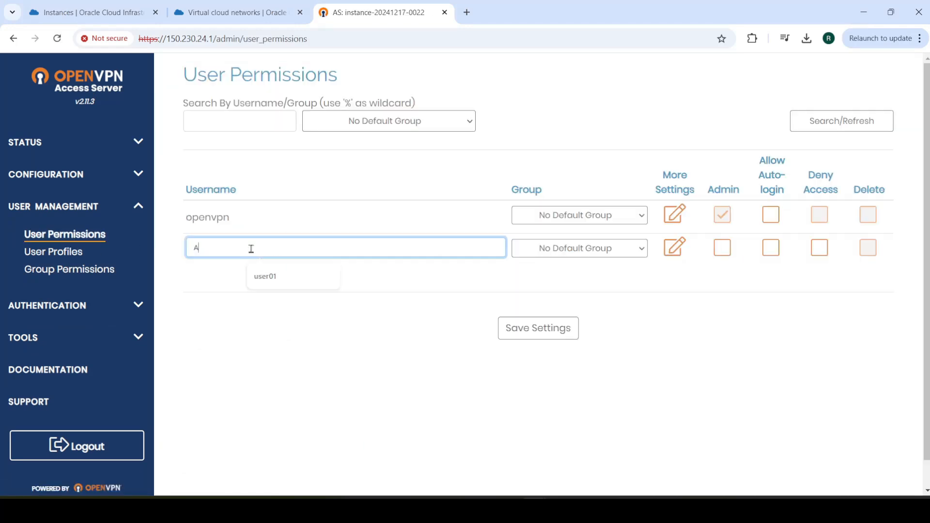
pyautogui.write('dmin')
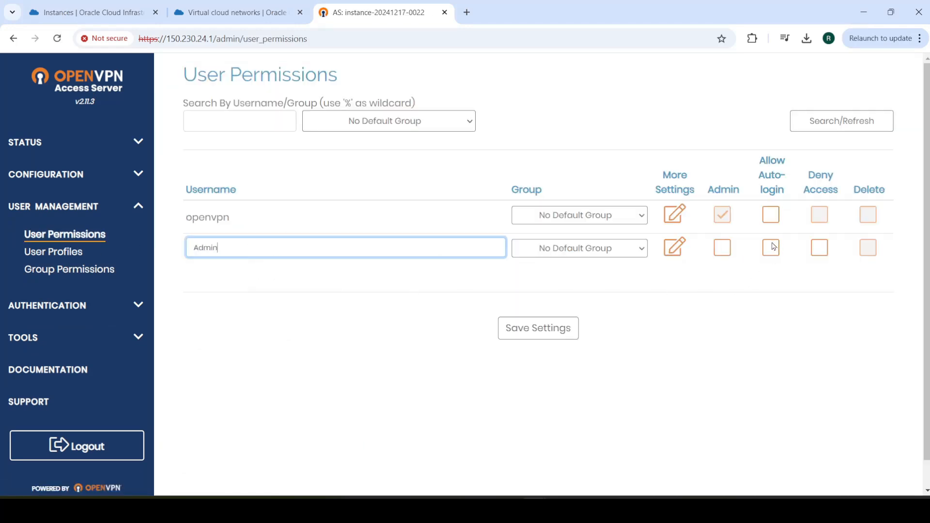
pyautogui.click(771, 248)
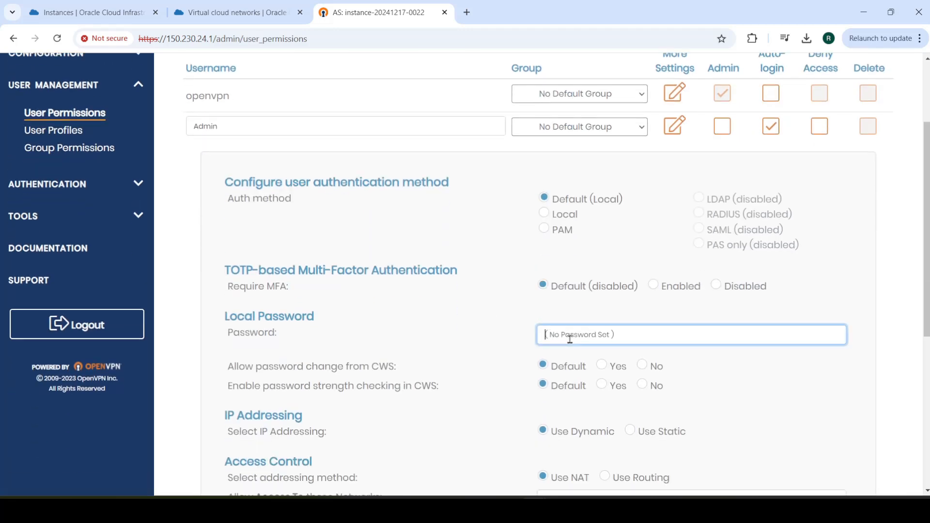
pyautogui.write('password')
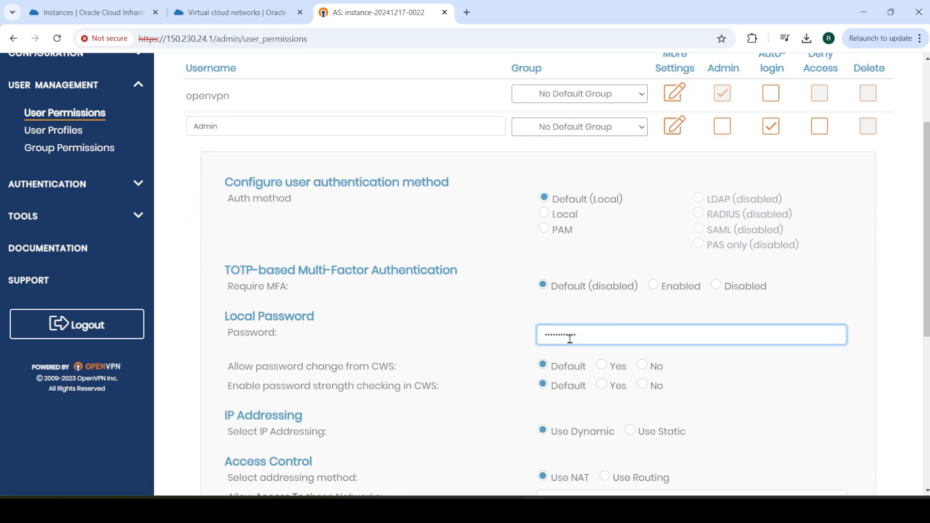
# - Save the new Admin user and update the running server
pyautogui.scroll(-3)
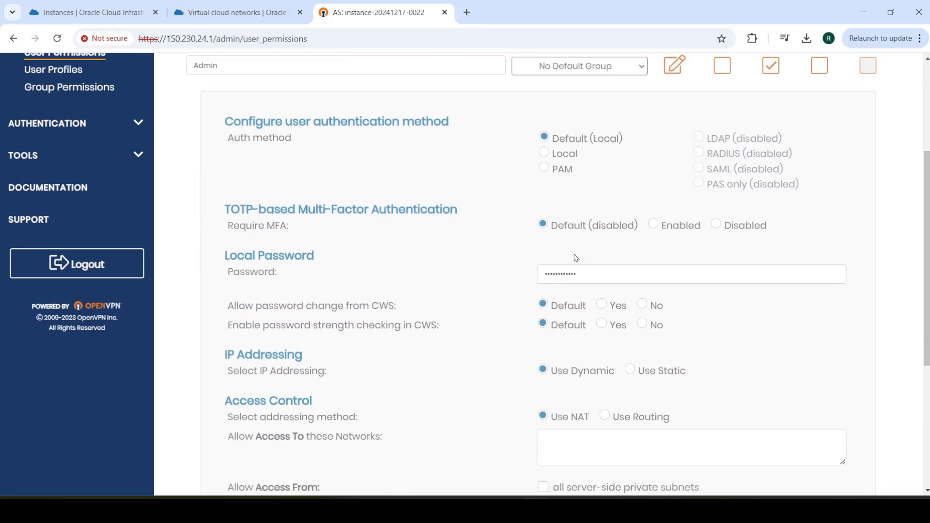
pyautogui.scroll(-3)
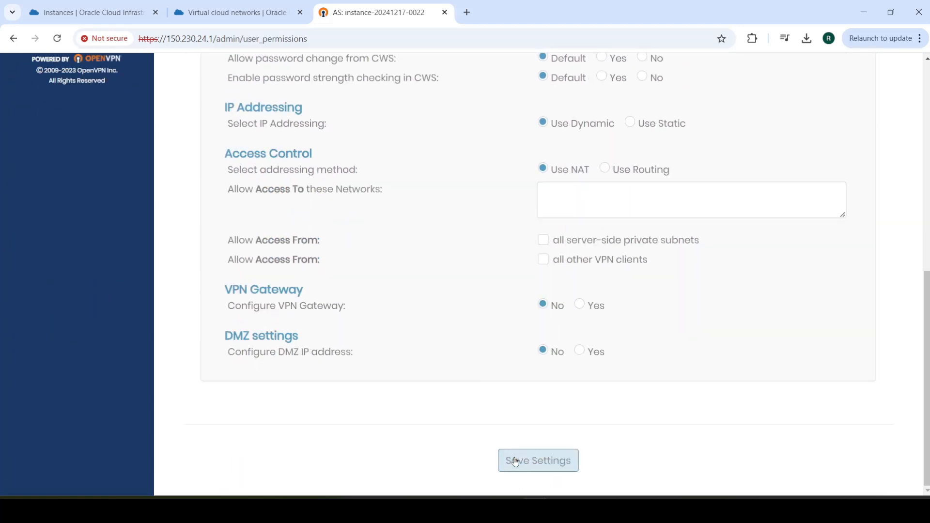
pyautogui.click(538, 461)
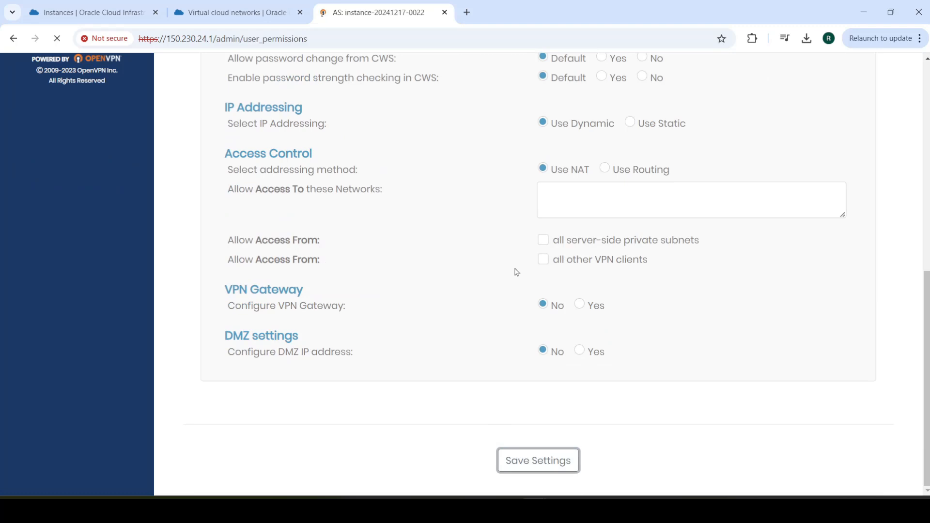
pyautogui.click(537, 460)
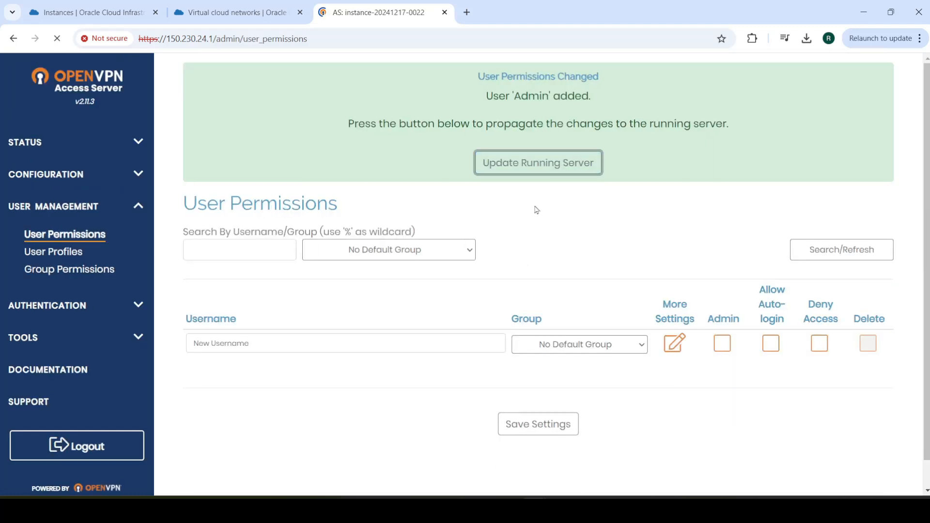
pyautogui.click(538, 163)
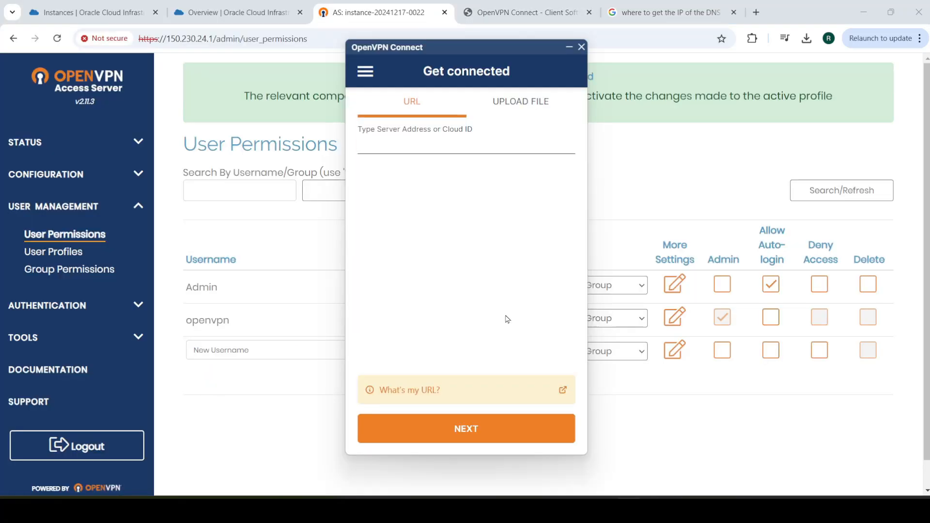
pyautogui.moveTo(413, 215)
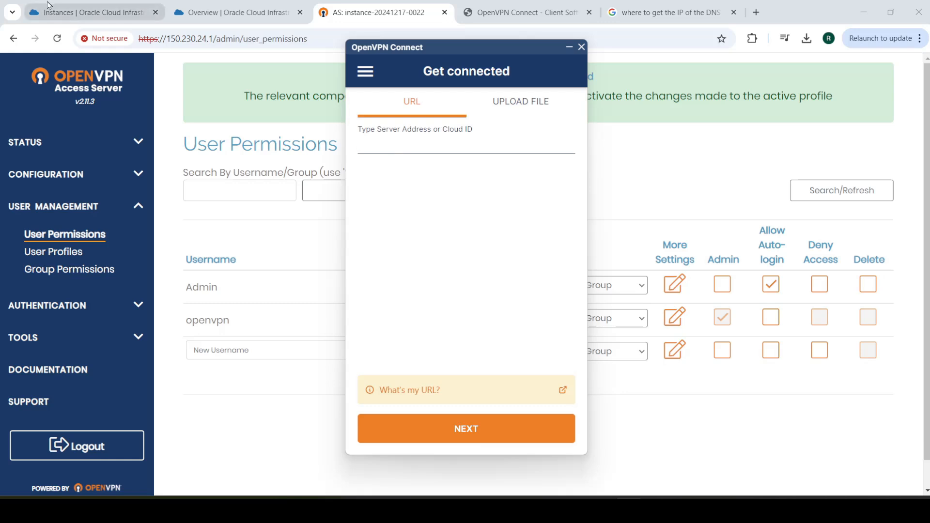
# - Submit server address 150.230.24.1 in OpenVPN Connect and accept its self-signed certificate
pyautogui.click(87, 13)
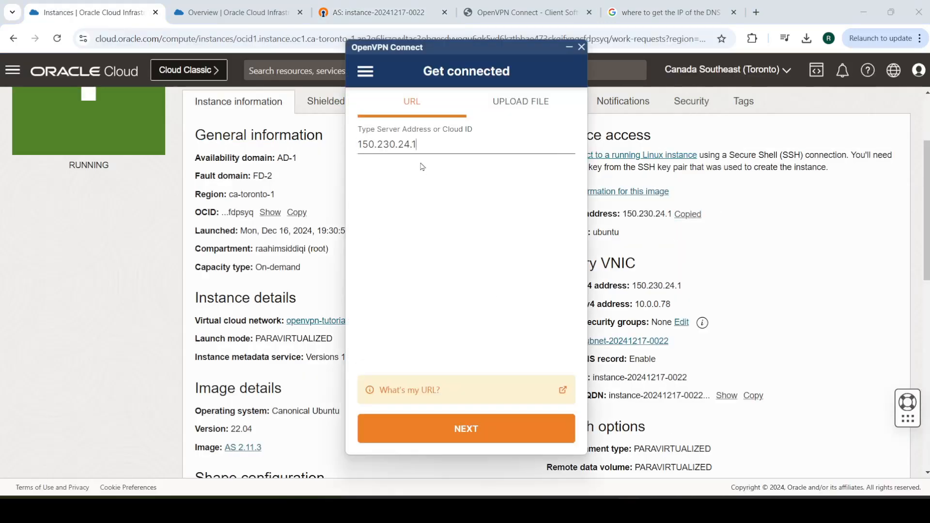
pyautogui.click(465, 428)
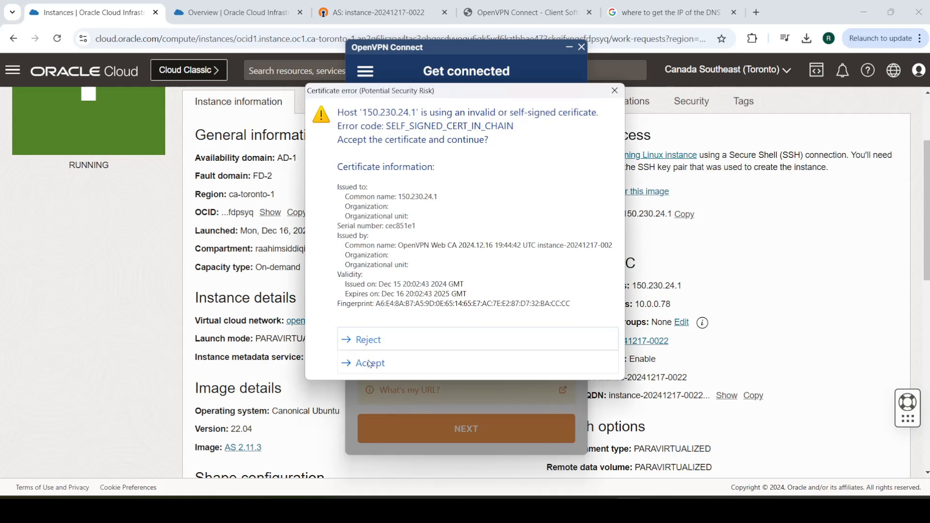
pyautogui.click(368, 363)
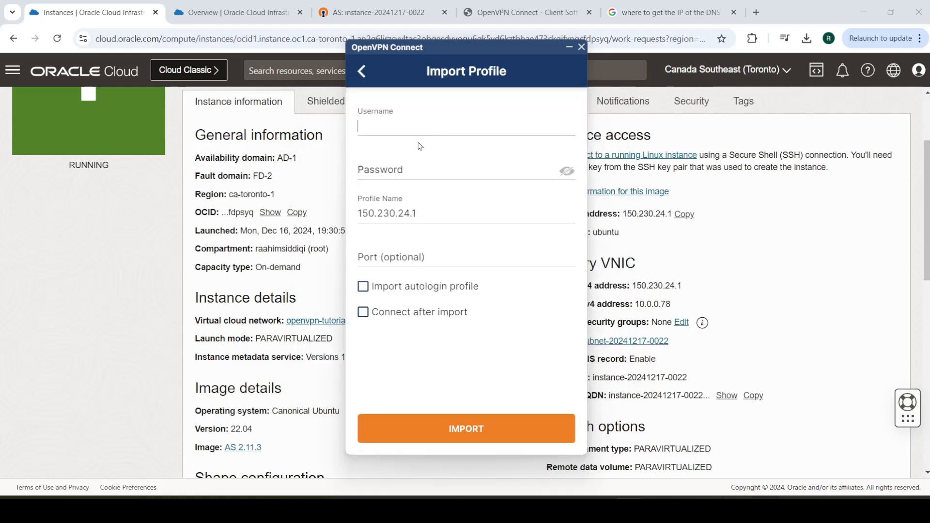
pyautogui.write('Admin')
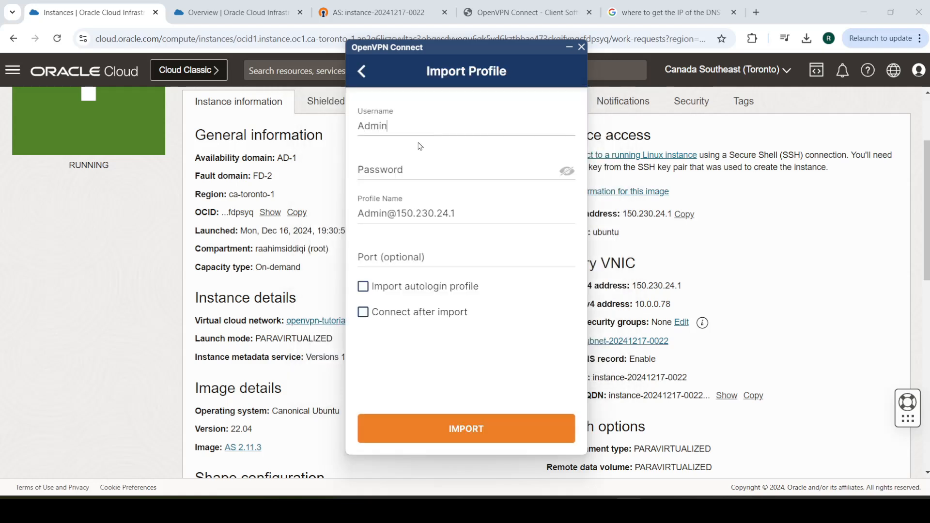
pyautogui.write('•••••')
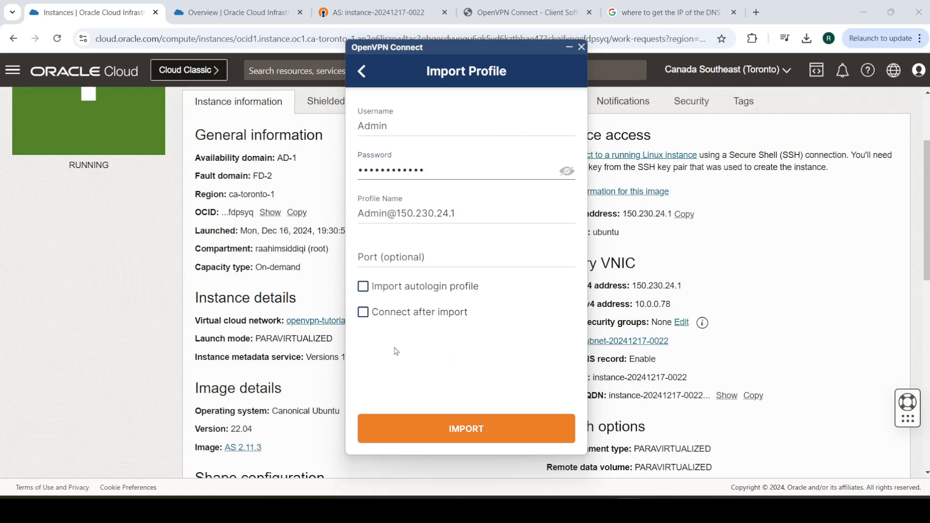
pyautogui.click(466, 428)
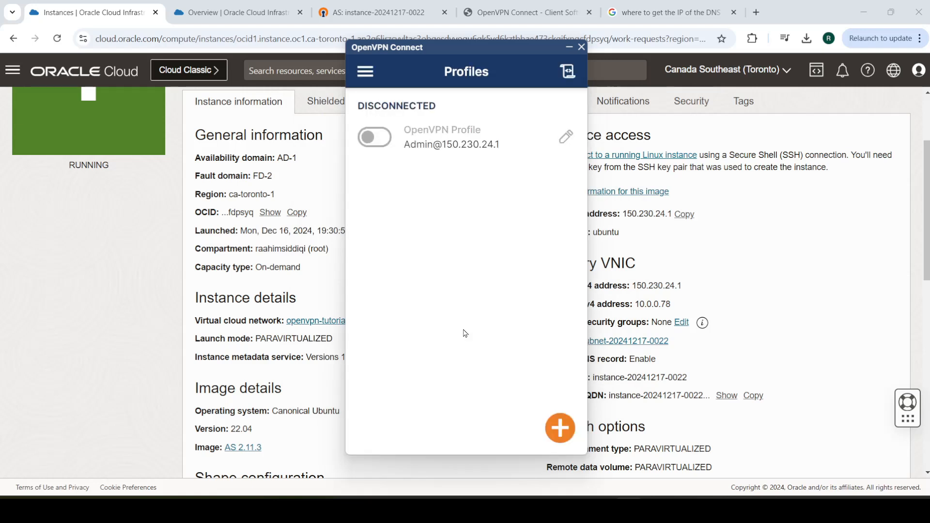
pyautogui.click(374, 138)
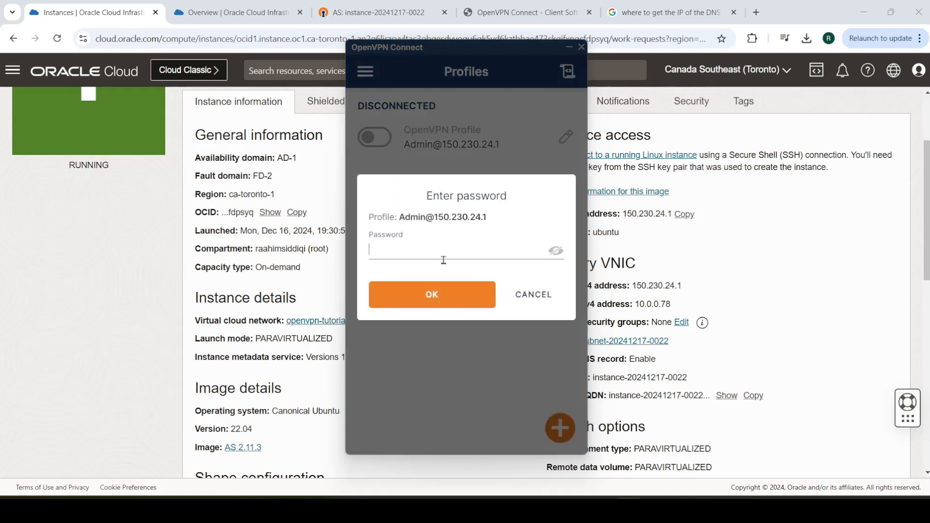
pyautogui.write('•')
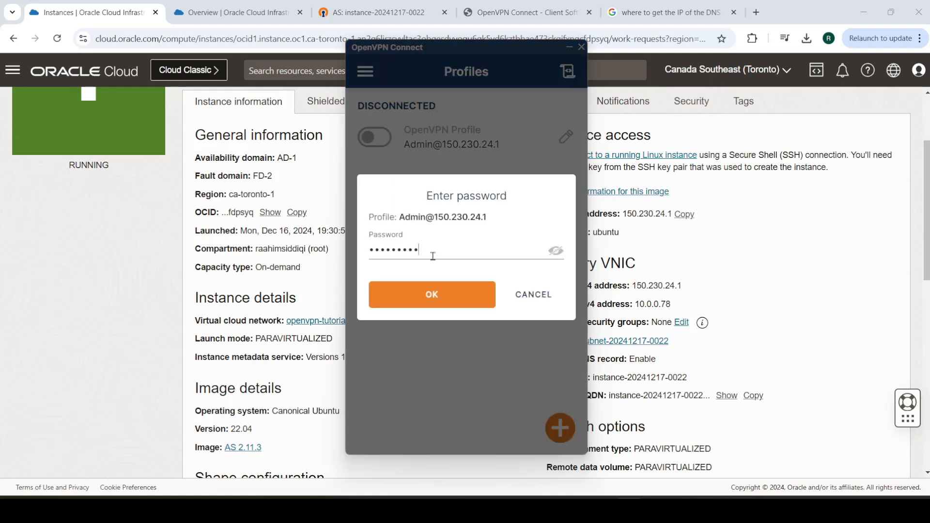
pyautogui.click(432, 295)
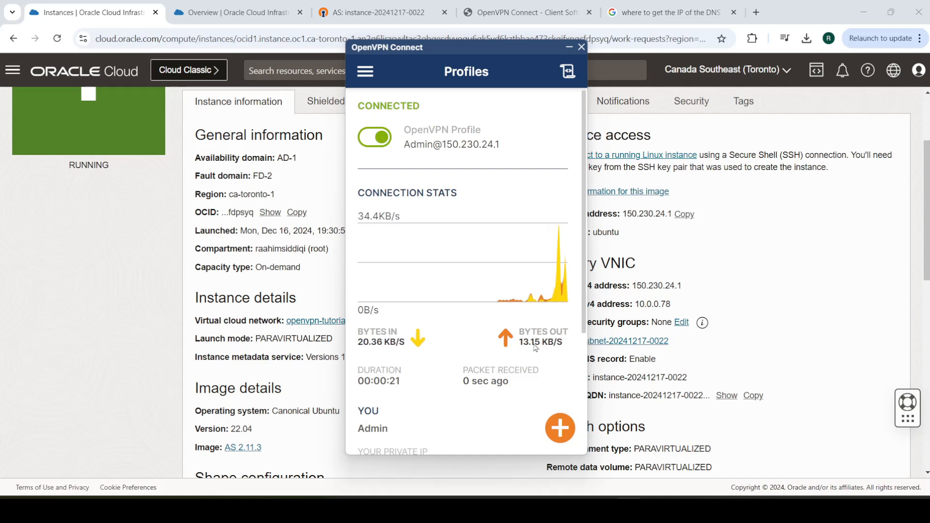
pyautogui.moveTo(446, 343)
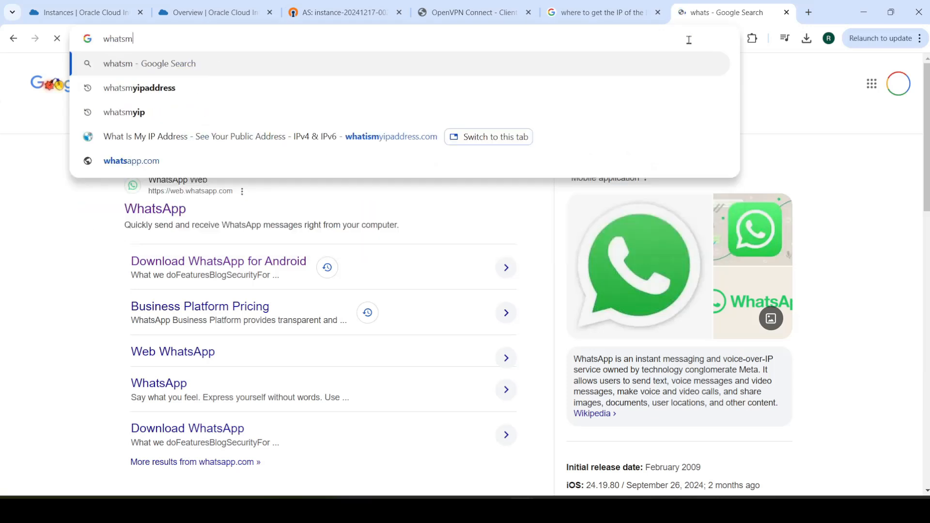
# - Confirm whatismyipaddress.com shows 150.230.24.1 in Canada, then return to the instance page
pyautogui.click(139, 87)
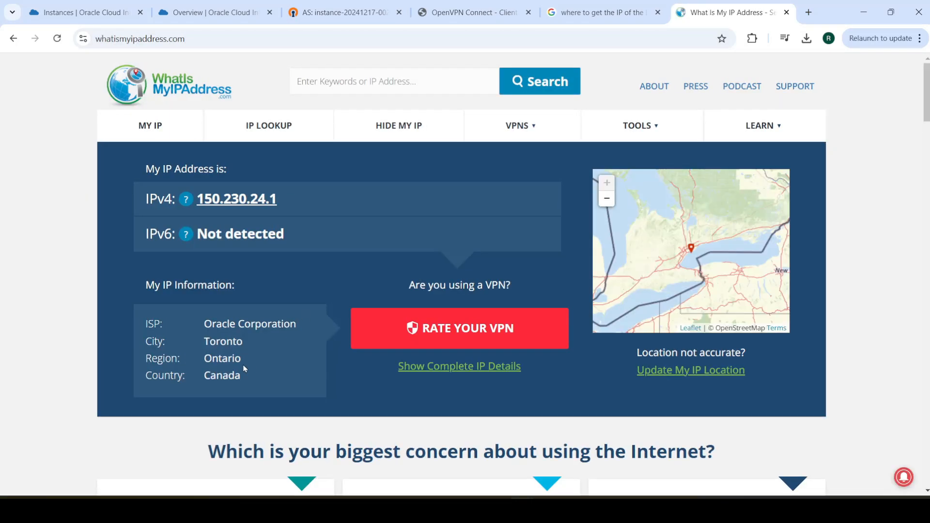
pyautogui.doubleClick(221, 375)
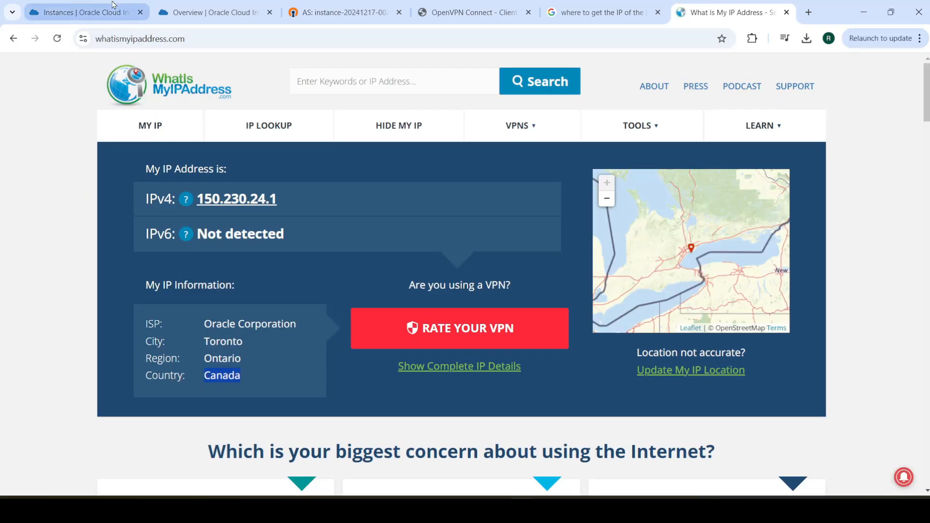
pyautogui.click(77, 12)
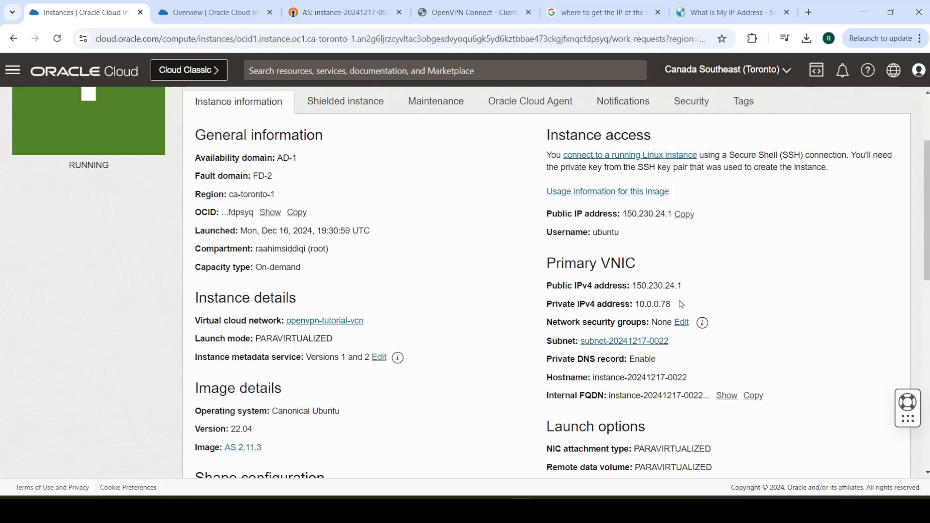
# - Select the instance's private IPv4 address 10.0.0.78 under Primary VNIC
pyautogui.doubleClick(653, 304)
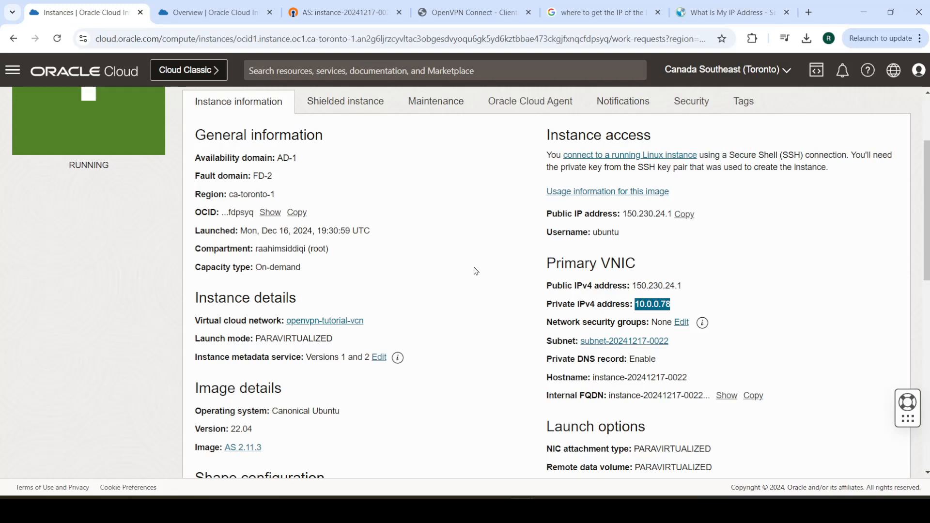
pyautogui.moveTo(558, 285)
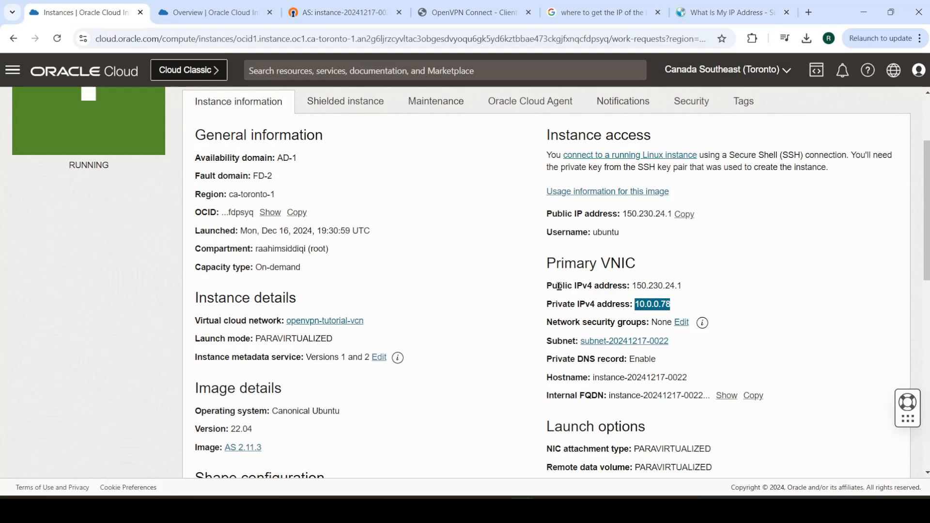
pyautogui.moveTo(546, 499)
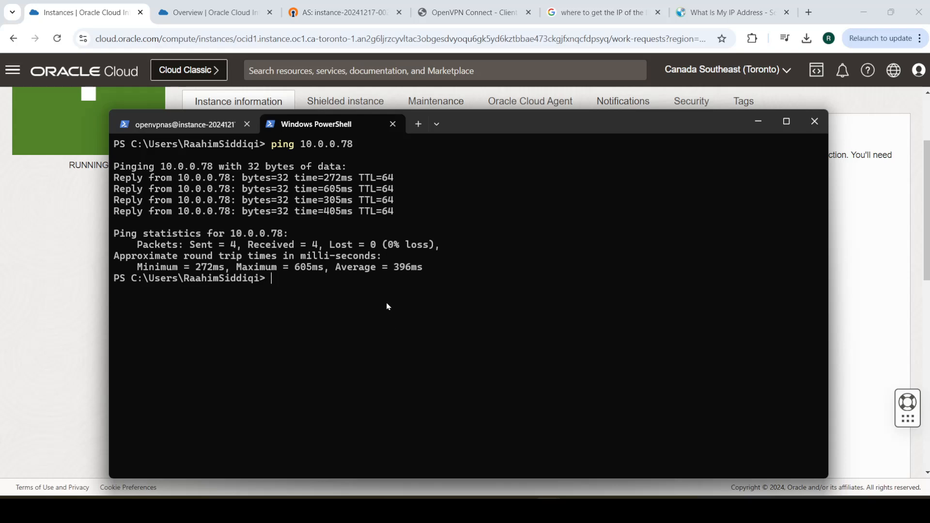
pyautogui.moveTo(357, 271)
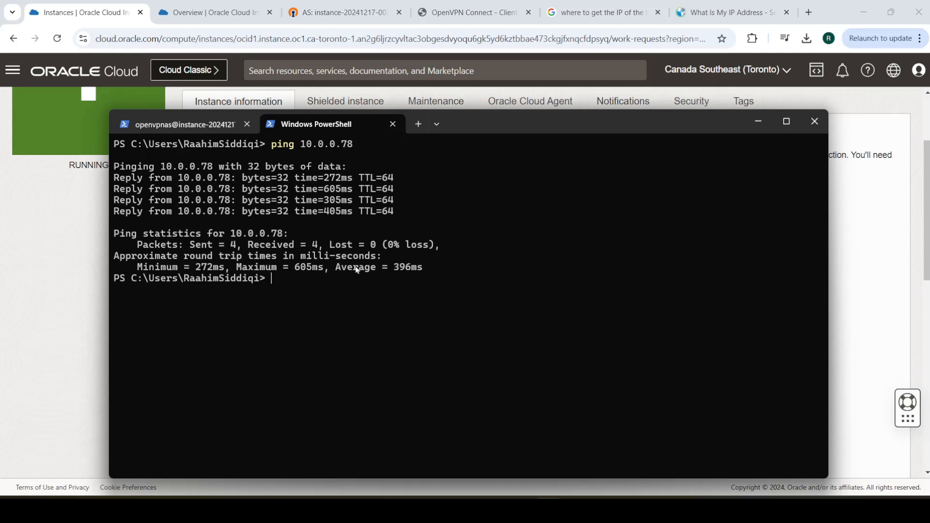